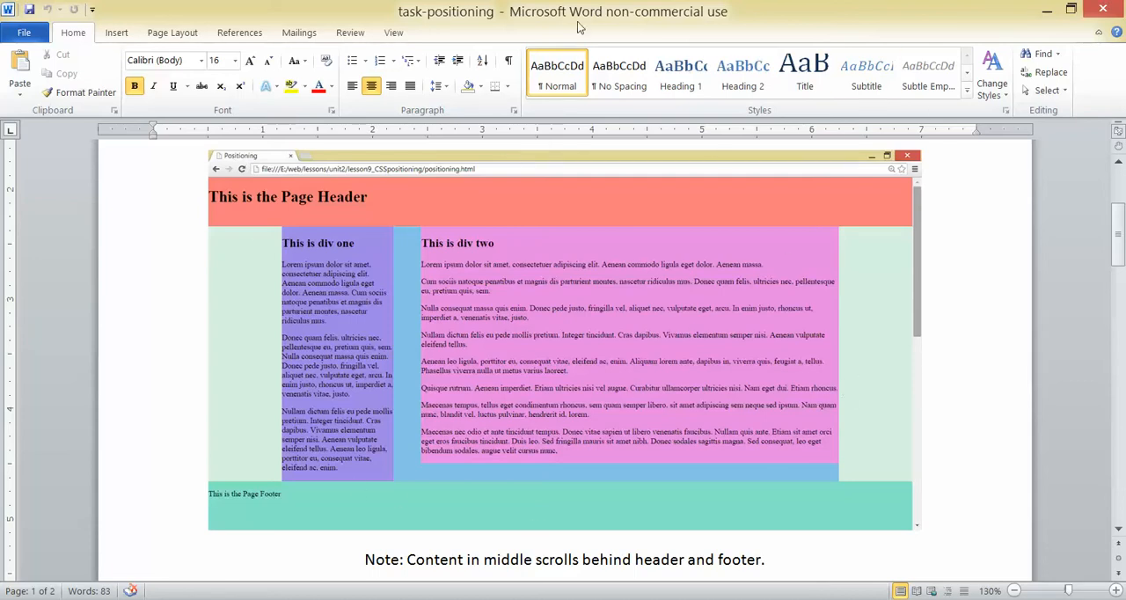
mouse_move(323, 518)
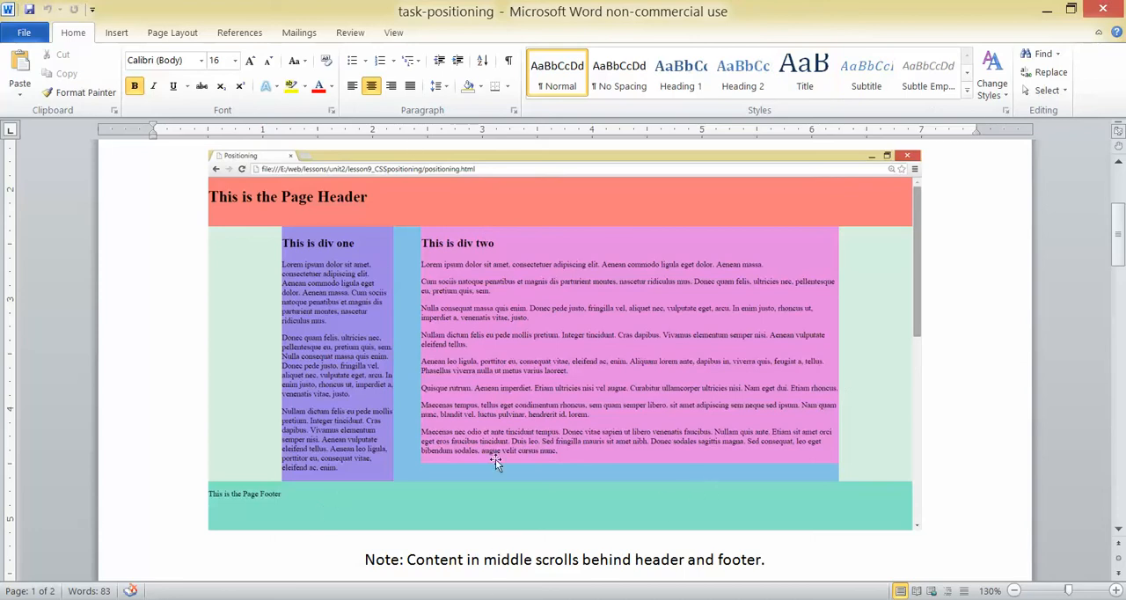
mouse_move(290, 192)
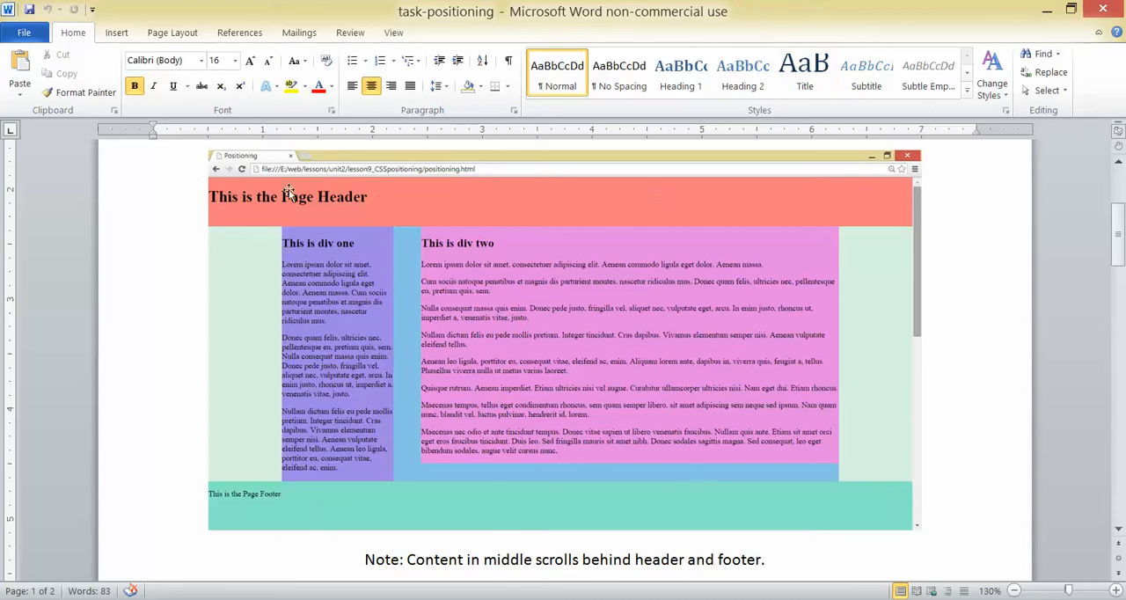
mouse_move(703, 255)
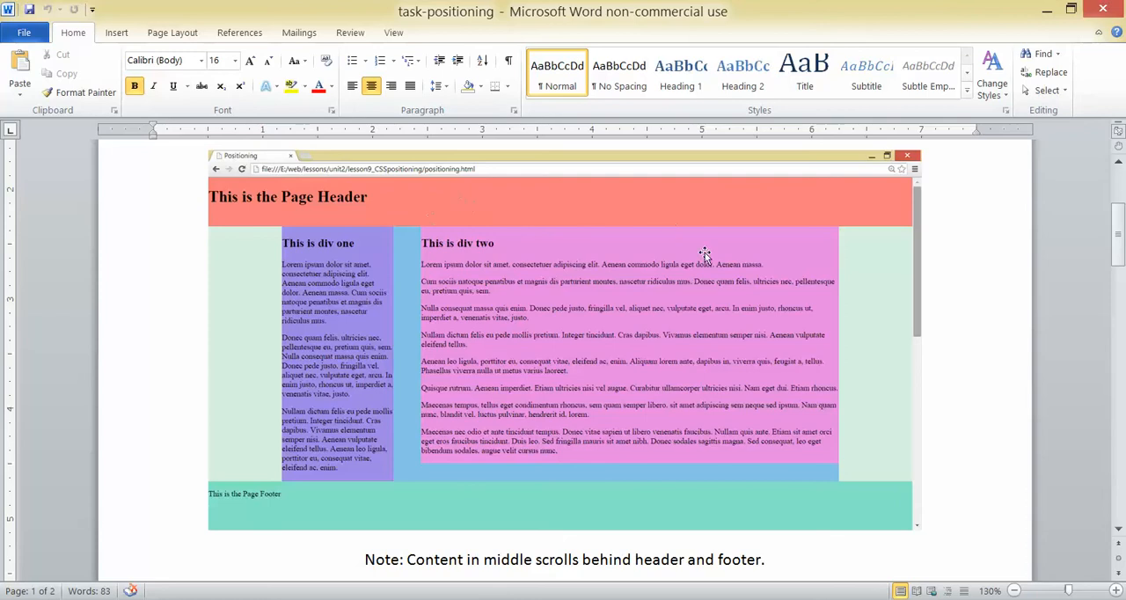
mouse_move(783, 493)
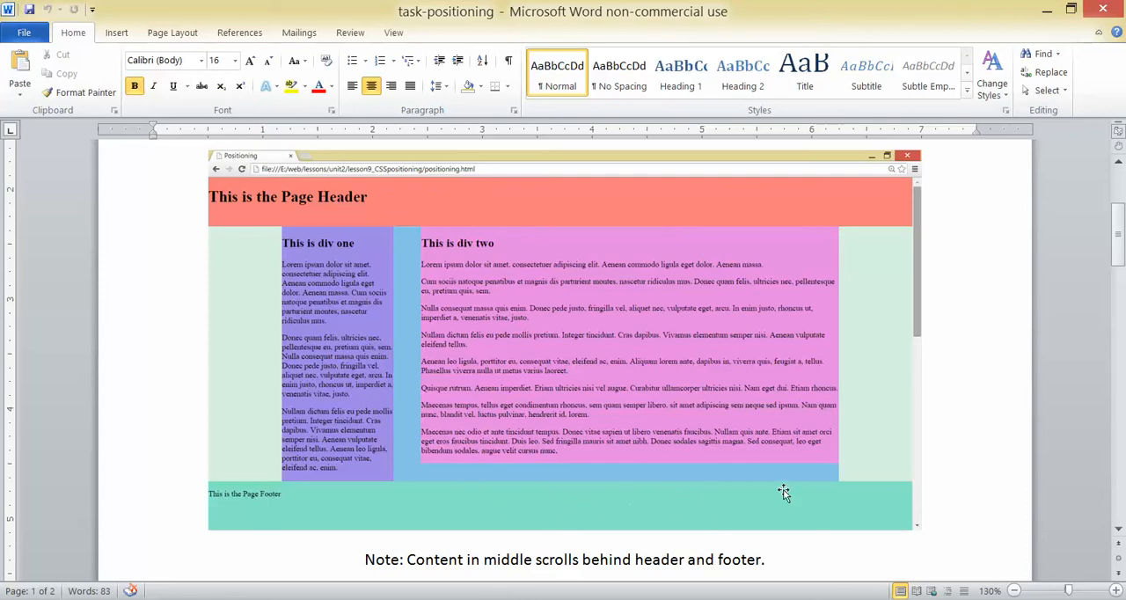
mouse_move(596, 233)
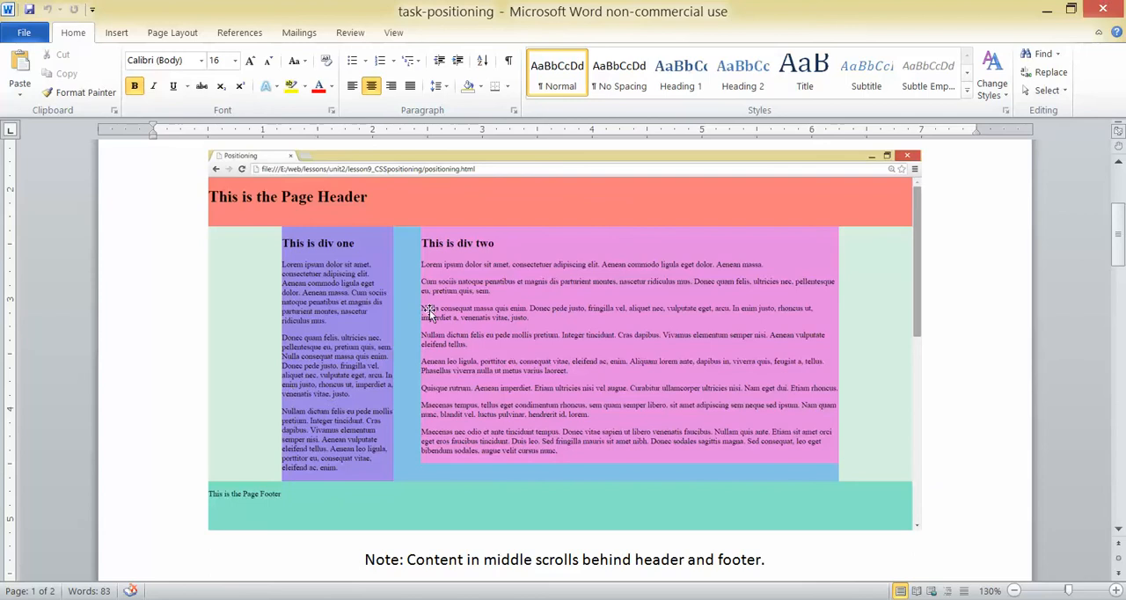
mouse_move(418, 483)
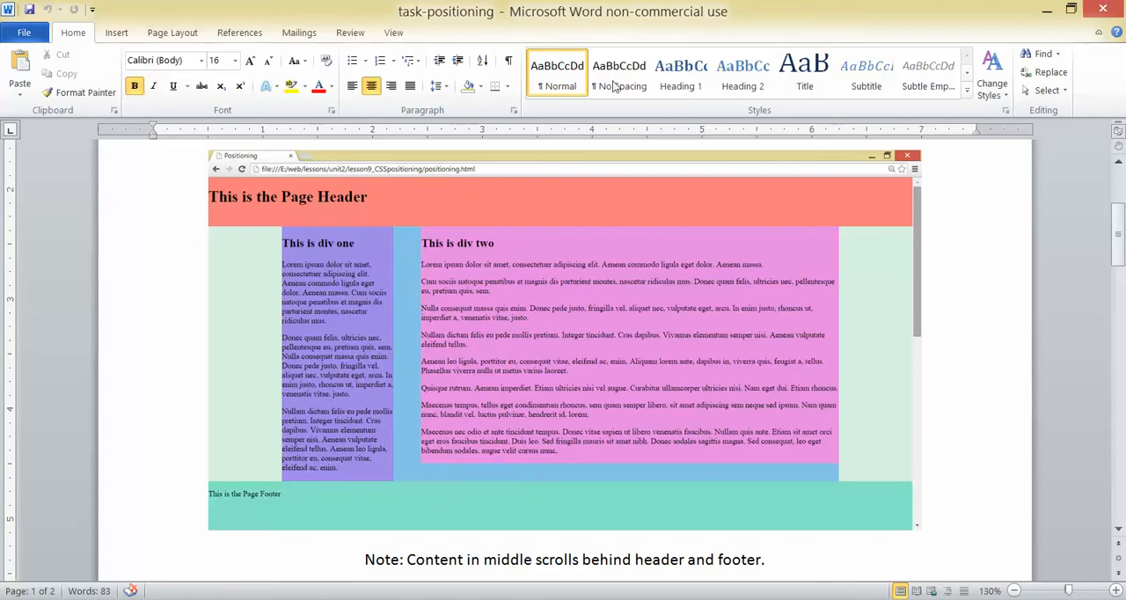
mouse_move(471, 268)
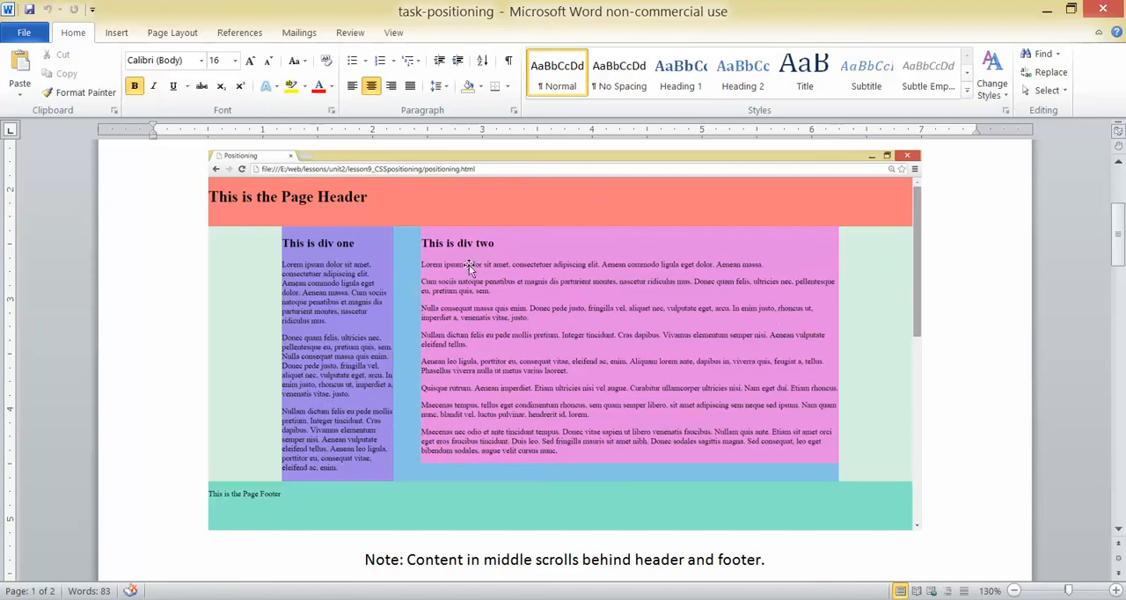
mouse_move(563, 325)
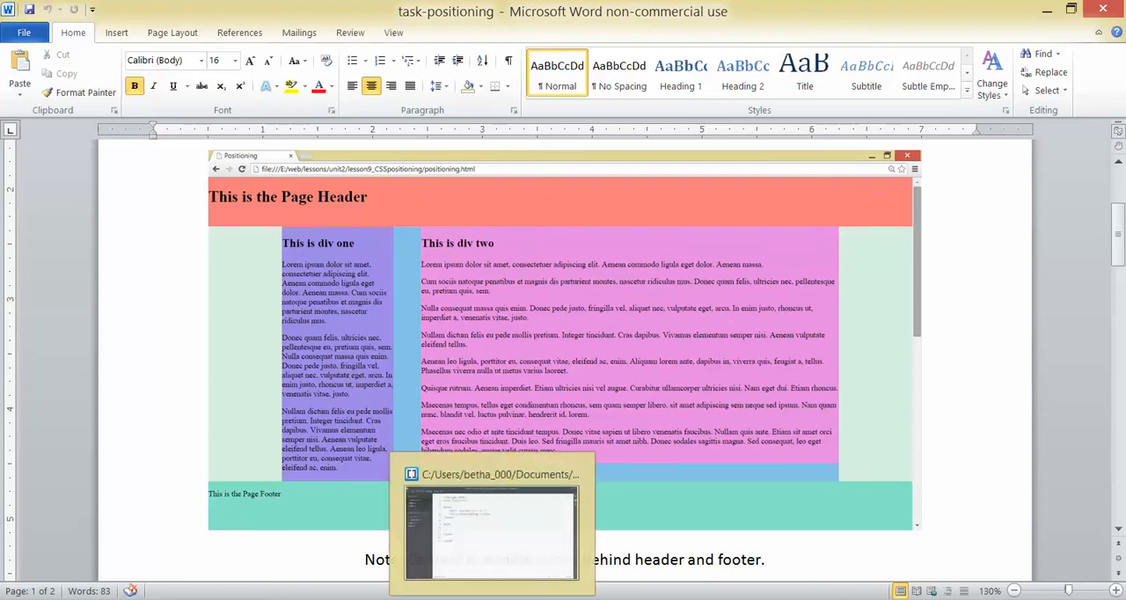
Step: Add a <header> with the <h1> 'This is the page header' inside the body
left_click(491, 527)
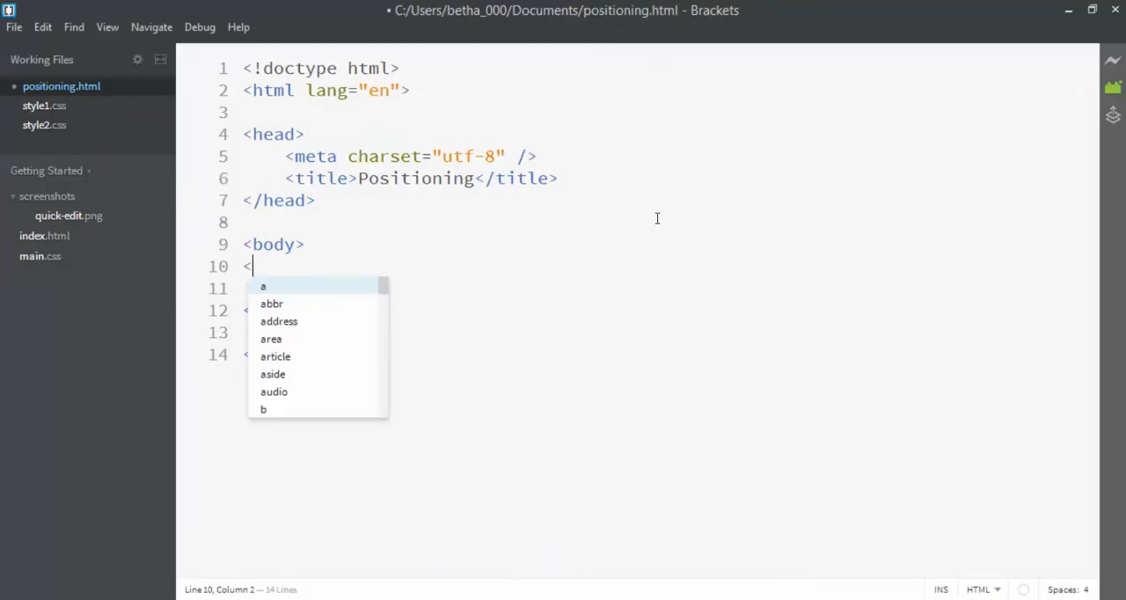
type("header></header>")
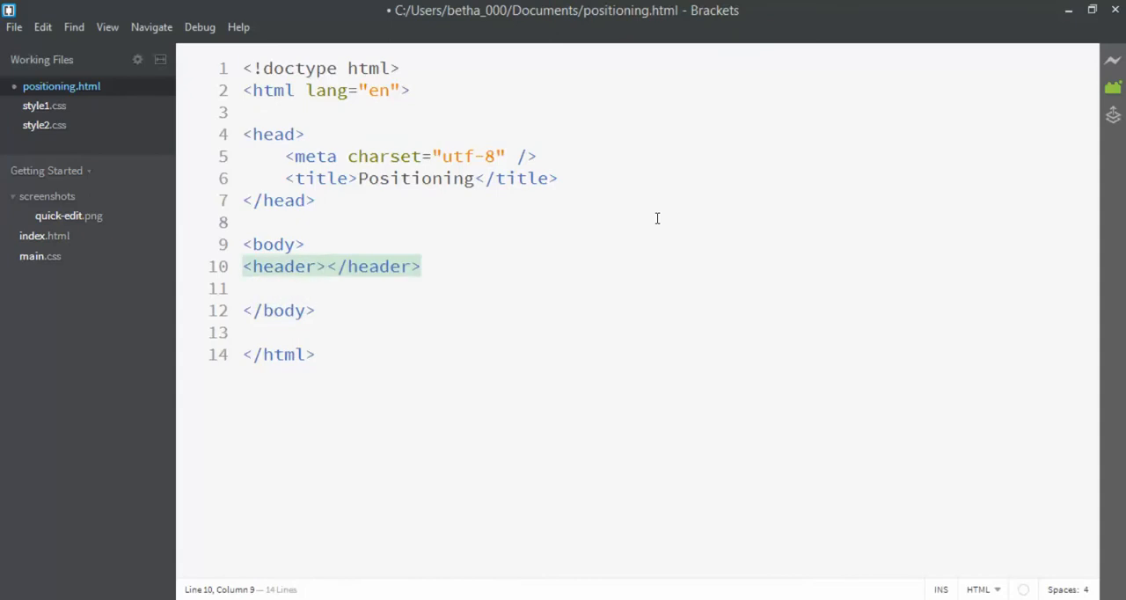
type("<h1>This is the </h1")
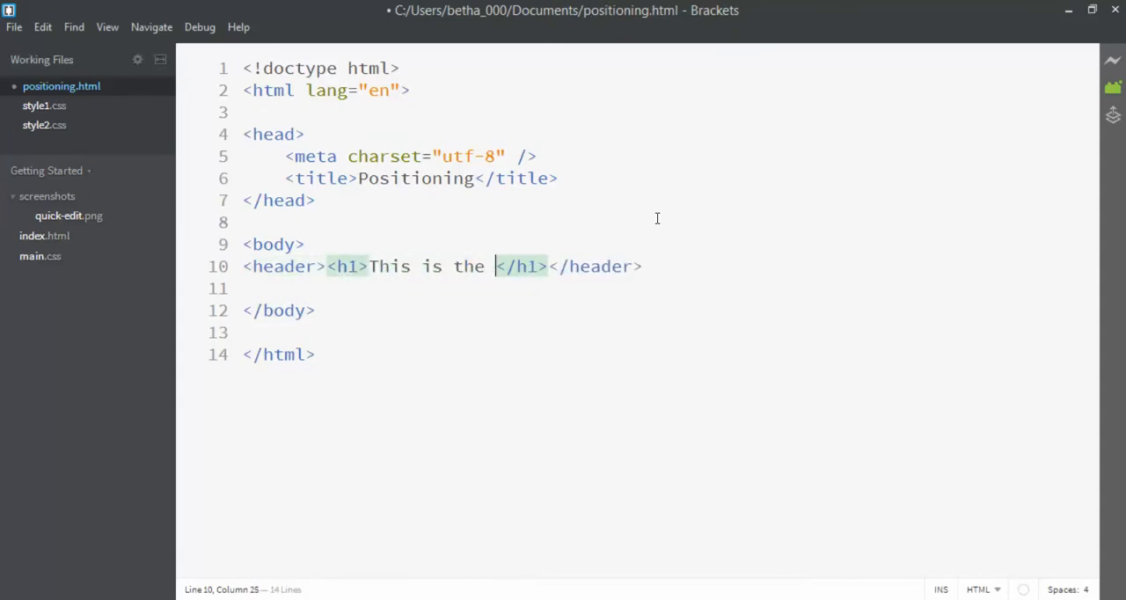
type("page header")
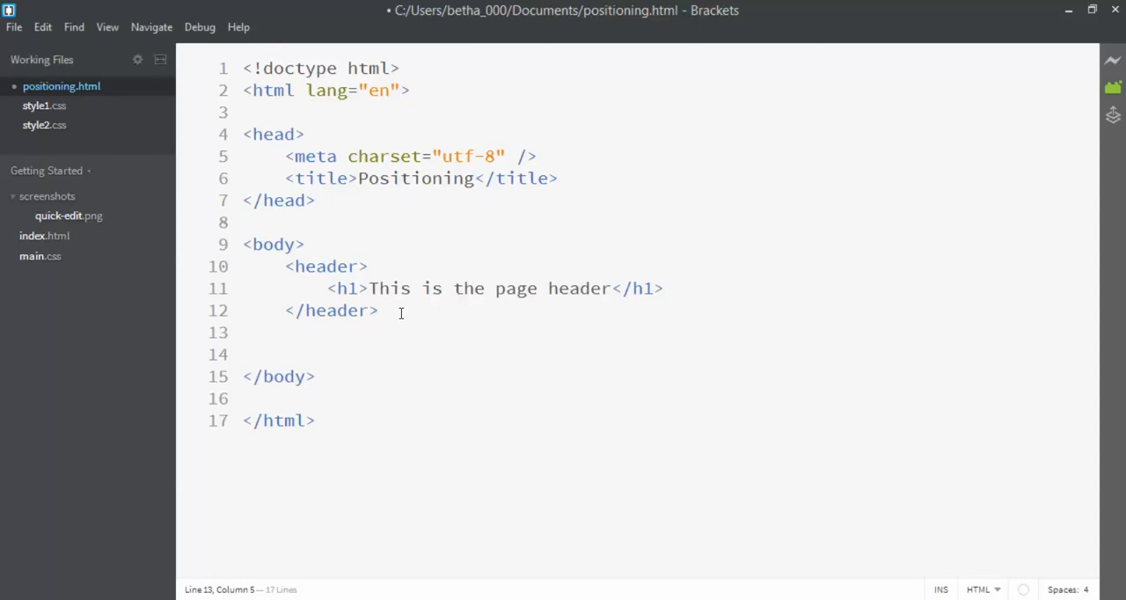
Step: Add an empty <div id="content"> below the header
type("<div id=\"conten")
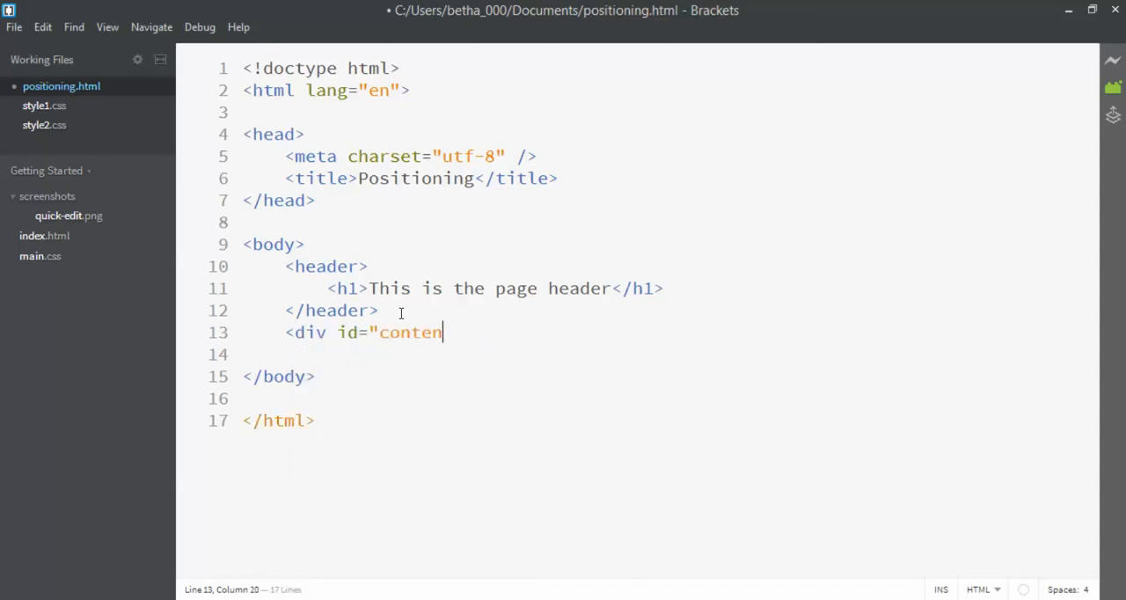
type("t\"")
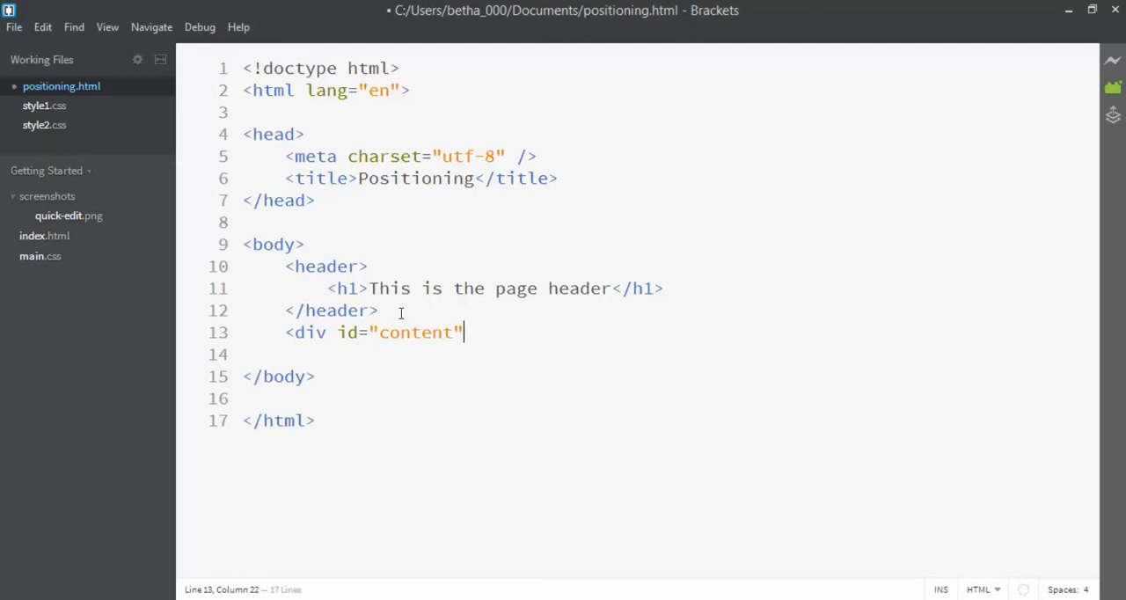
type(">")
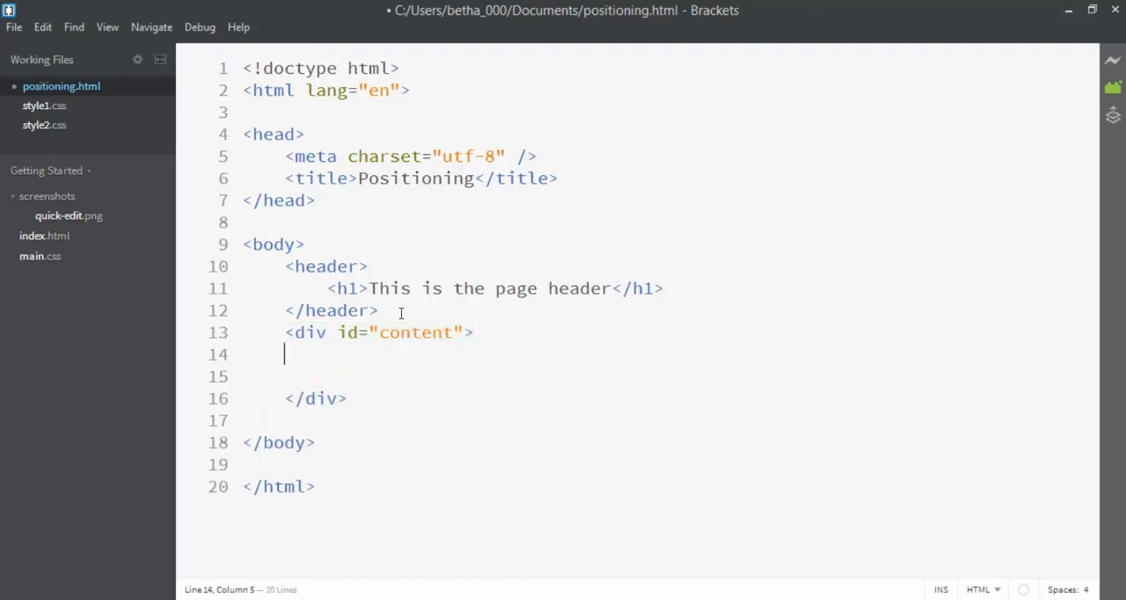
Step: Nest <div id="one"> and <div id="two"> inside the content div
type("<div id=")
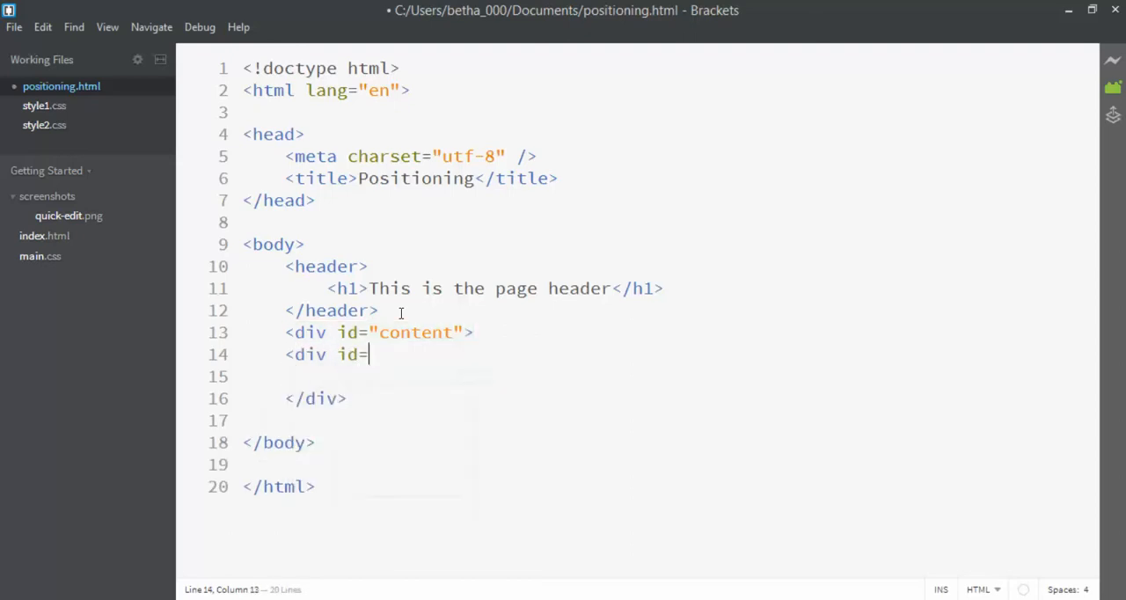
type("\"one\">")
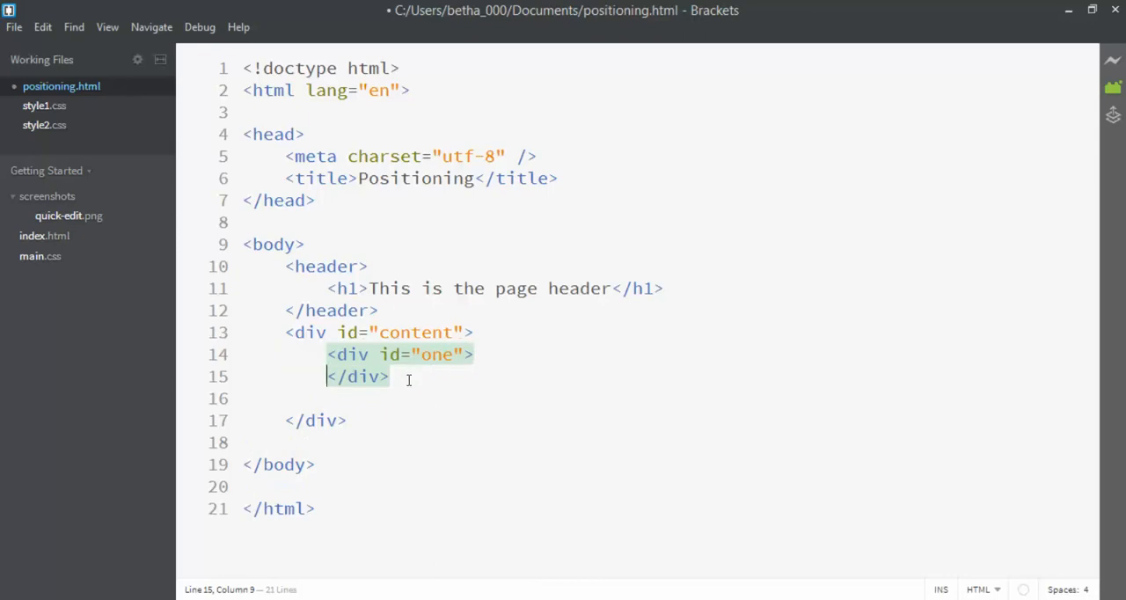
type("<M")
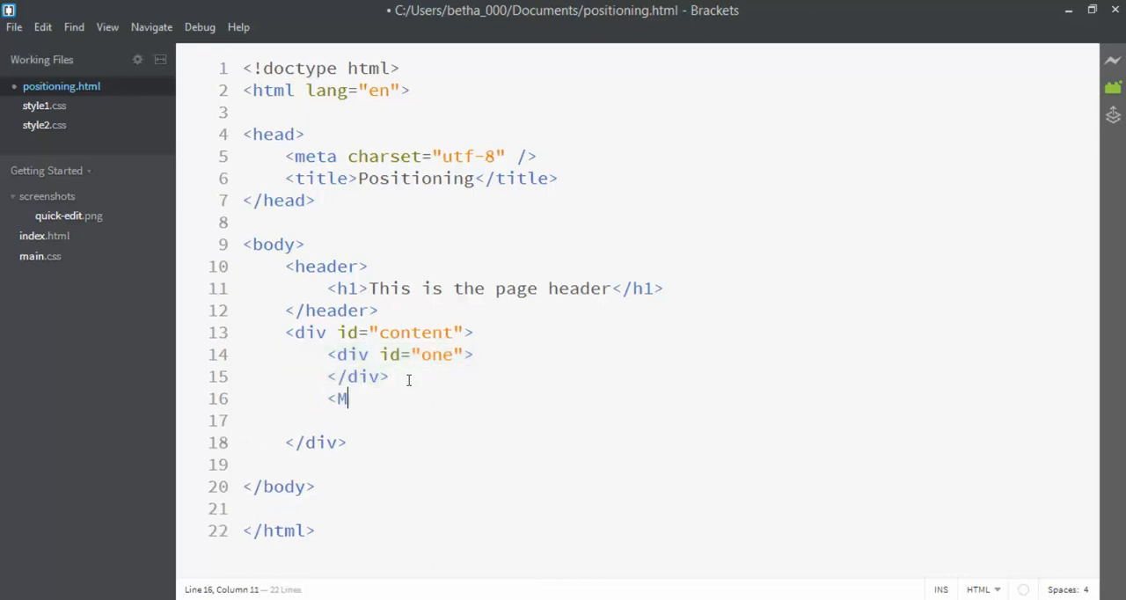
type("div id=\"tw")
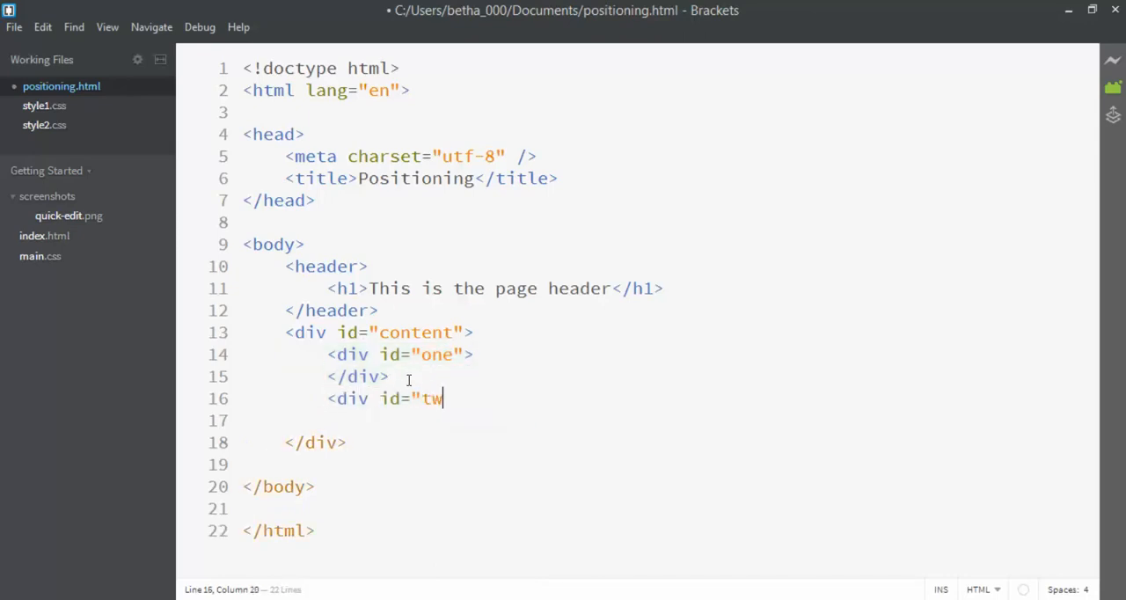
type("o\">")
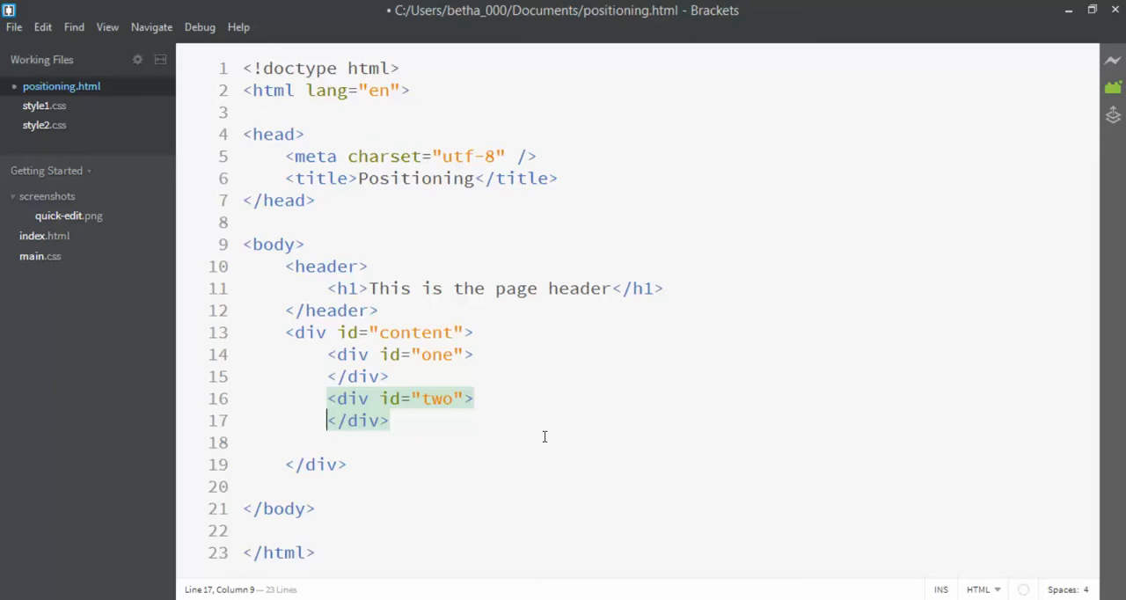
mouse_move(325, 481)
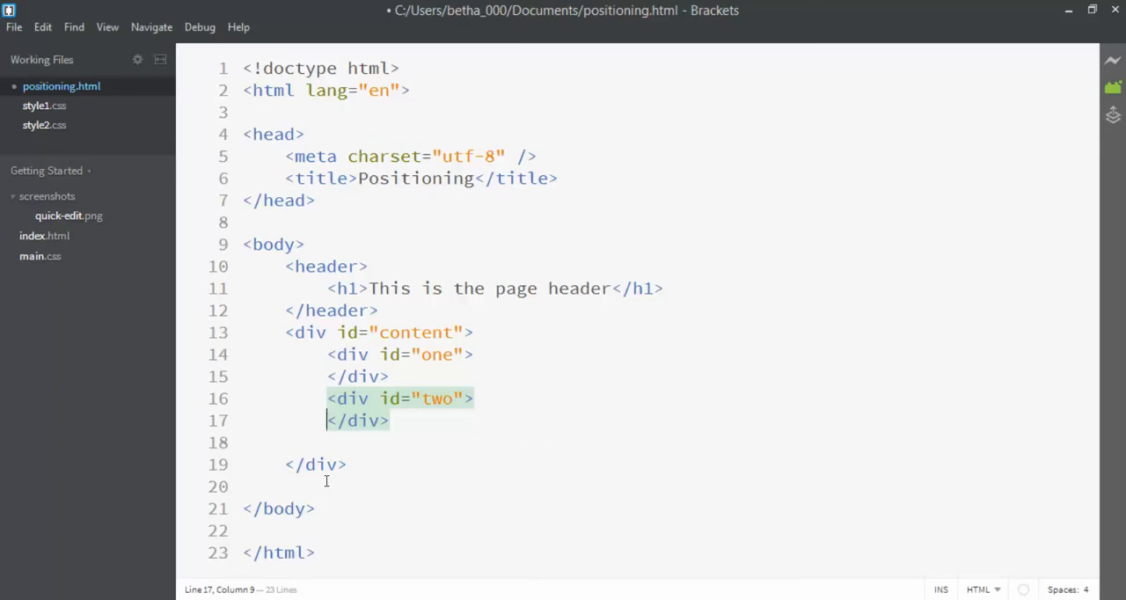
Step: Add an empty <footer></footer> element before the closing body tag
type("<footer></footer>")
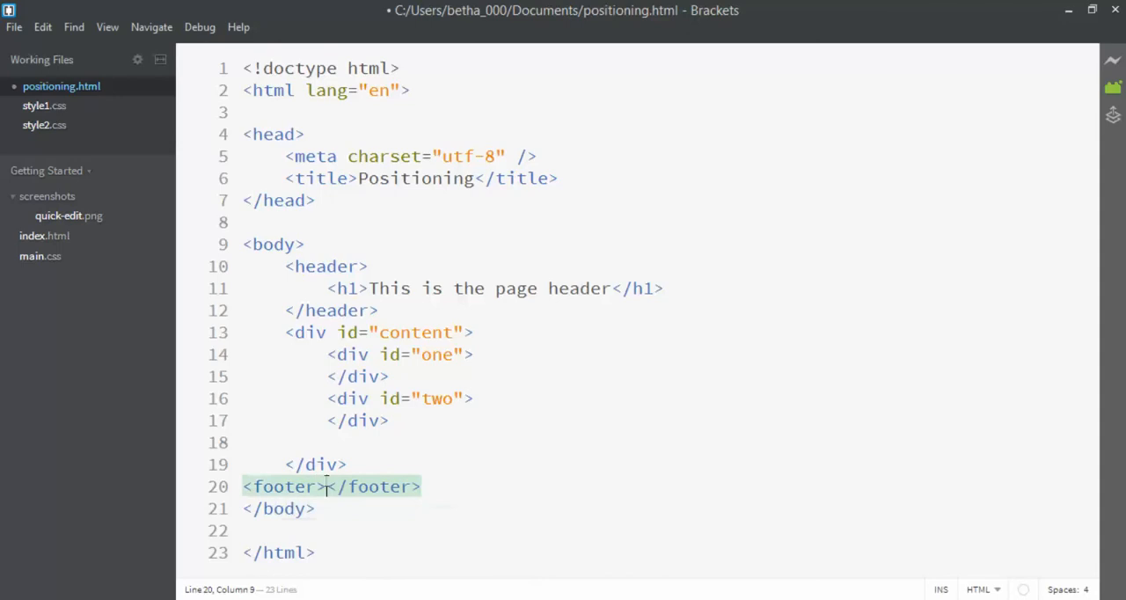
type("This isht")
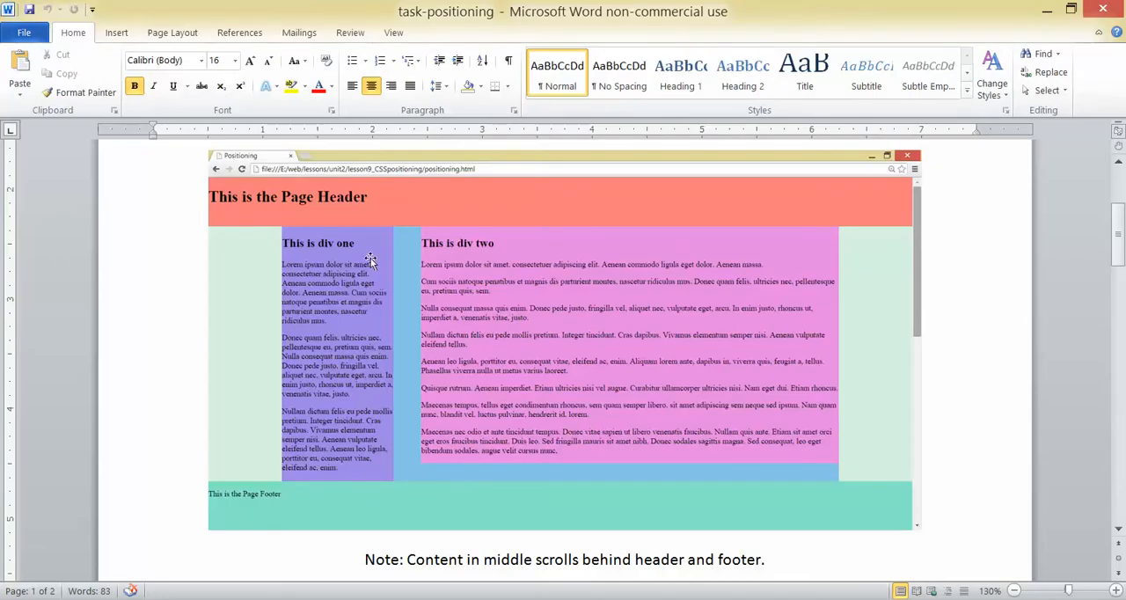
mouse_move(369, 341)
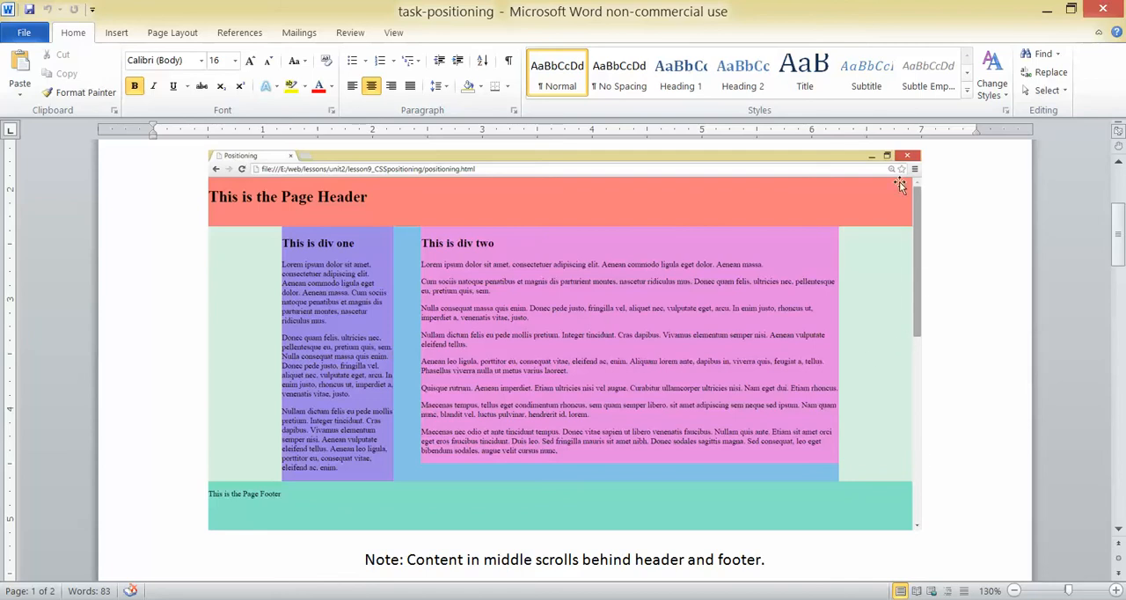
mouse_move(407, 504)
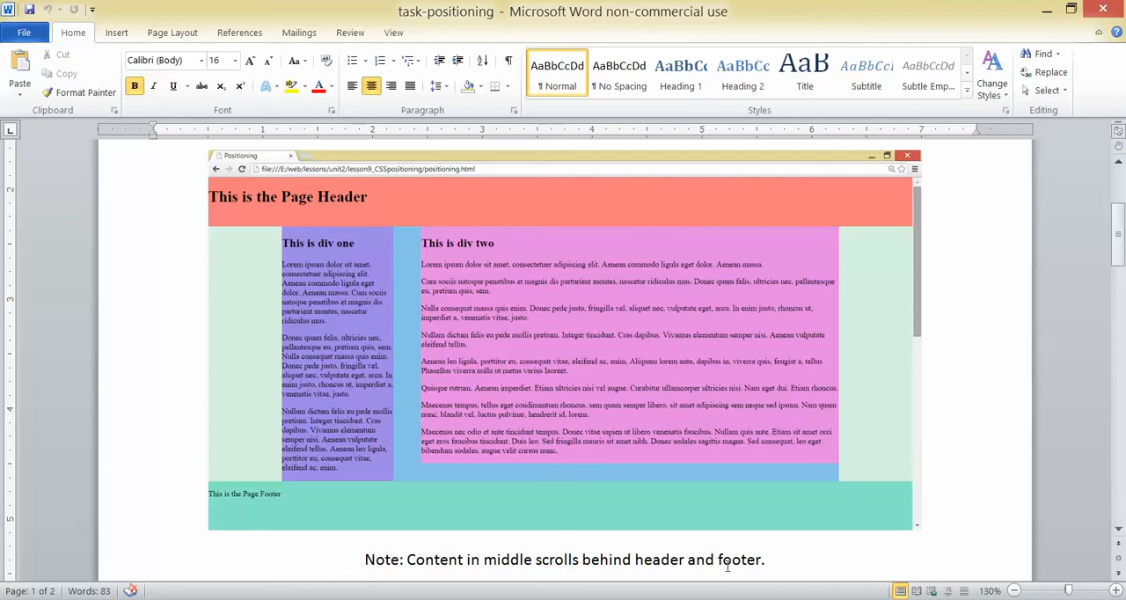
mouse_move(647, 419)
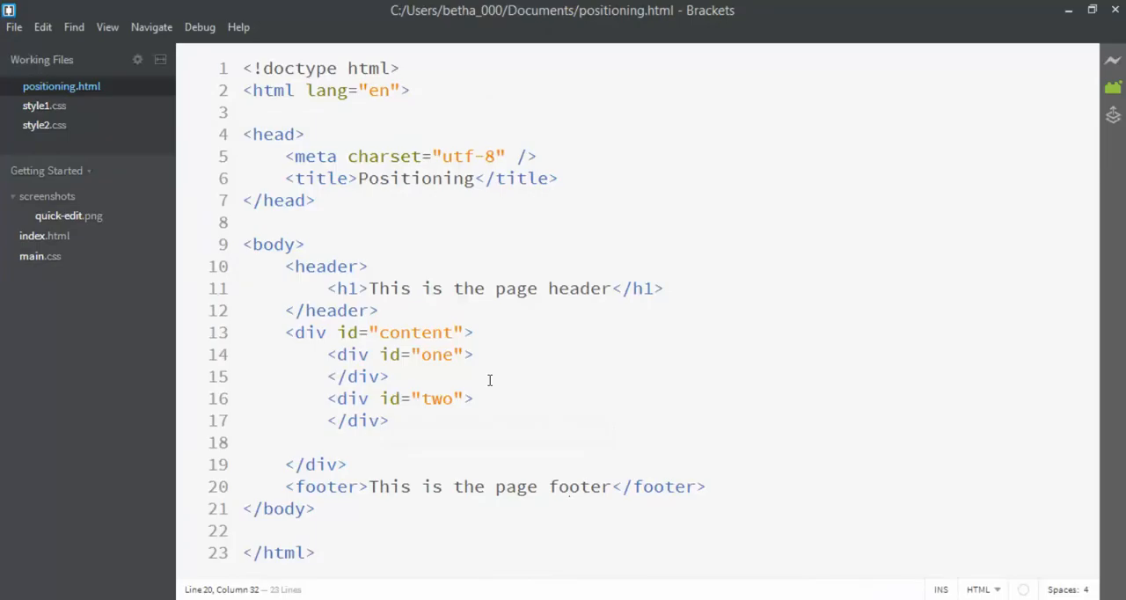
Step: Give div one an <h1> reading 'This is the div one'
left_click(475, 354)
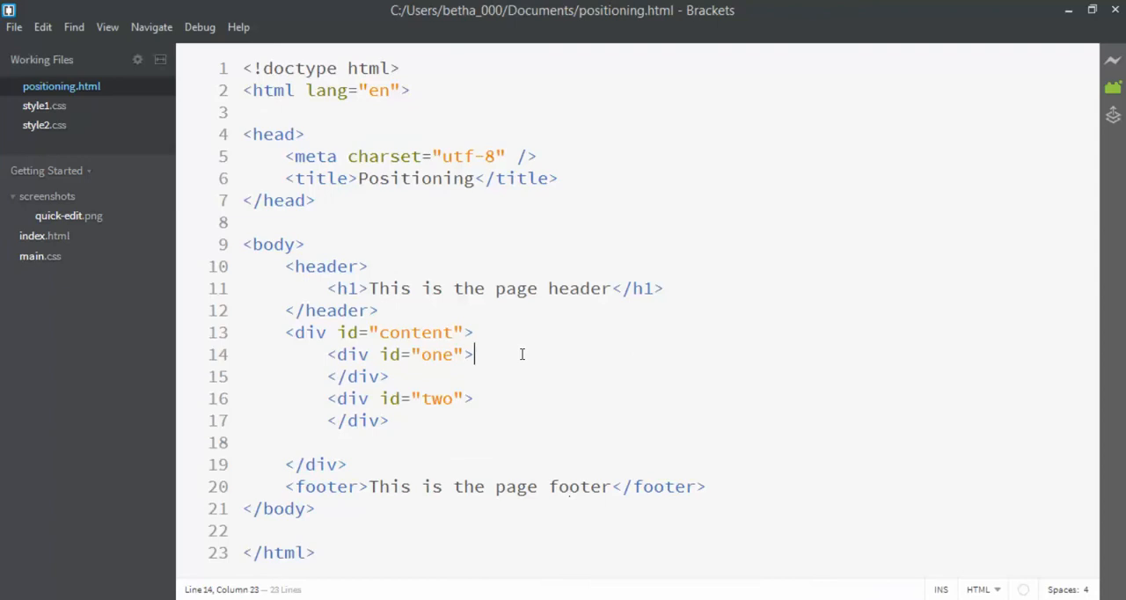
key("Return")
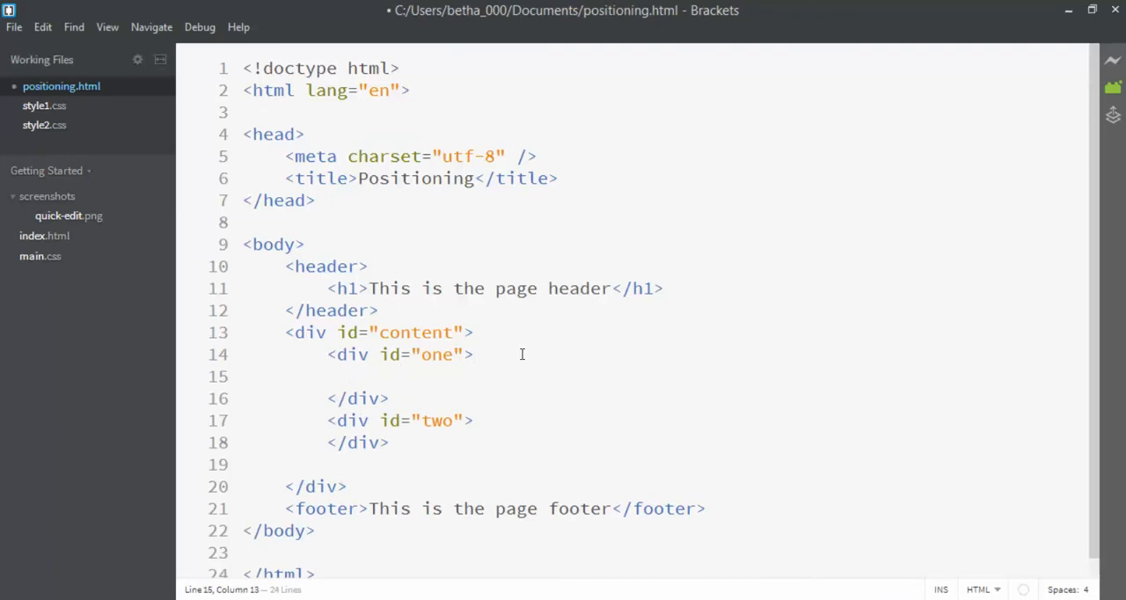
type("<h1>This is</h1>")
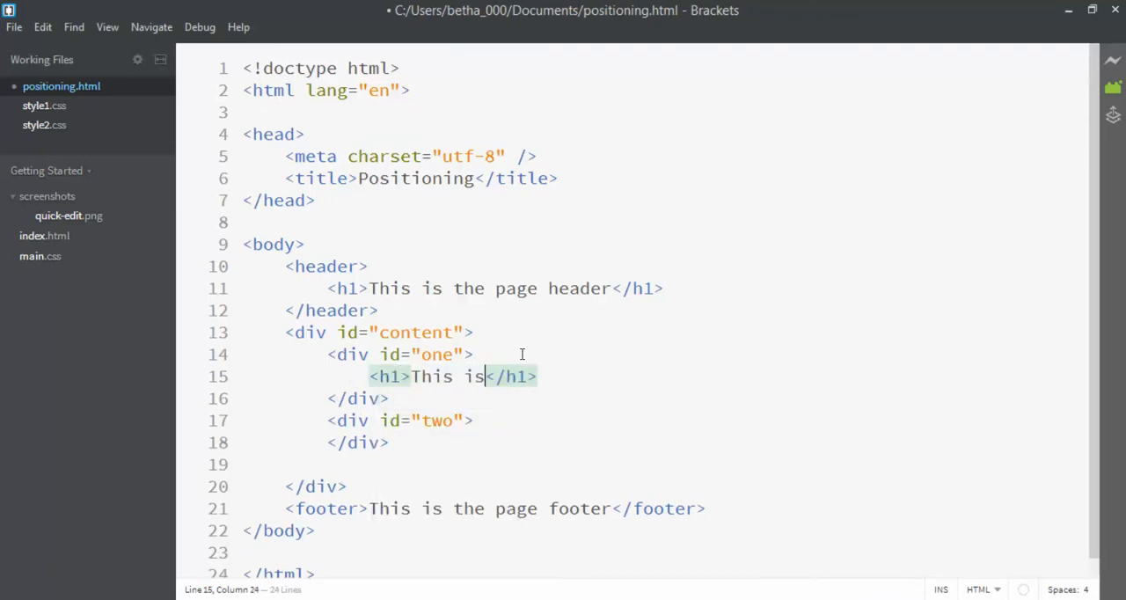
type("the")
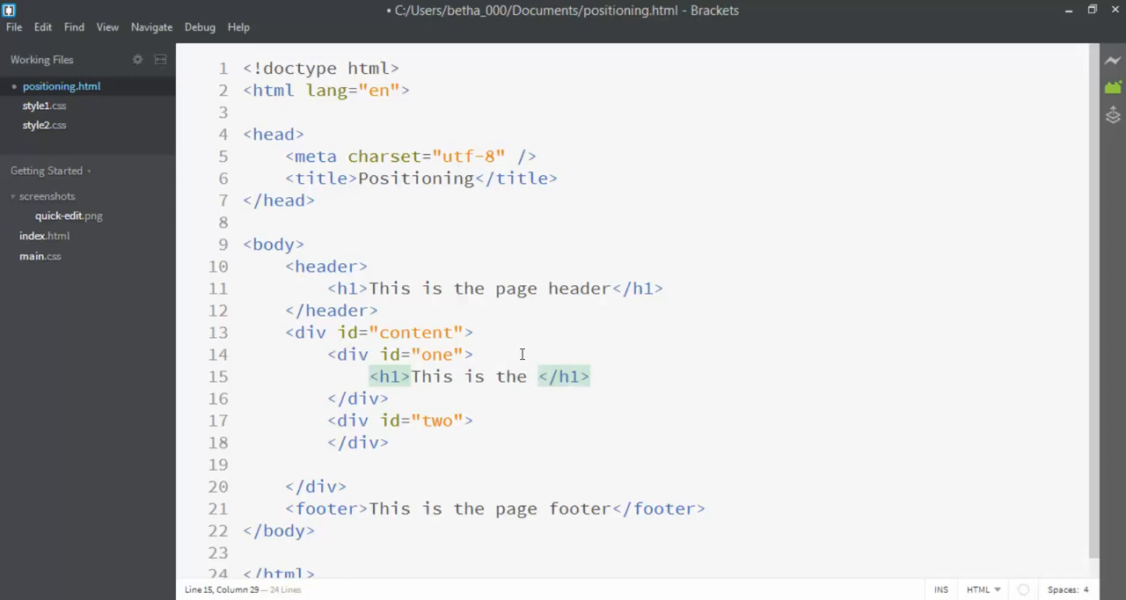
type("div one")
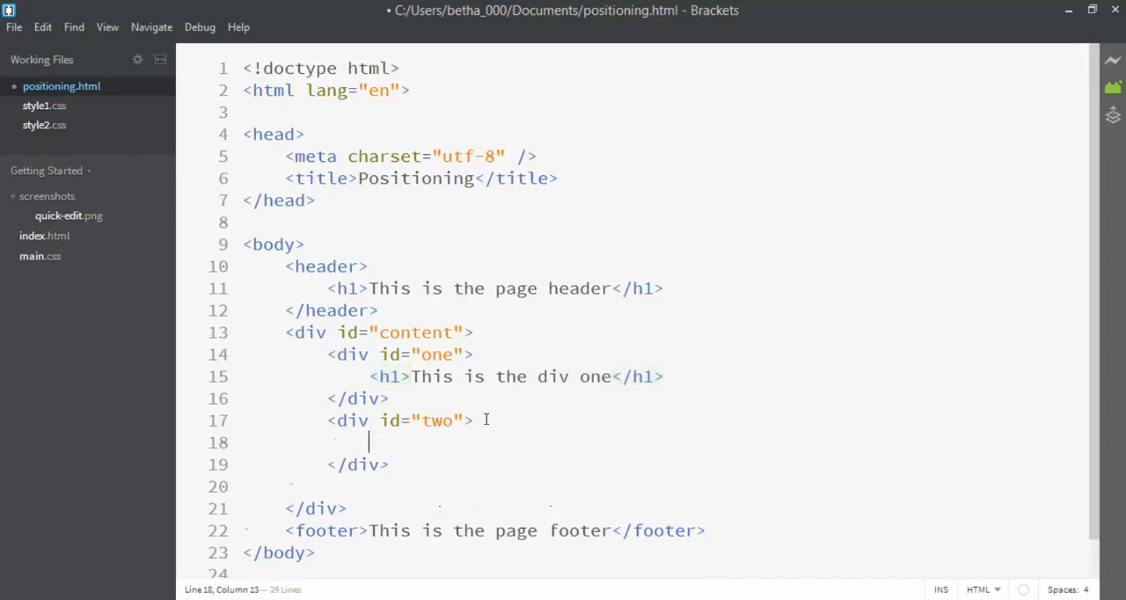
Step: Give div two an <h1> reading 'This is div two'
type("<h1>This is di</h1>")
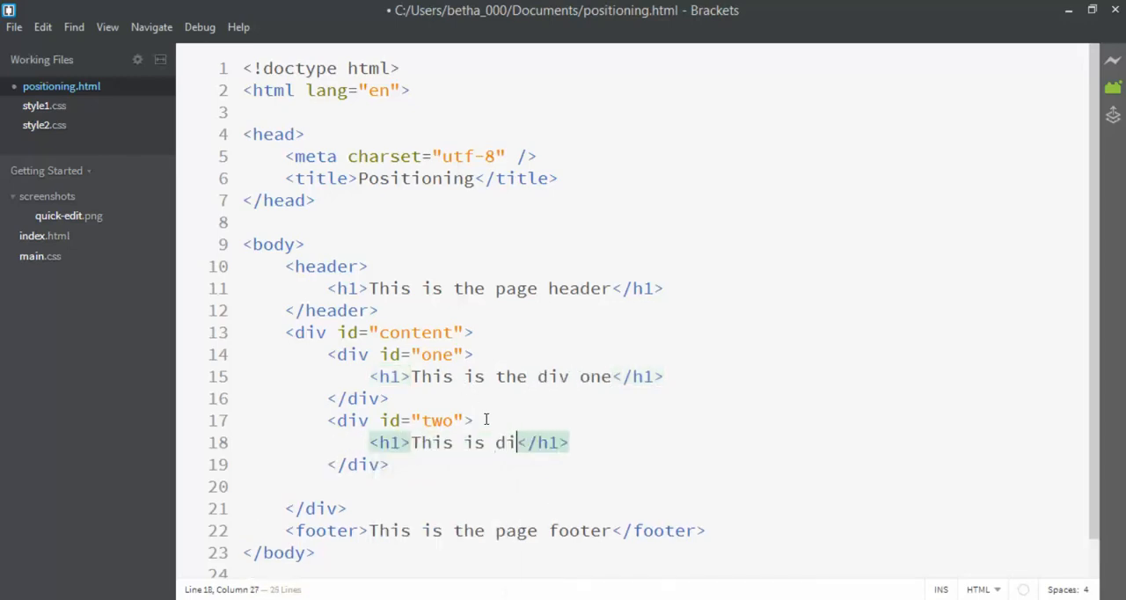
type("v two")
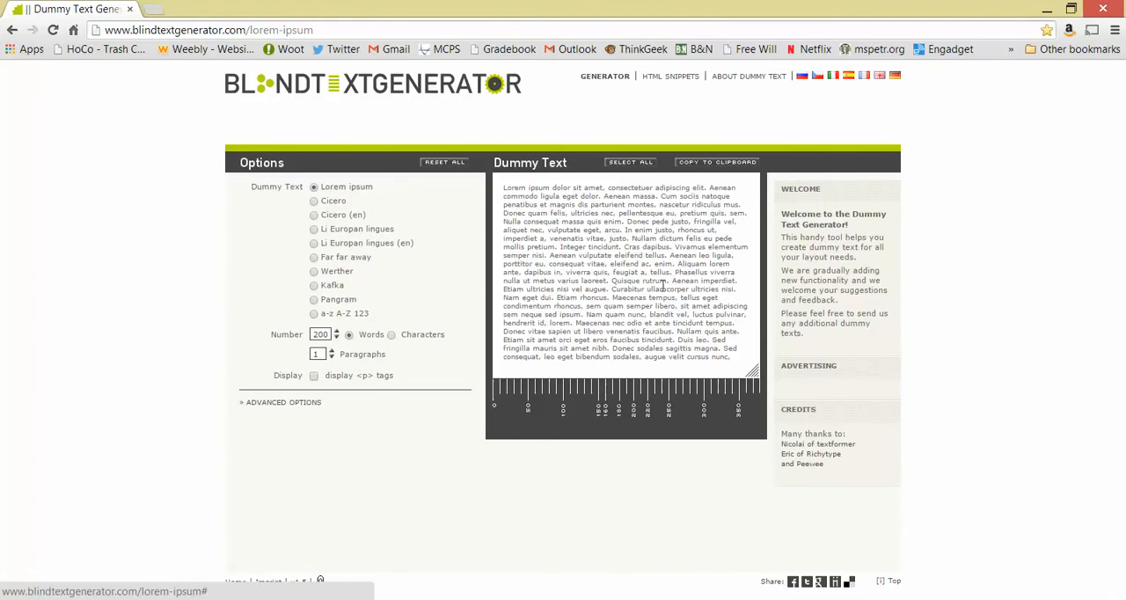
mouse_move(337, 339)
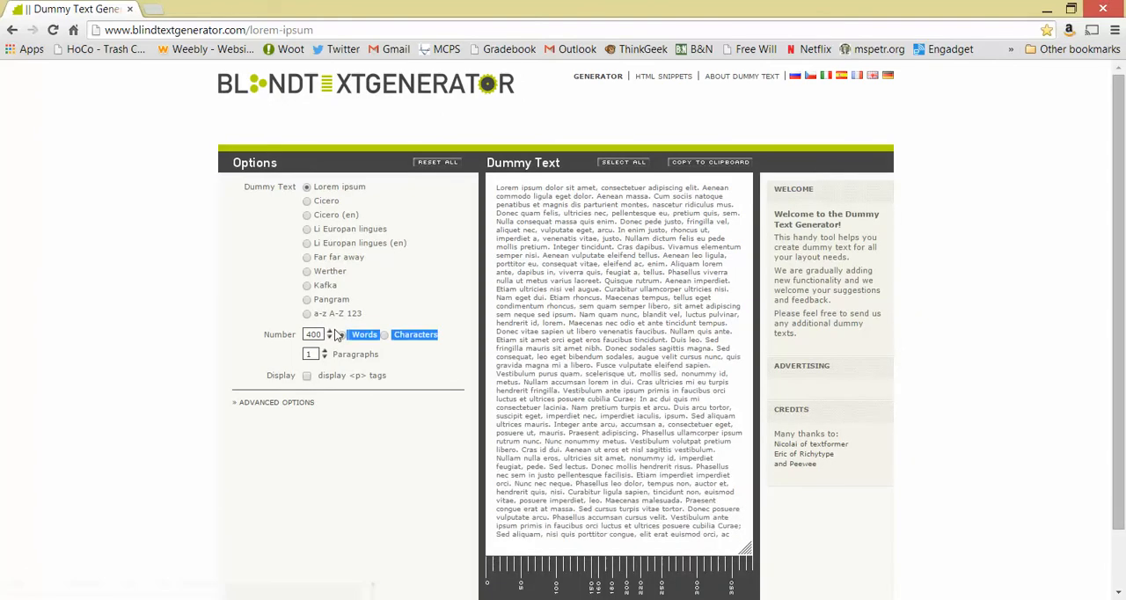
Step: Generate 1000 words in 9 paragraphs with <p> tags and copy them to the clipboard
left_click(330, 331)
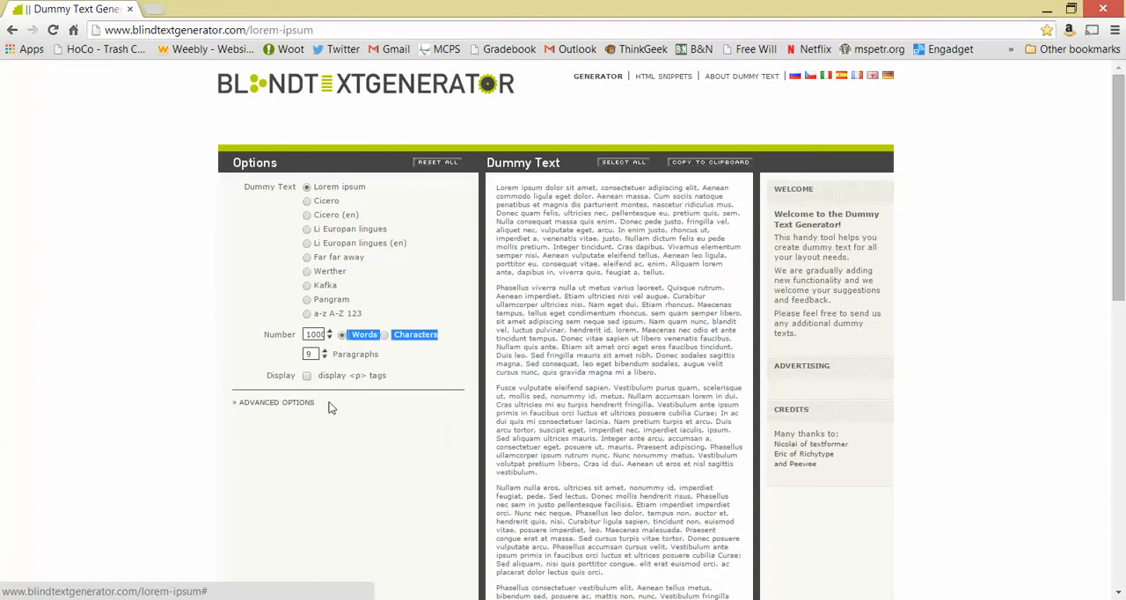
left_click(306, 375)
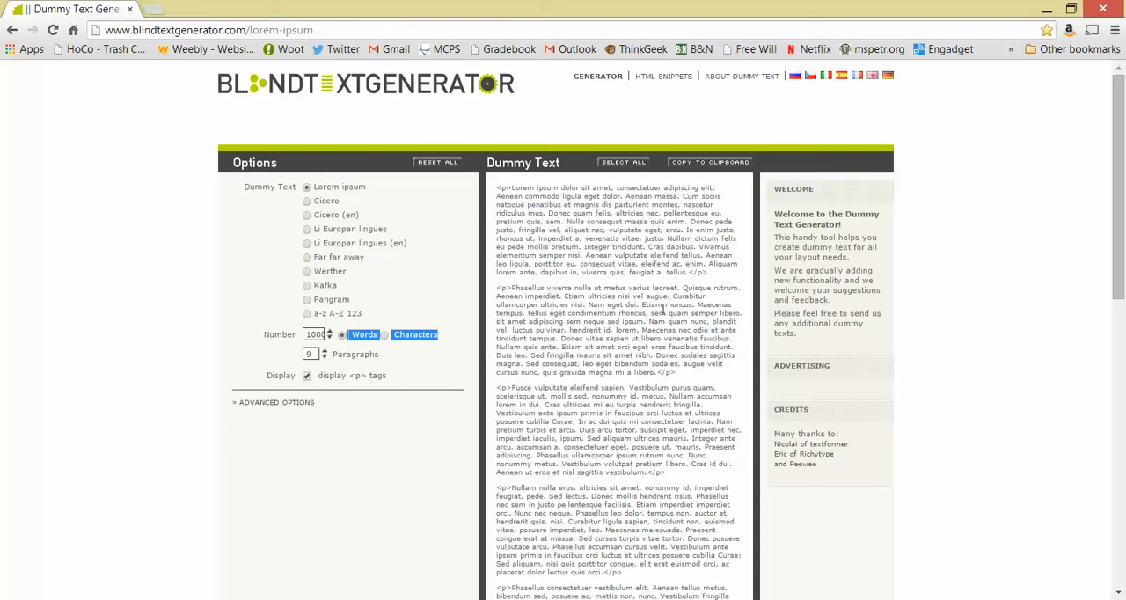
left_click(624, 162)
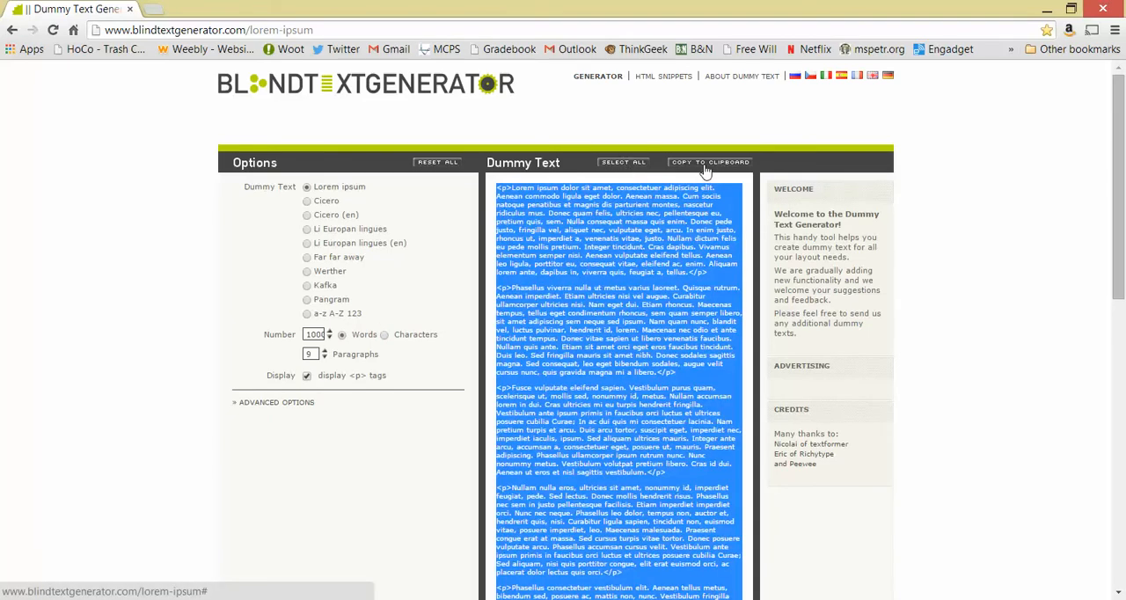
left_click(710, 162)
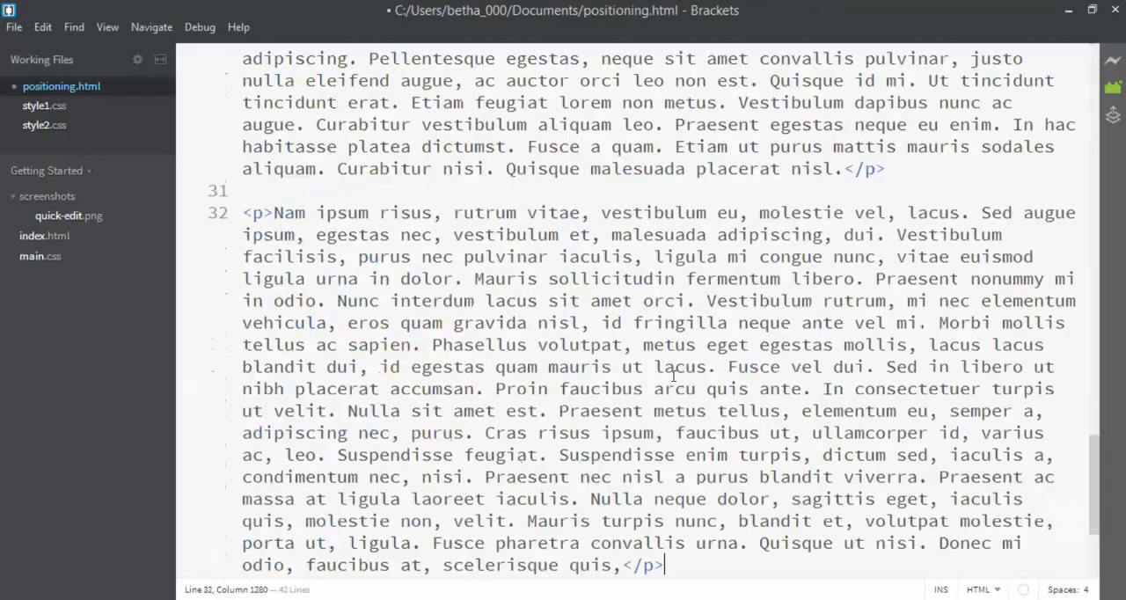
Step: Paste the lorem ipsum paragraphs into both divs and save positioning.html
scroll("down", 3)
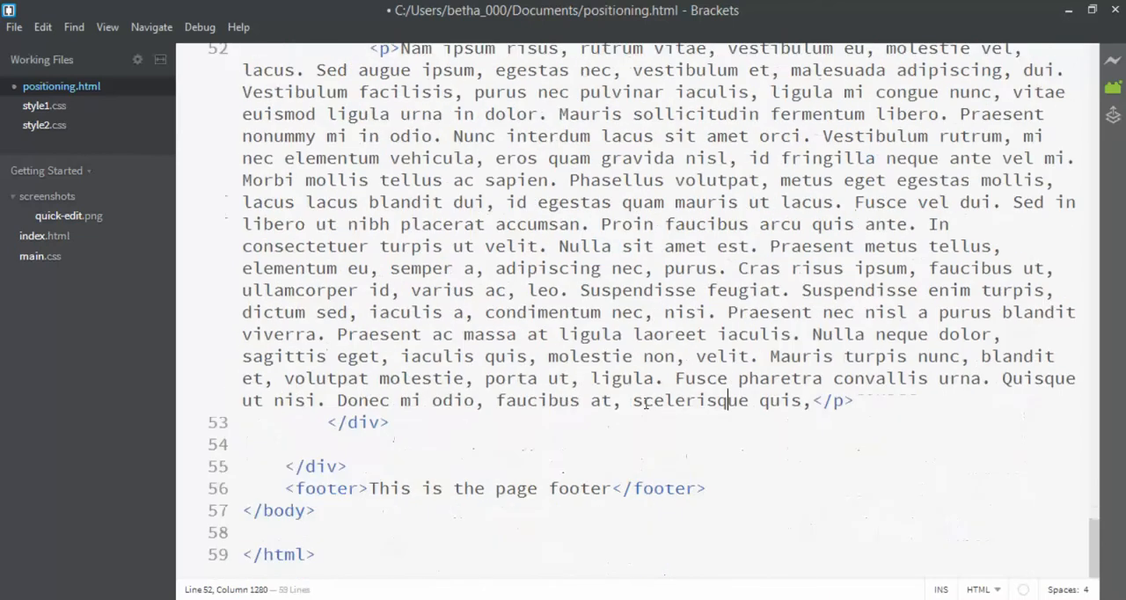
key("ctrl+s")
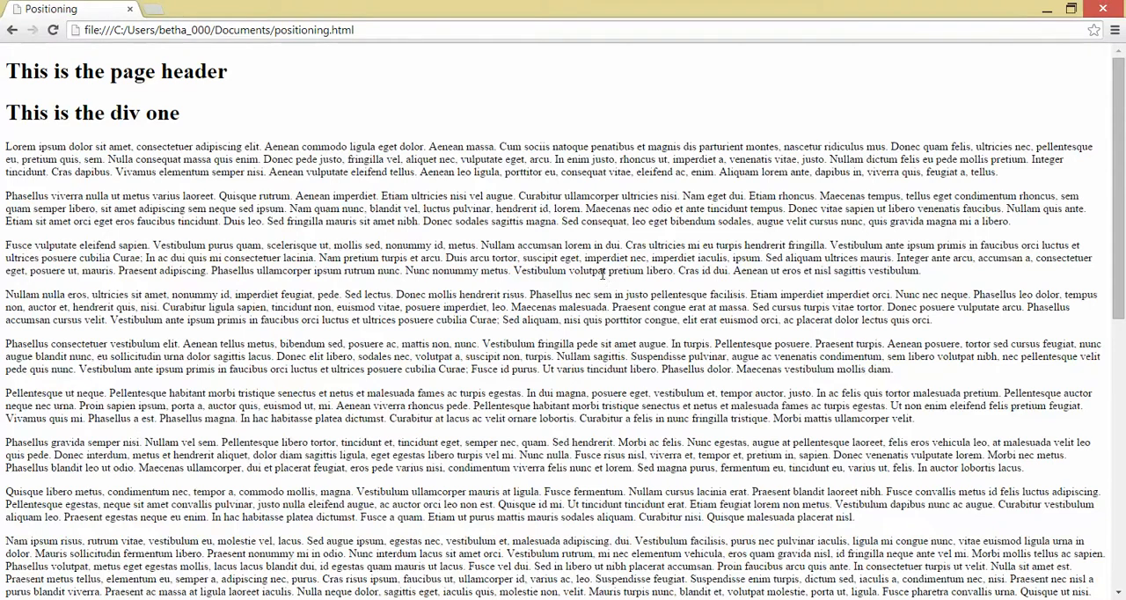
Step: Scroll the unstyled positioning.html down to the footer and back up
scroll("down", 3)
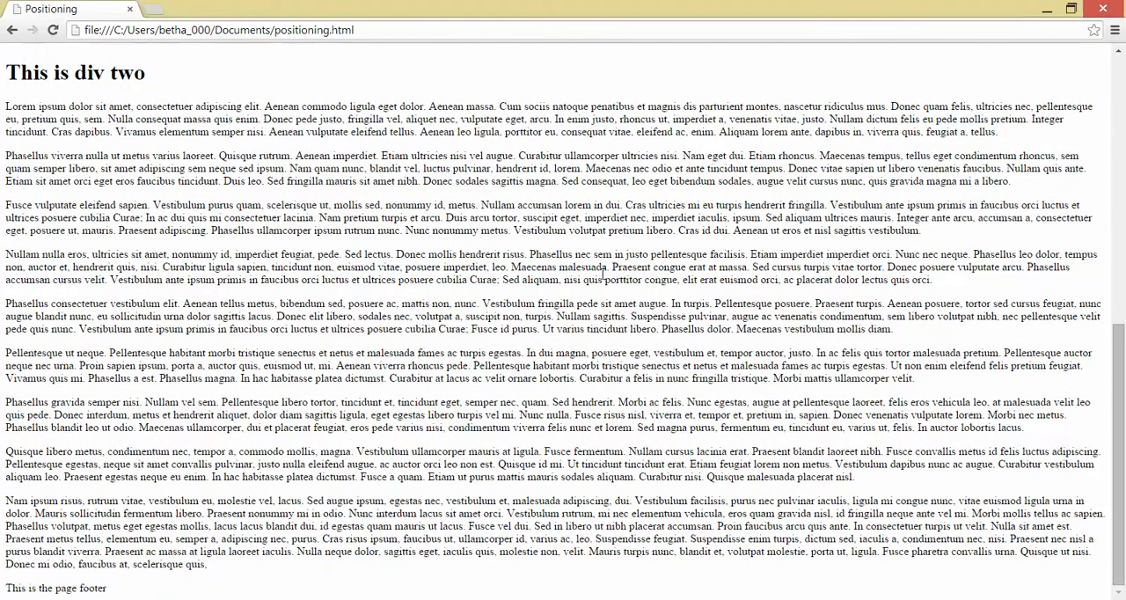
scroll("up", 3)
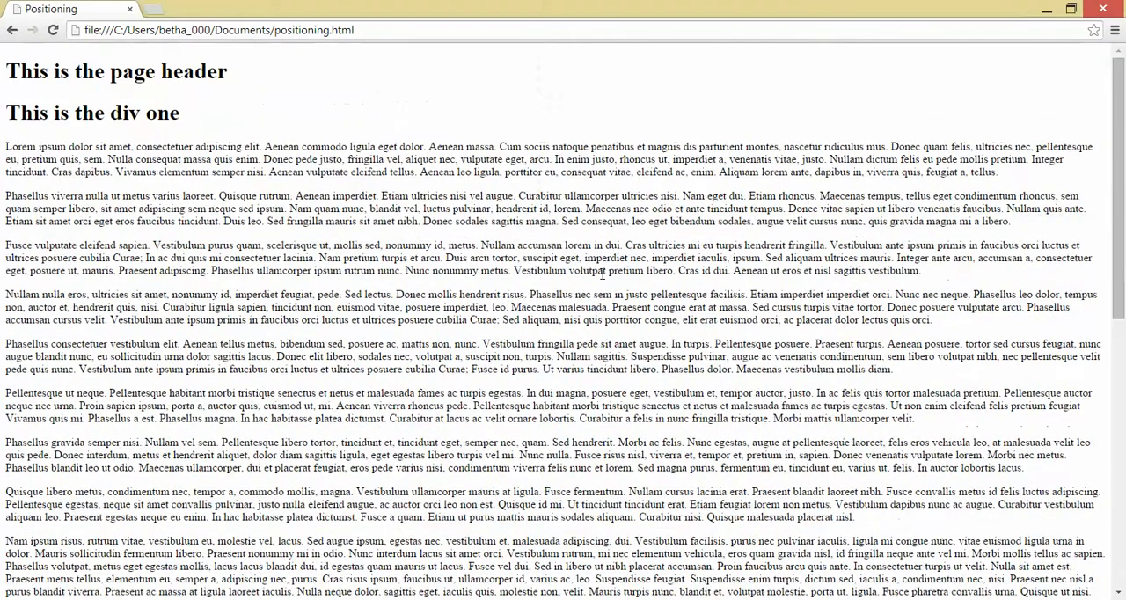
mouse_move(604, 92)
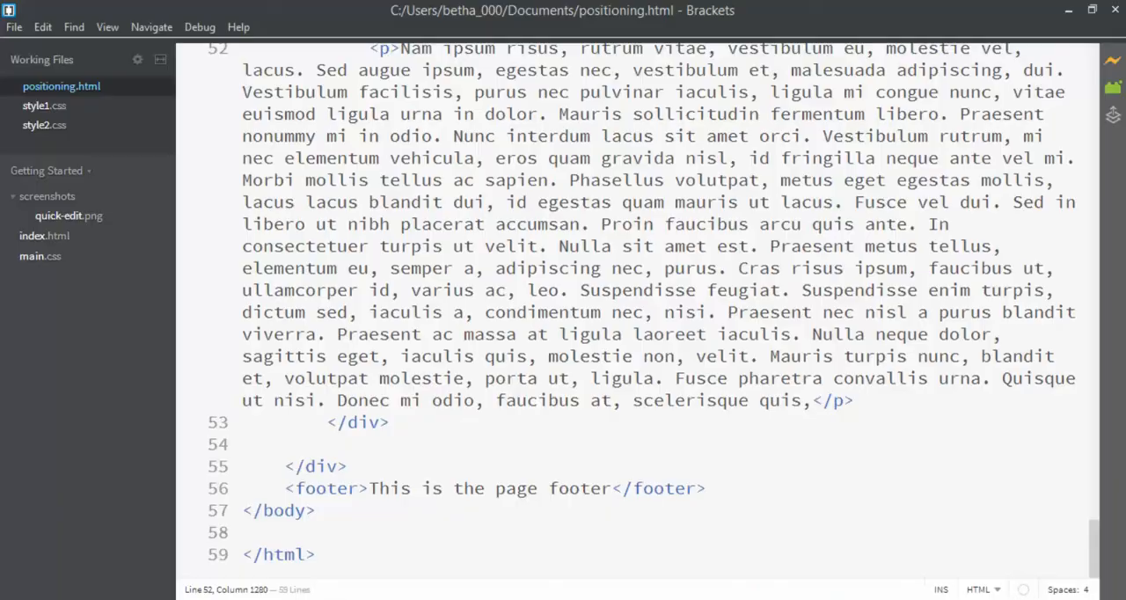
mouse_move(44, 106)
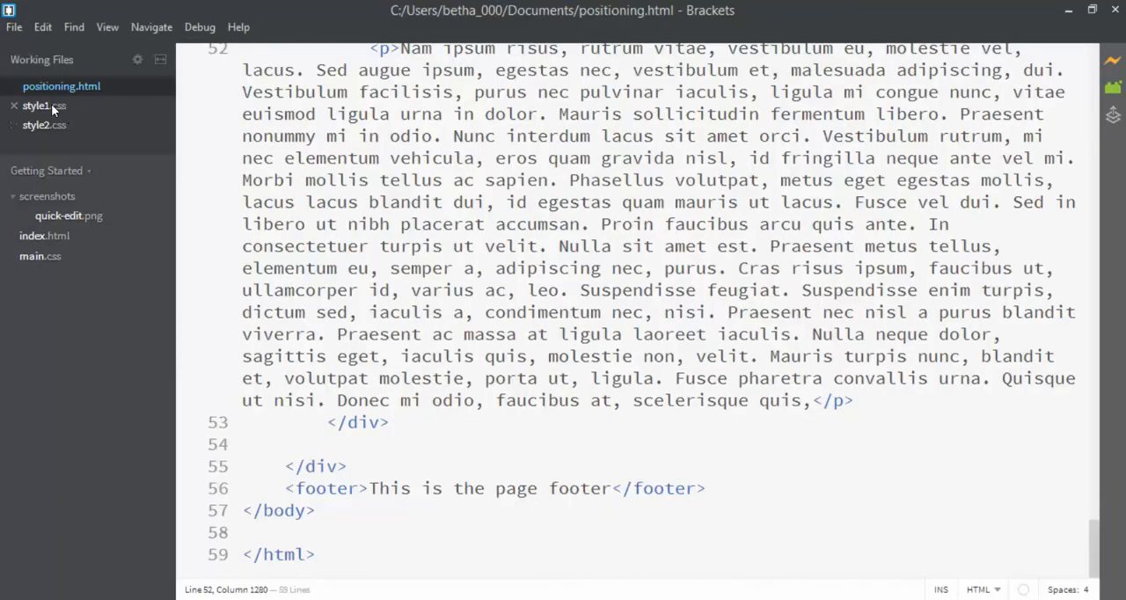
Step: Bring the empty style1.css stylesheet forward after reviewing the target layout
left_click(44, 105)
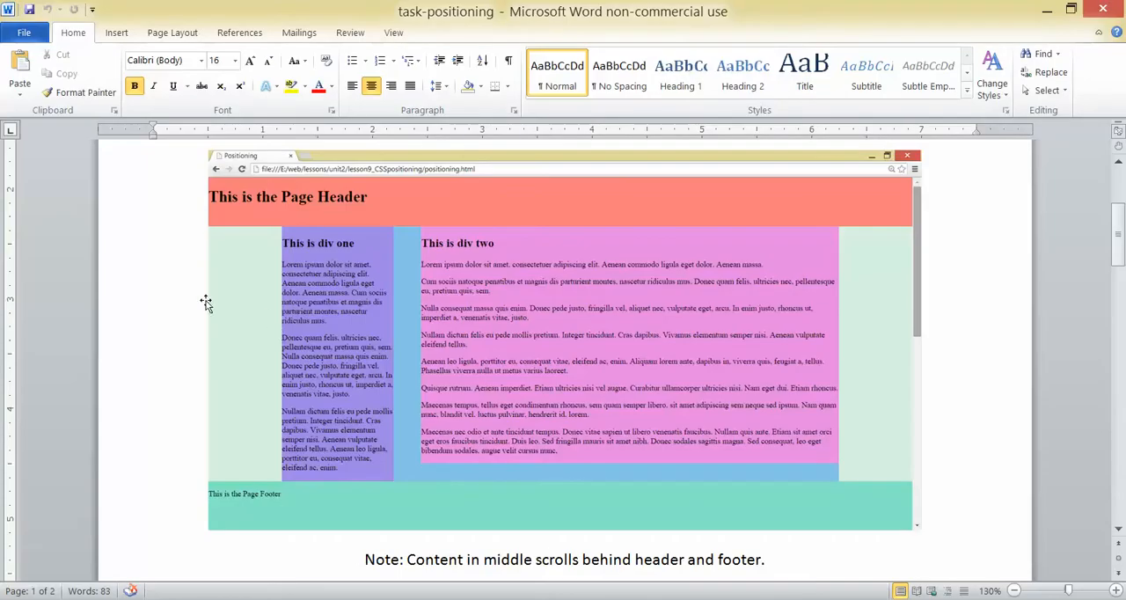
mouse_move(242, 369)
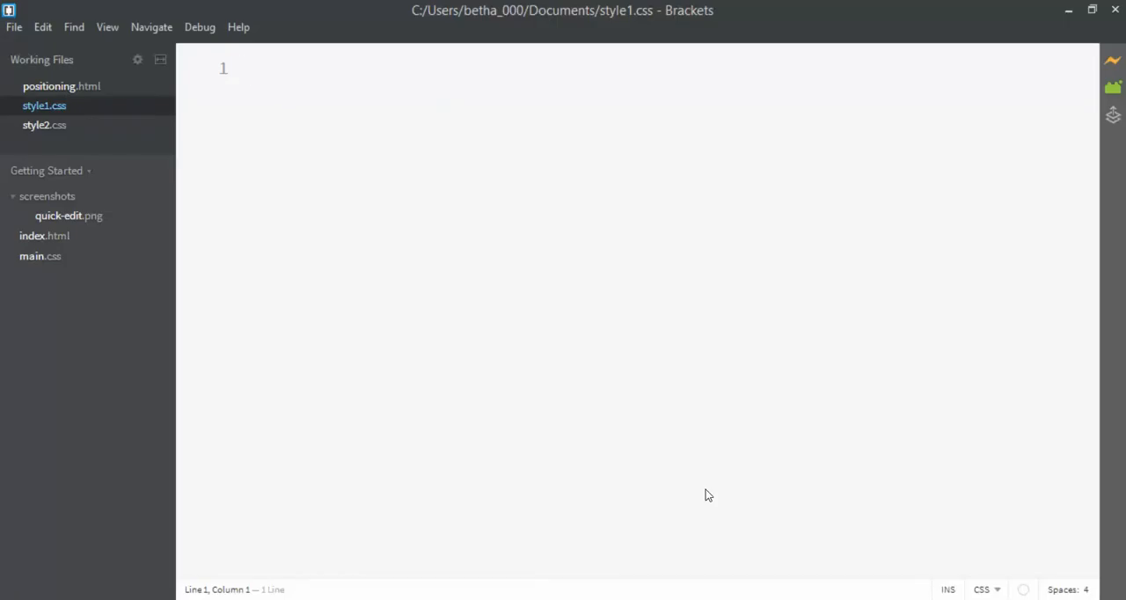
Step: Write a body rule with background-color #d8f2e0 in style1.css and return to positioning.html
type("body")
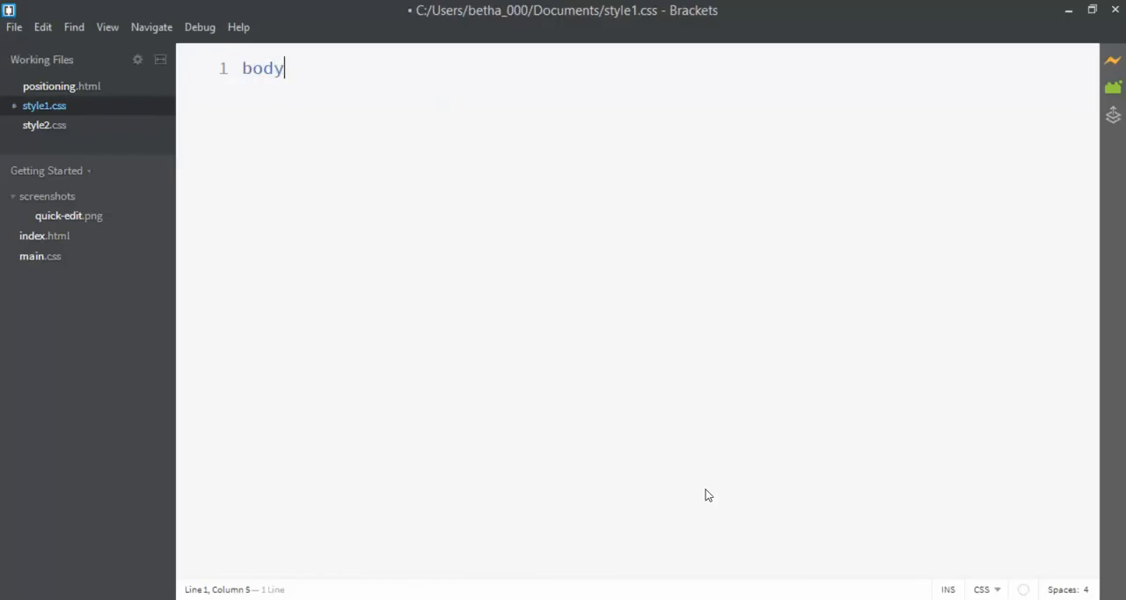
type("{")
type("background-color:")
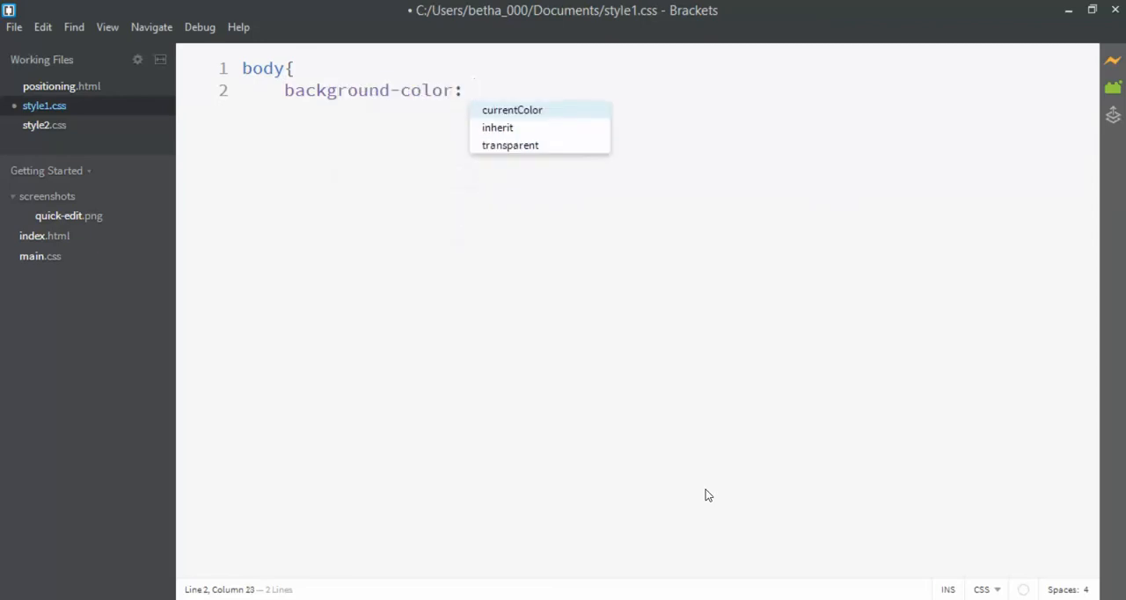
type("#d")
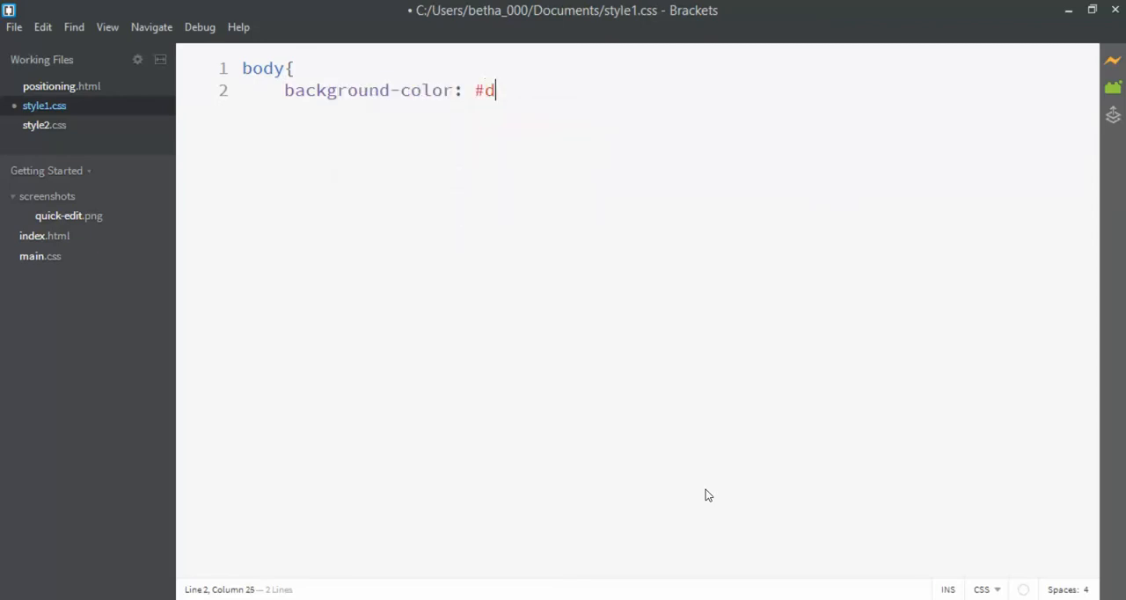
type("8f2")
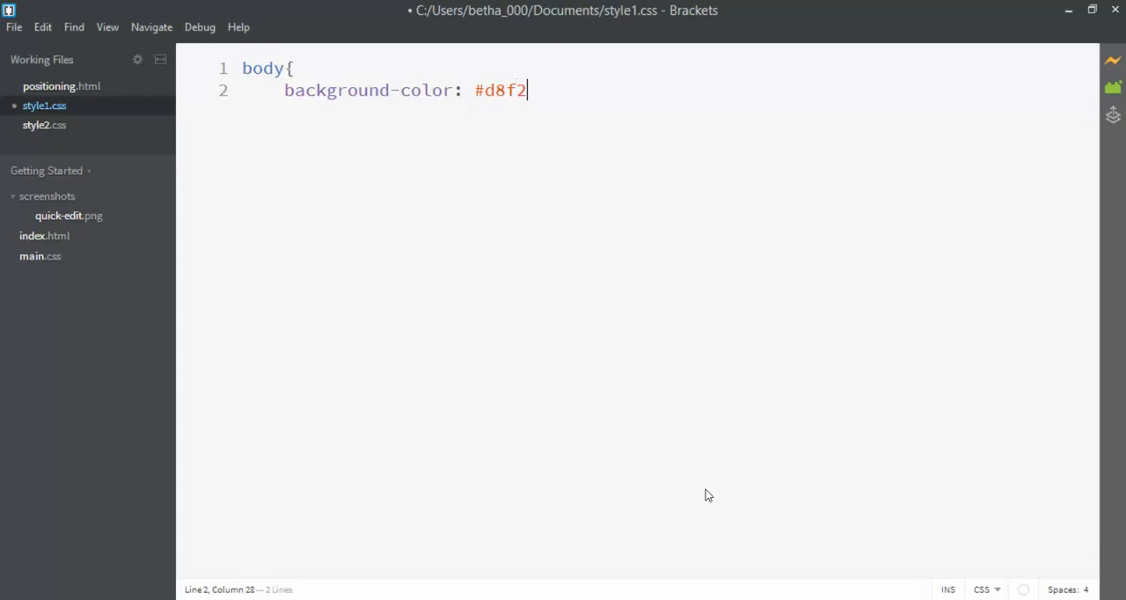
type("e0;")
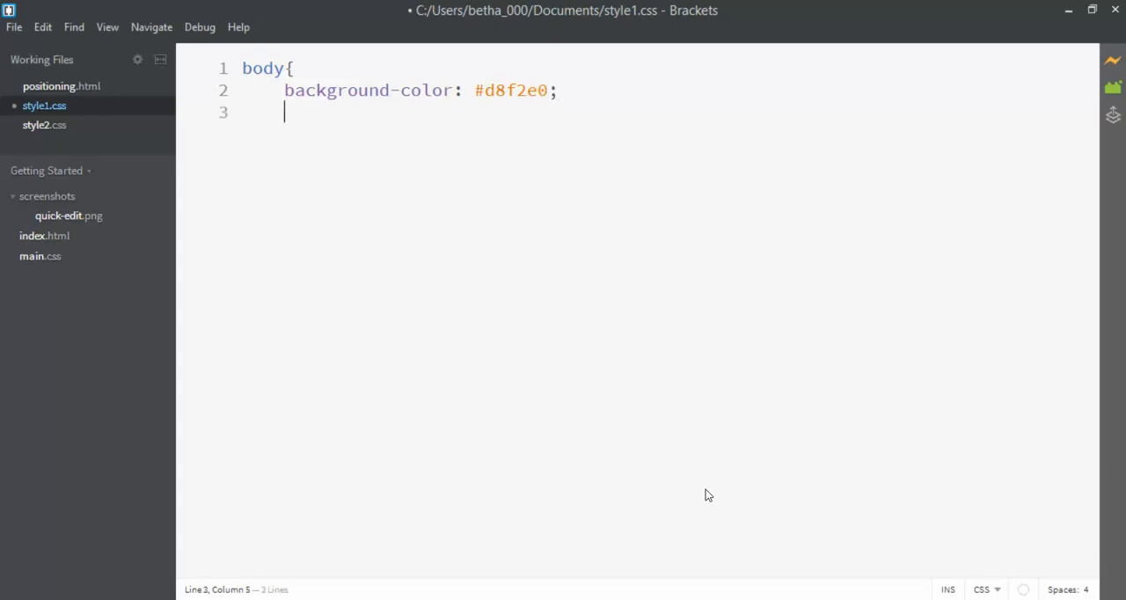
type("}")
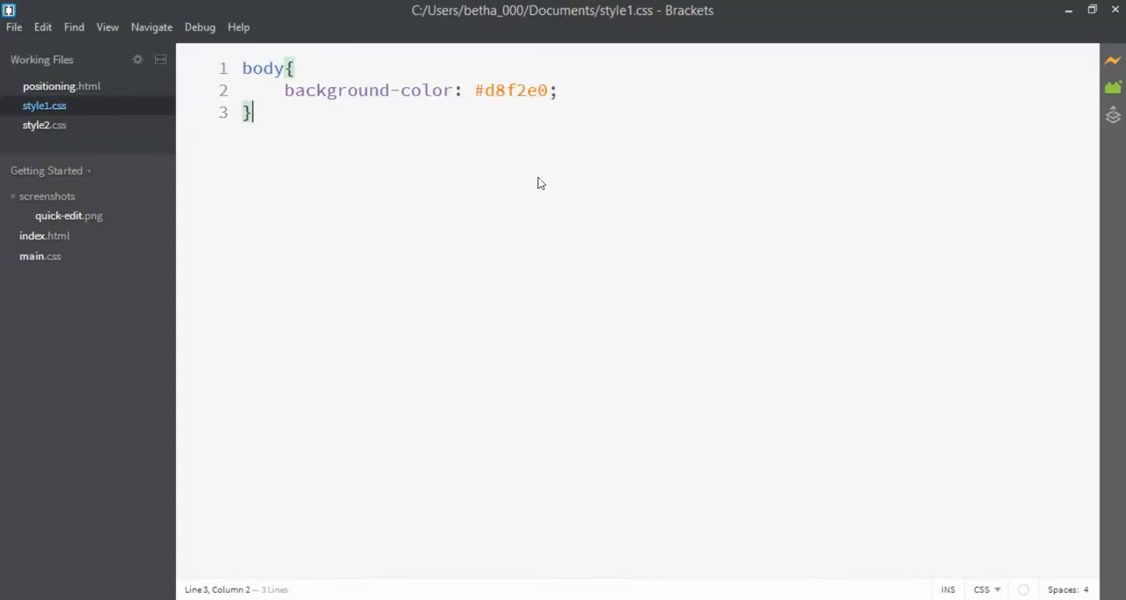
left_click(62, 85)
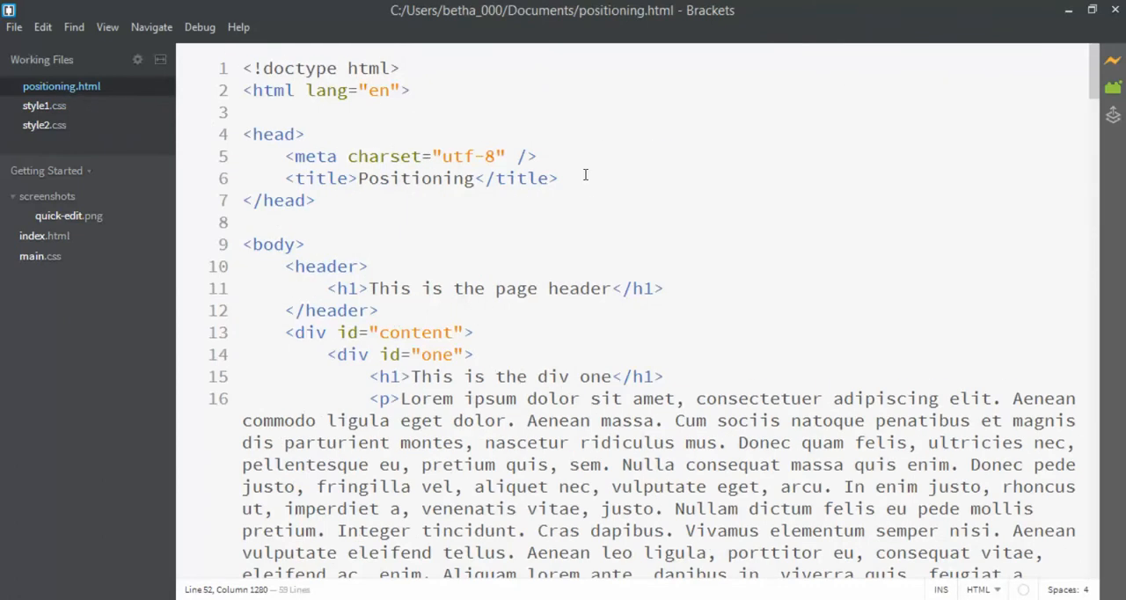
Step: Link style1.css in the head as a text/css stylesheet and save
type("<link rel=\"stylesheet")
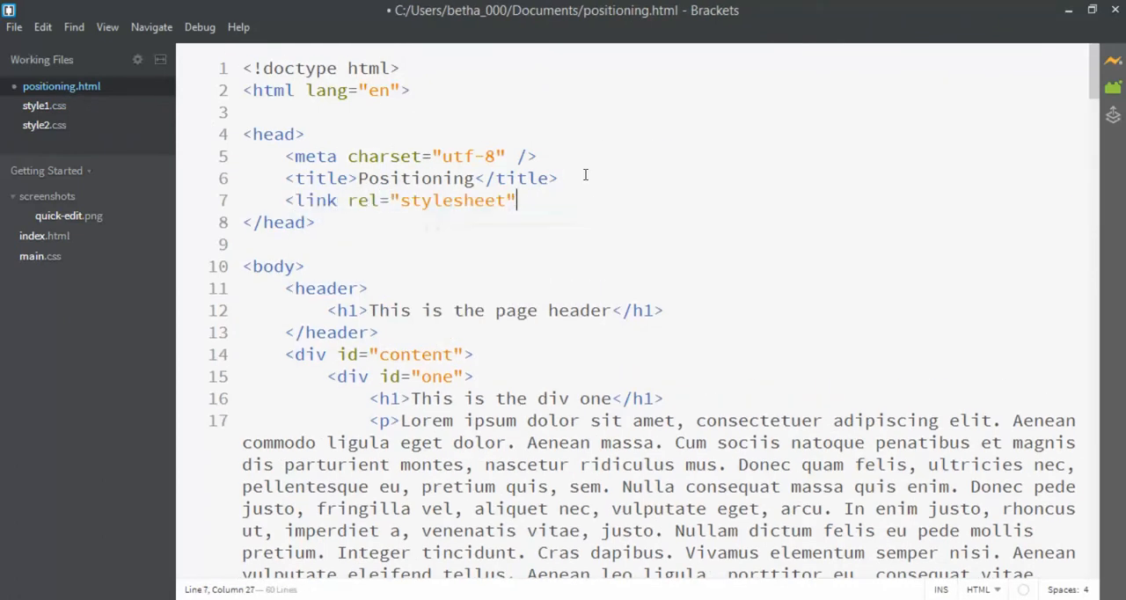
type("href=")
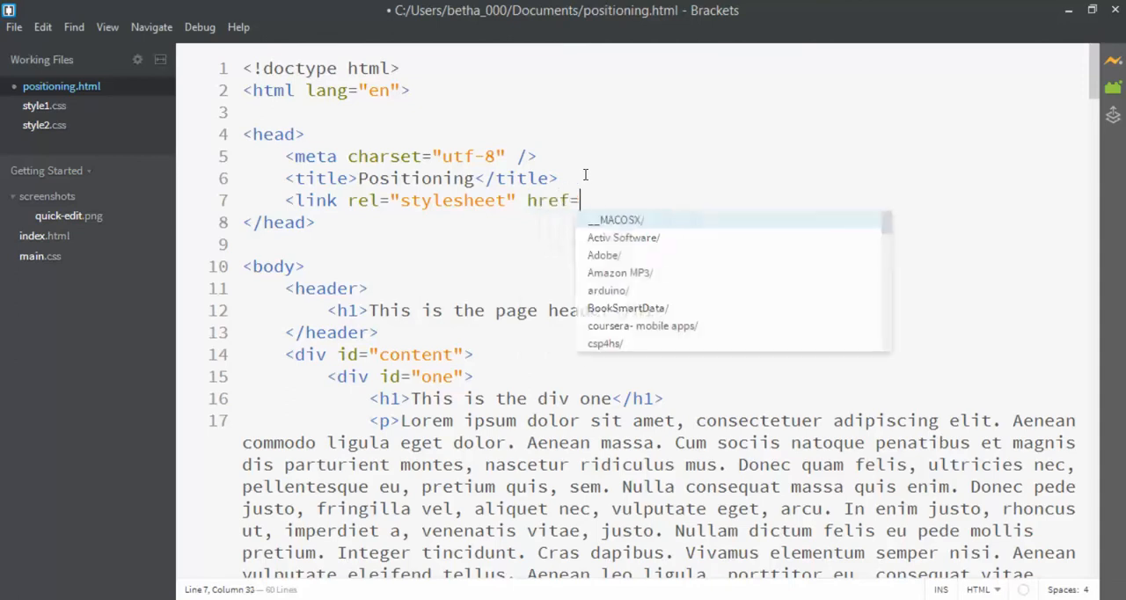
type("\"style1.css")
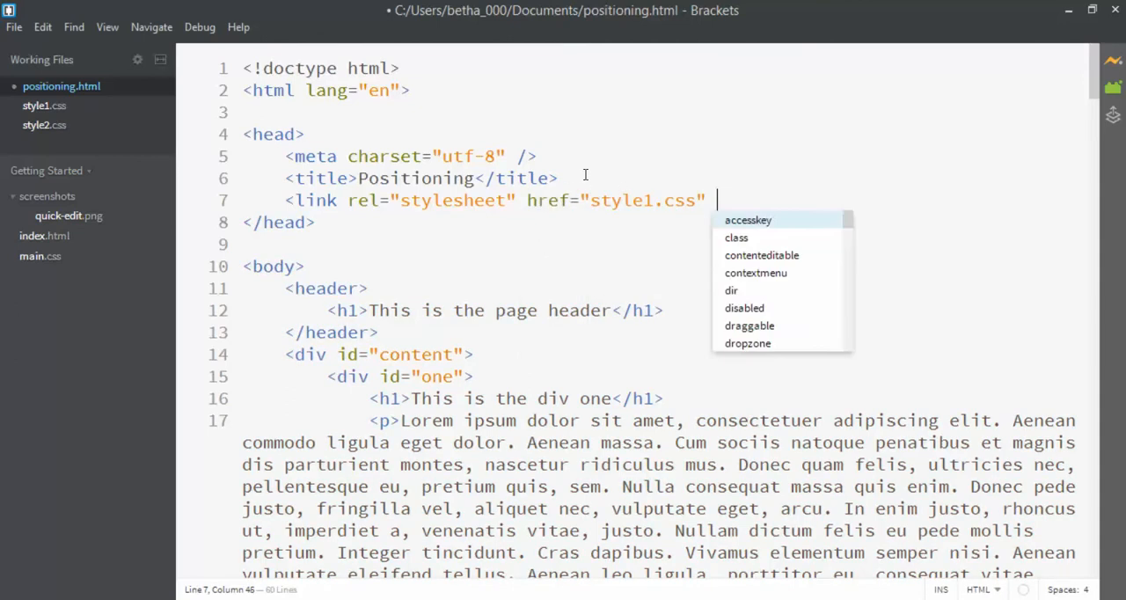
type("type=\"text/css\" />")
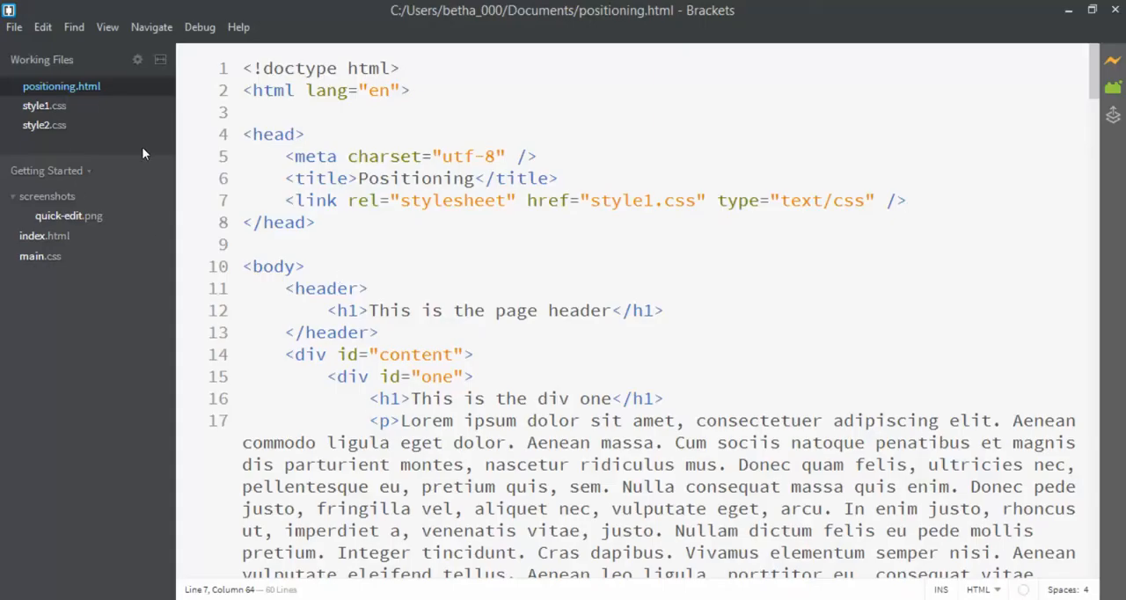
Step: Add header and footer rules with background colours #f67d7d and #8737ca
left_click(44, 105)
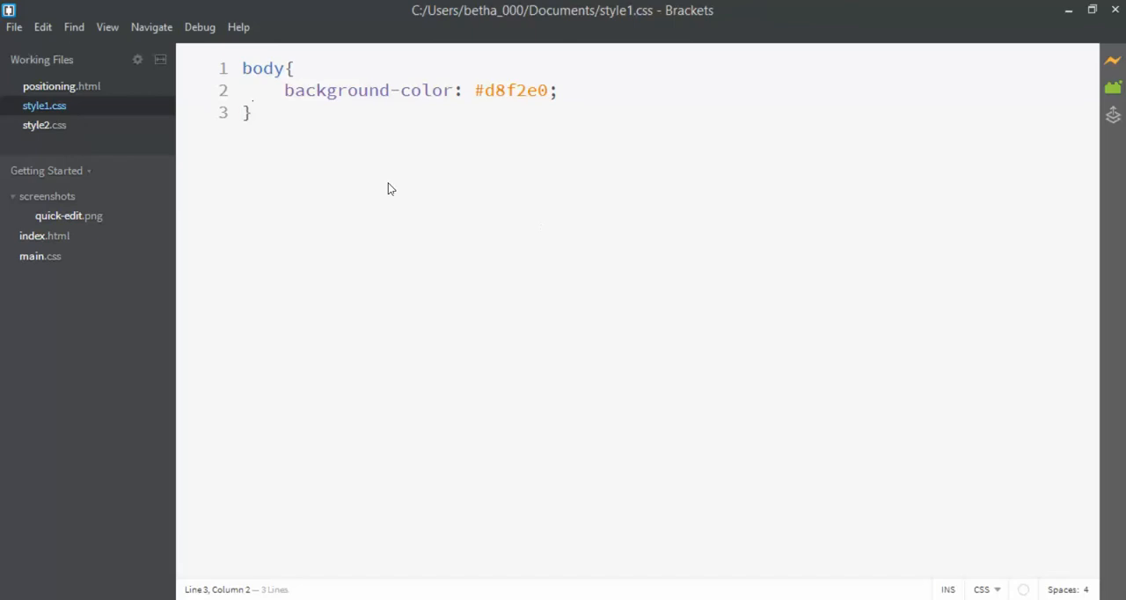
type("header{")
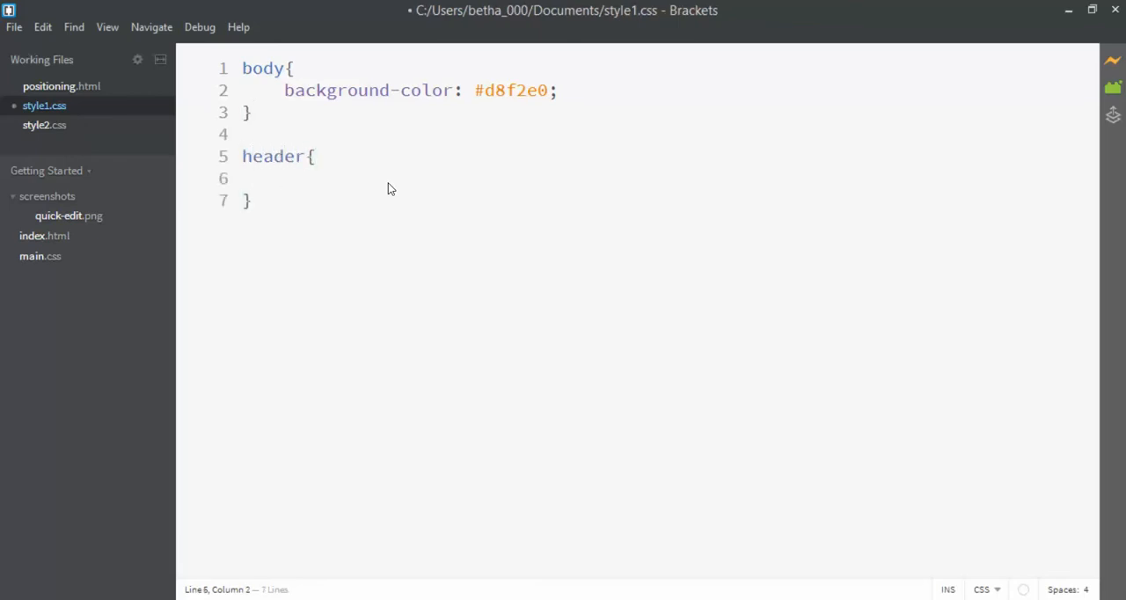
type("background-color:")
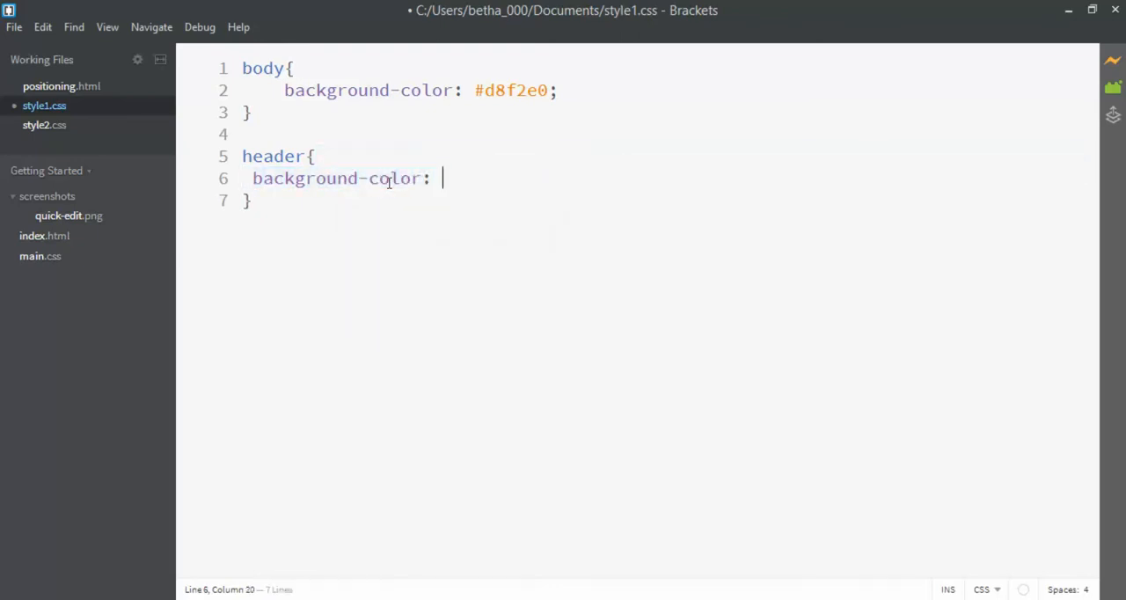
type("#")
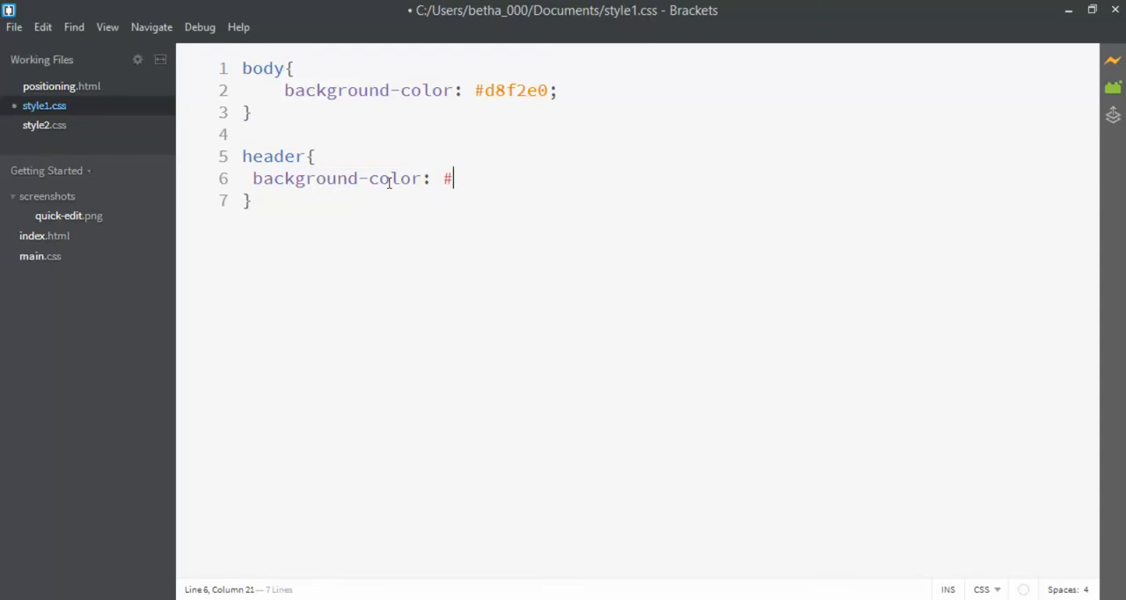
type("f6")
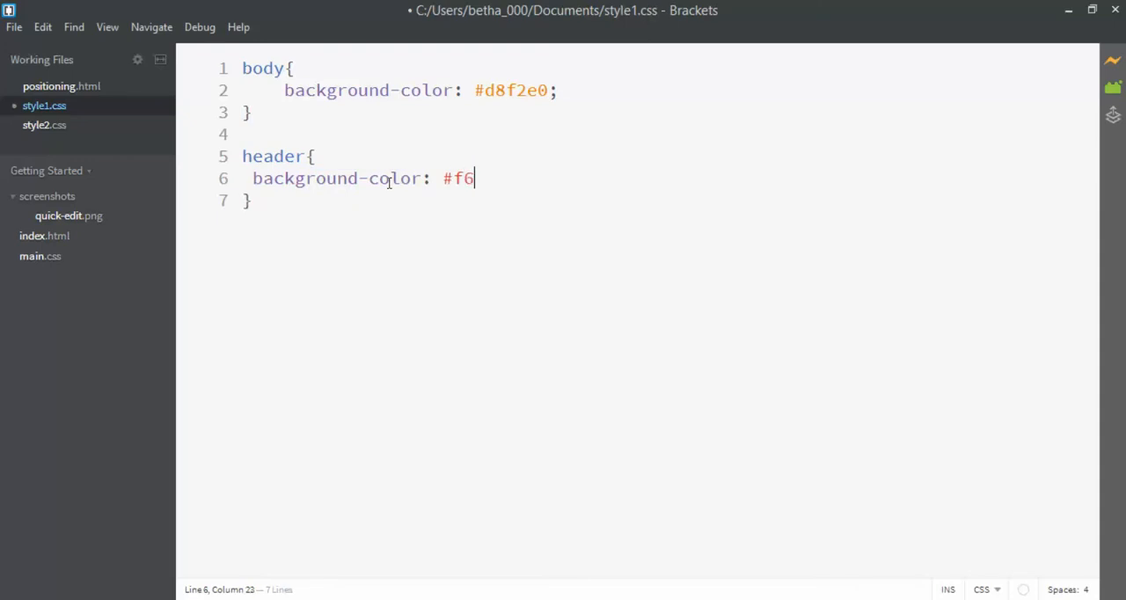
type("7d7d;")
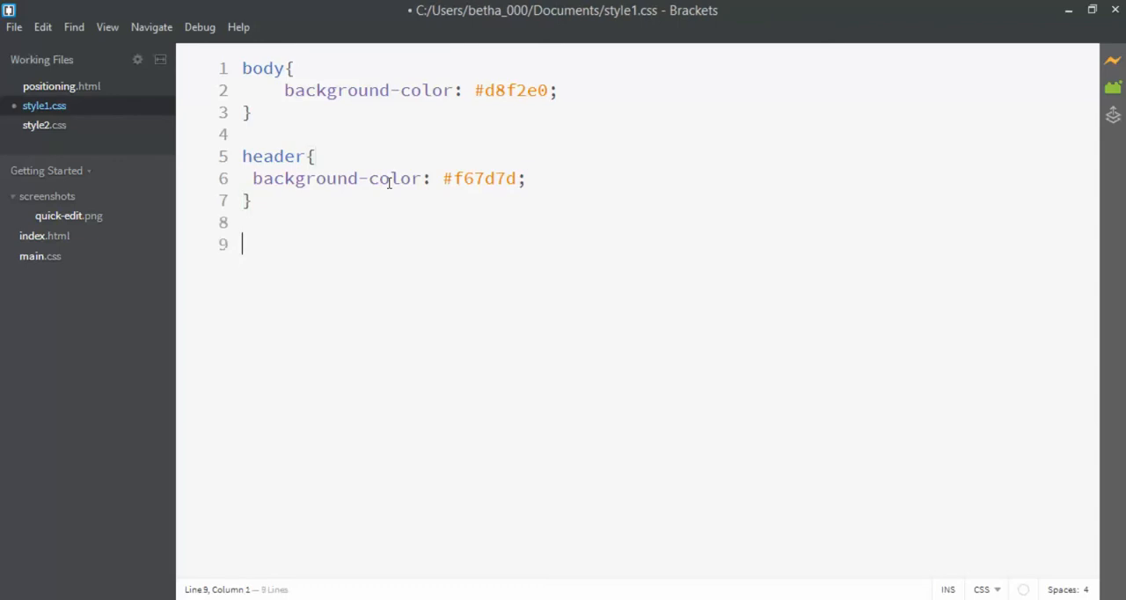
type("footer{")
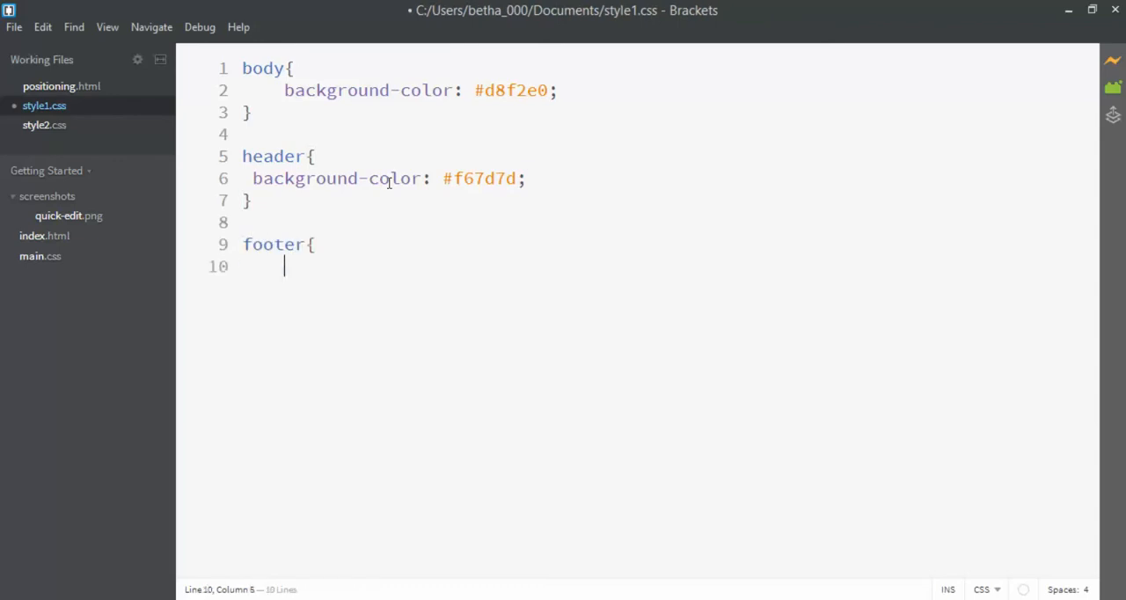
type("background-color:")
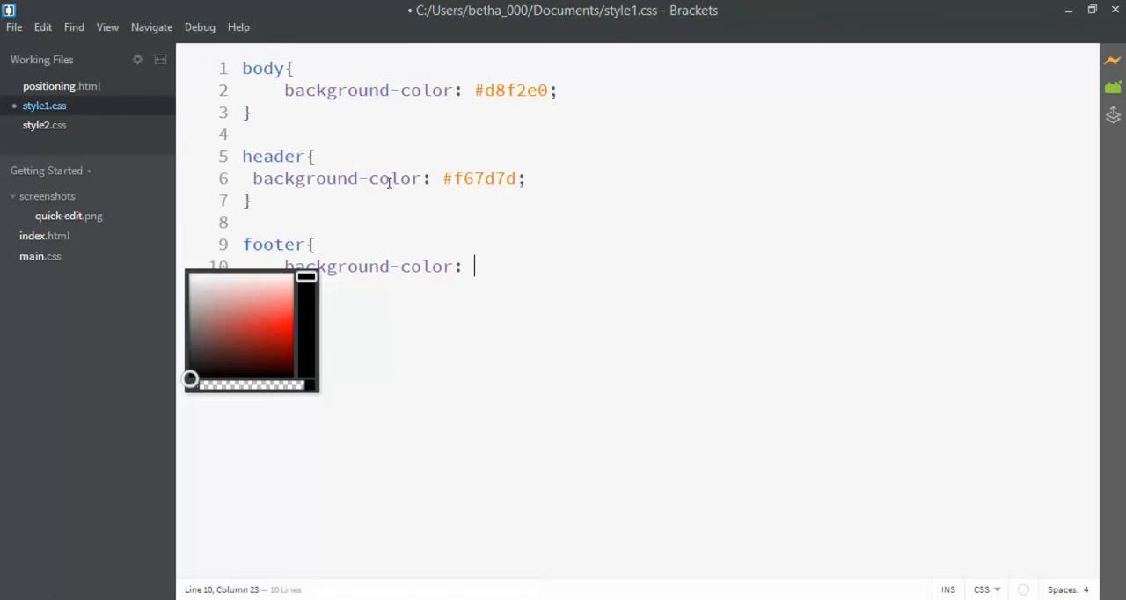
type("#87")
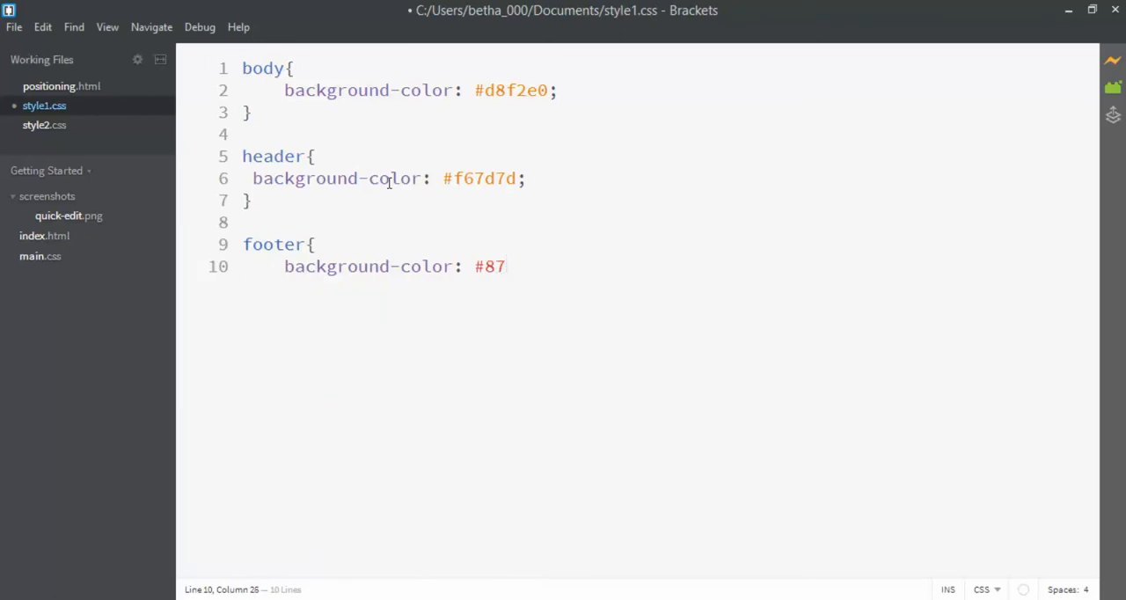
type("37ca")
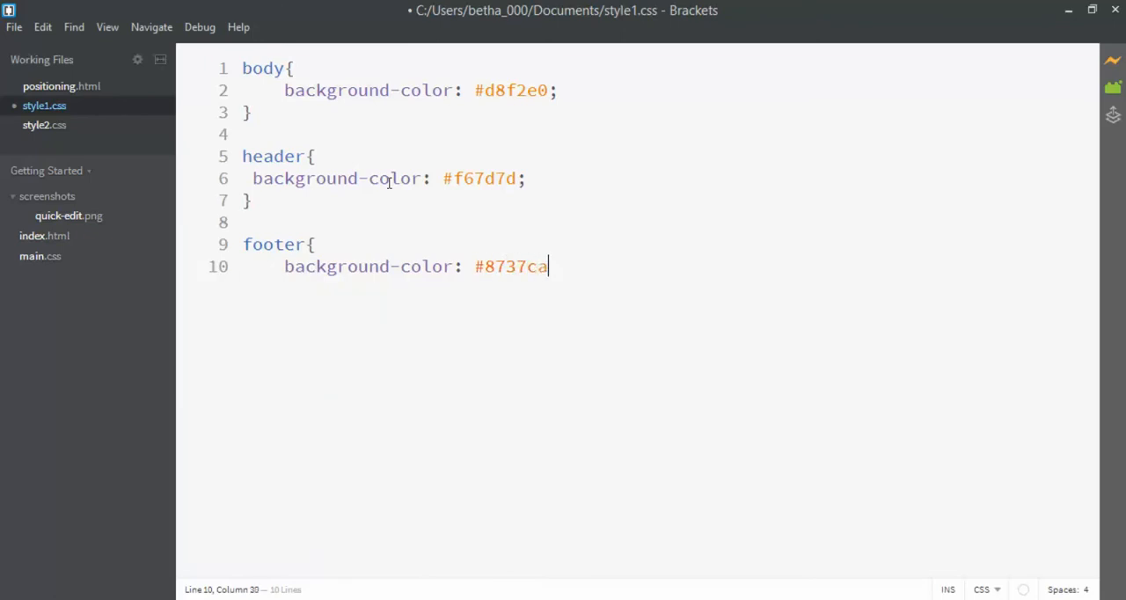
type(";")
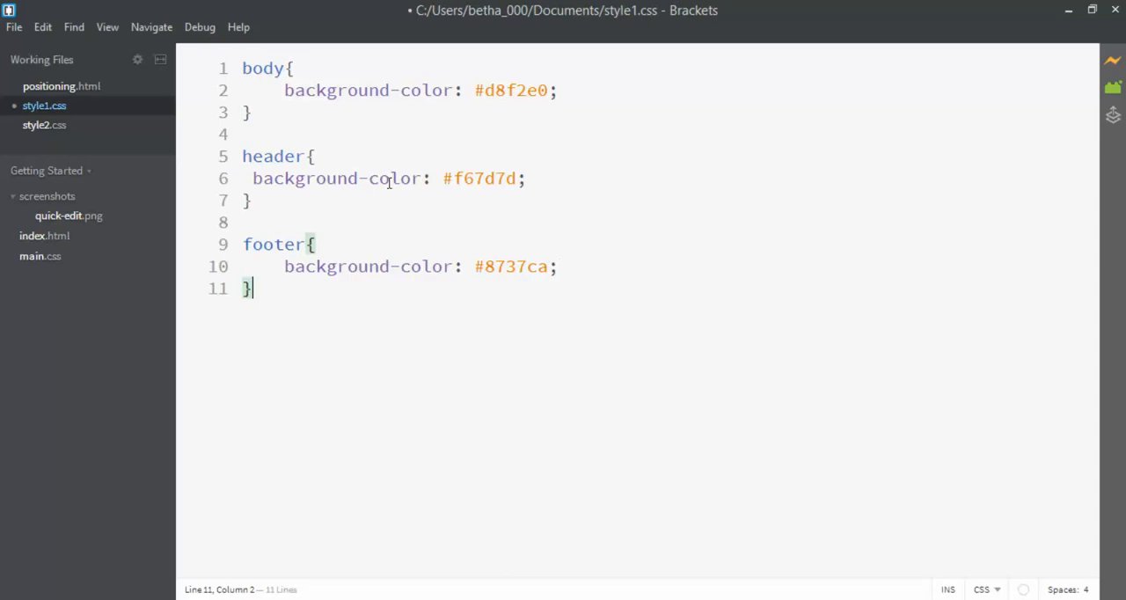
Step: Add #content with background #87c537 and #one with background #9e87
key("Enter")
type("#content{")
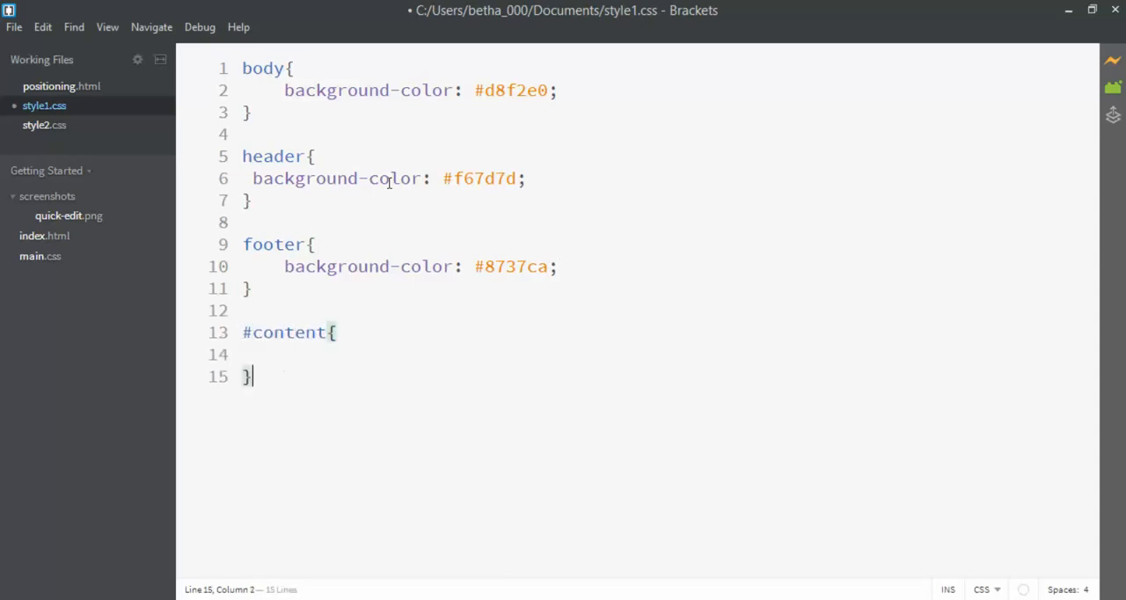
type("background-color:")
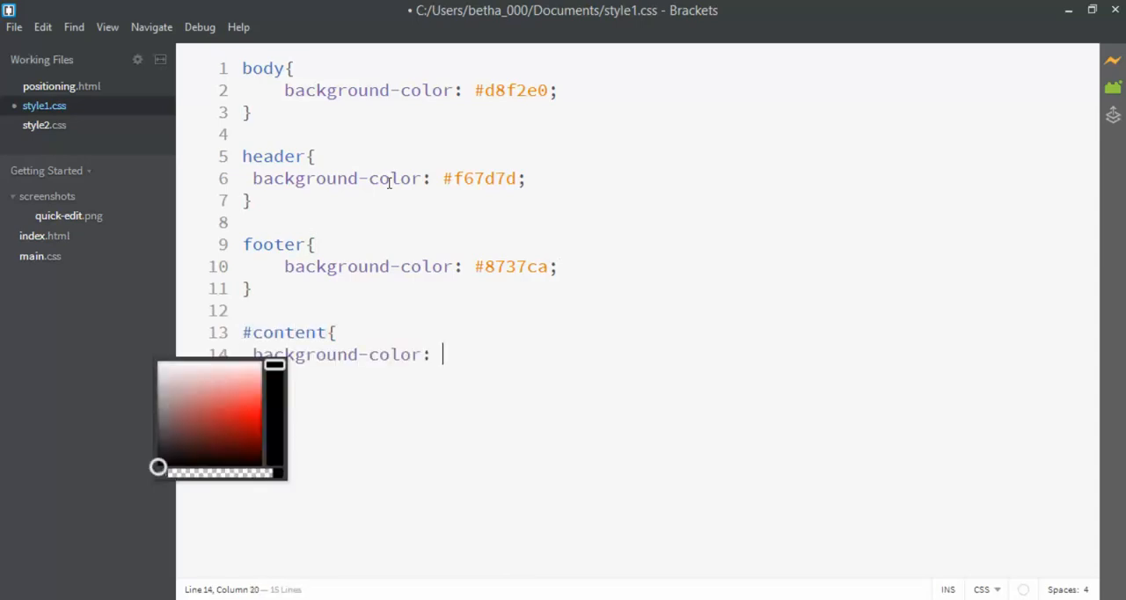
type("#87")
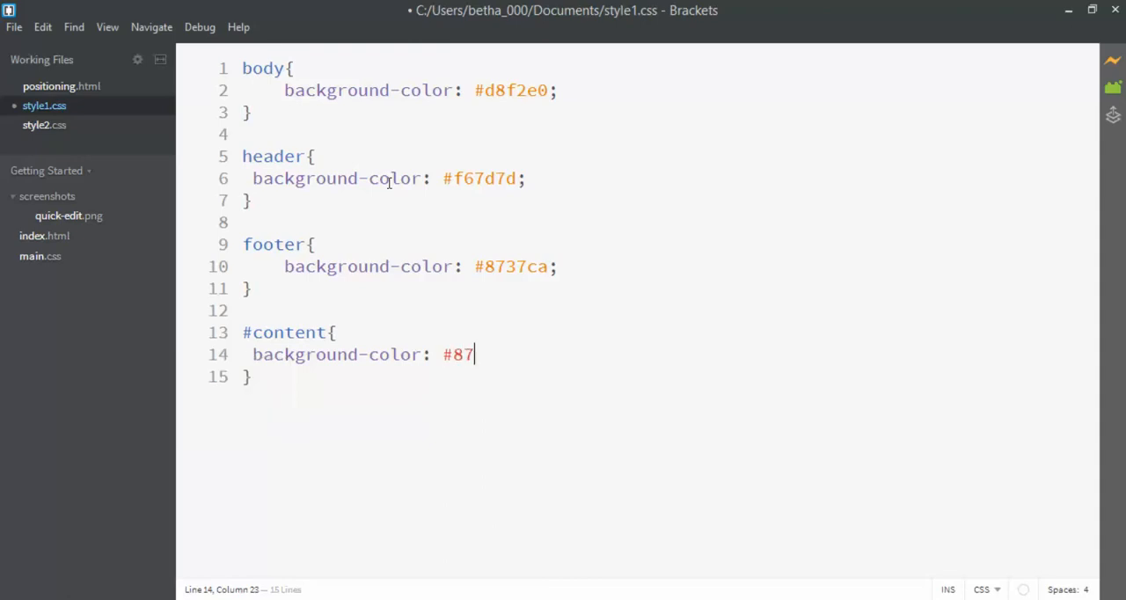
type("c5")
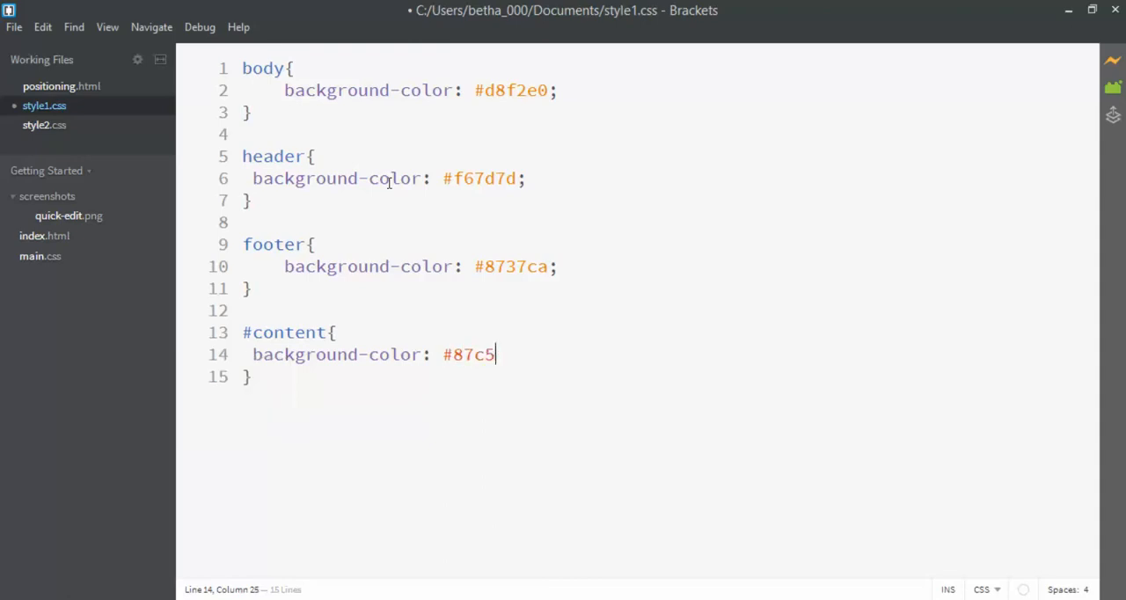
type("37;")
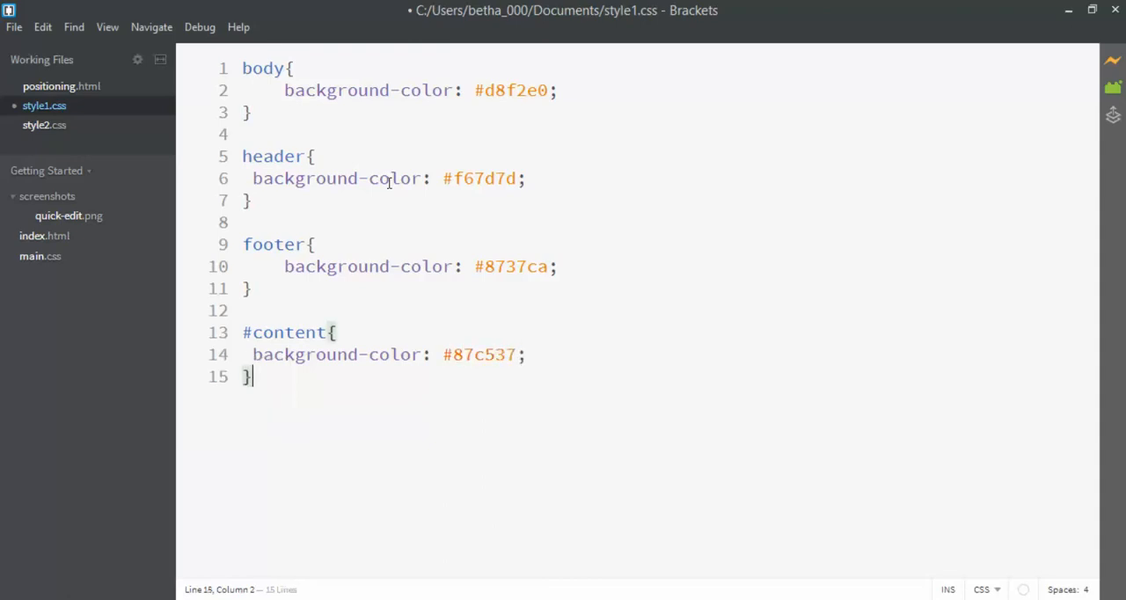
type("#one")
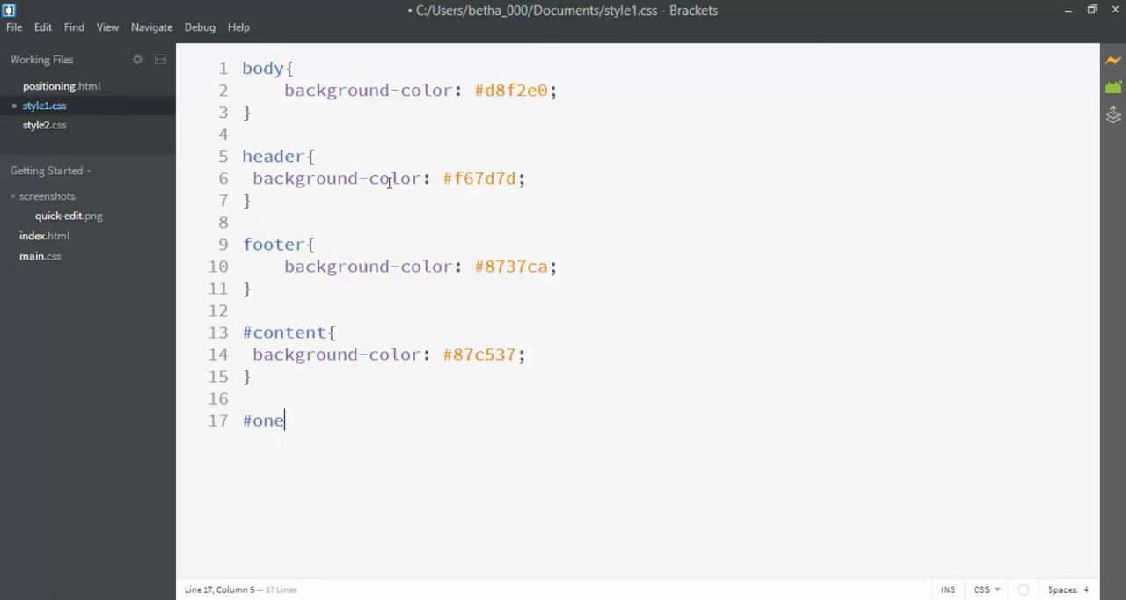
type("{")
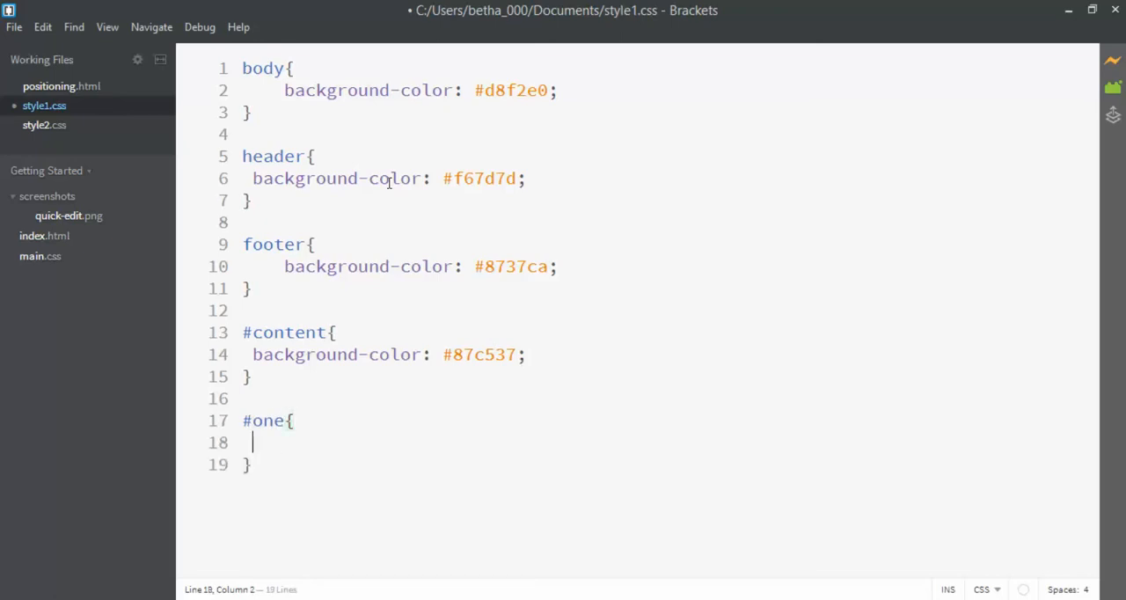
type("background-color: #")
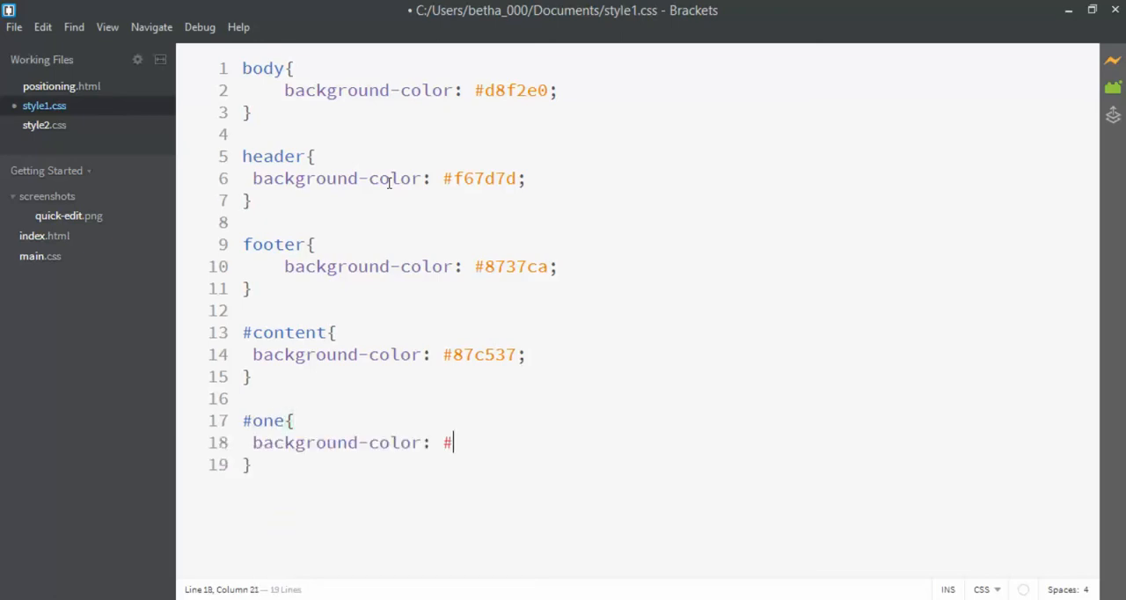
type("9e")
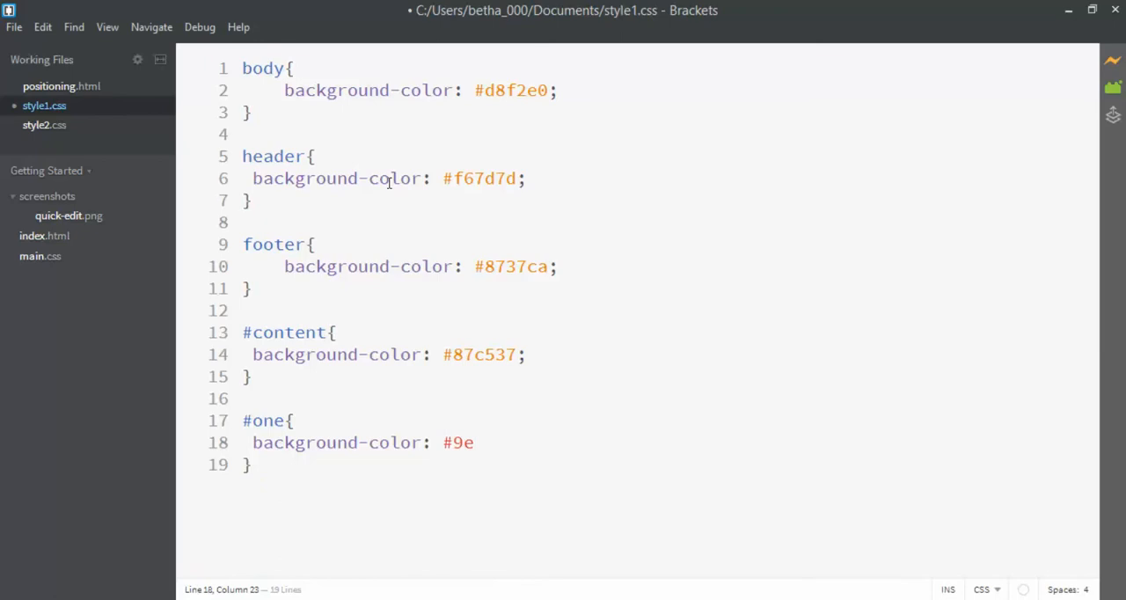
type("87e7;")
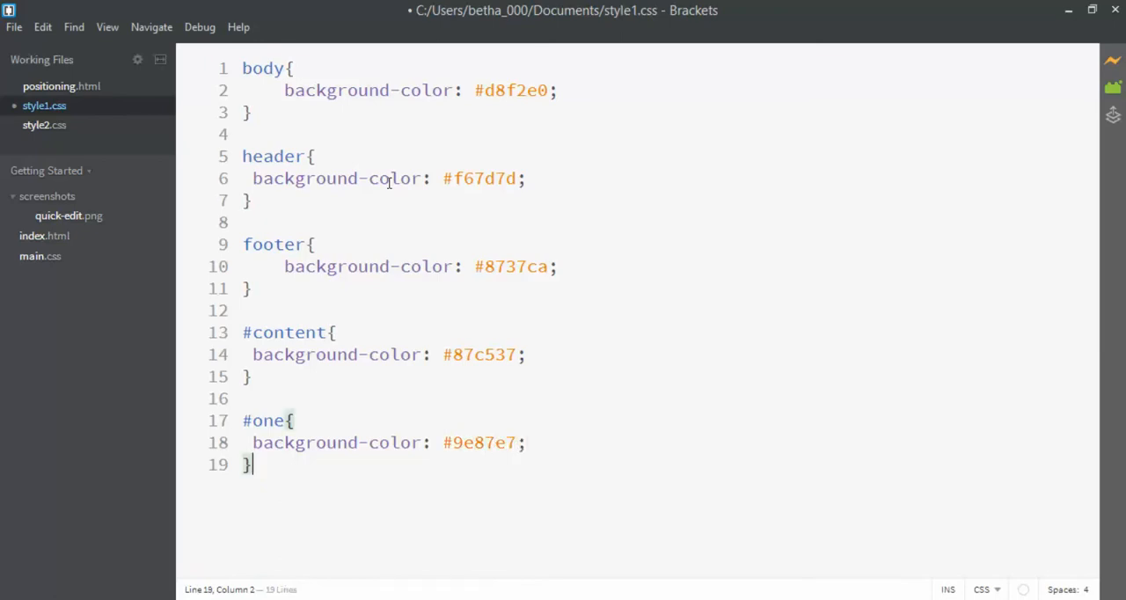
Step: Add a #two rule with background #e787e2 and save the stylesheet
key("Return")
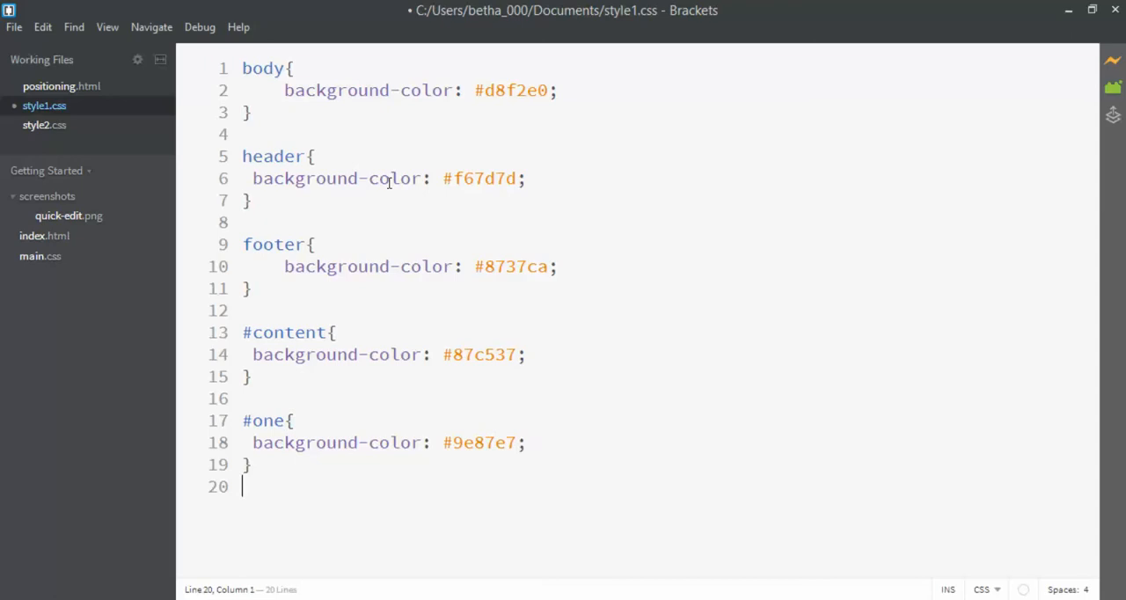
type("#two{")
type("background-color:")
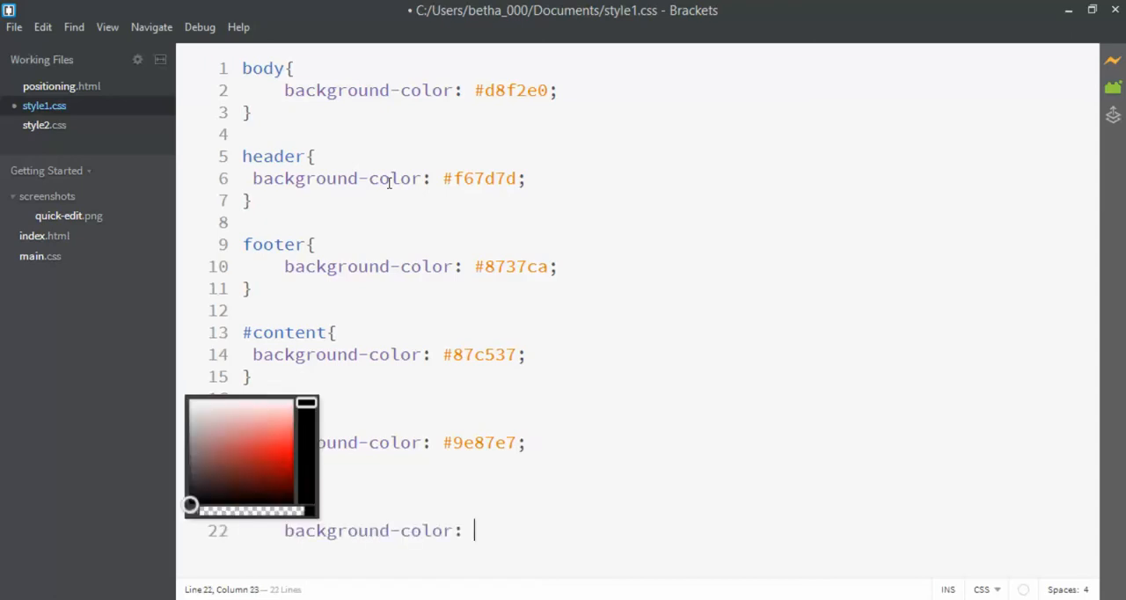
type("#e7")
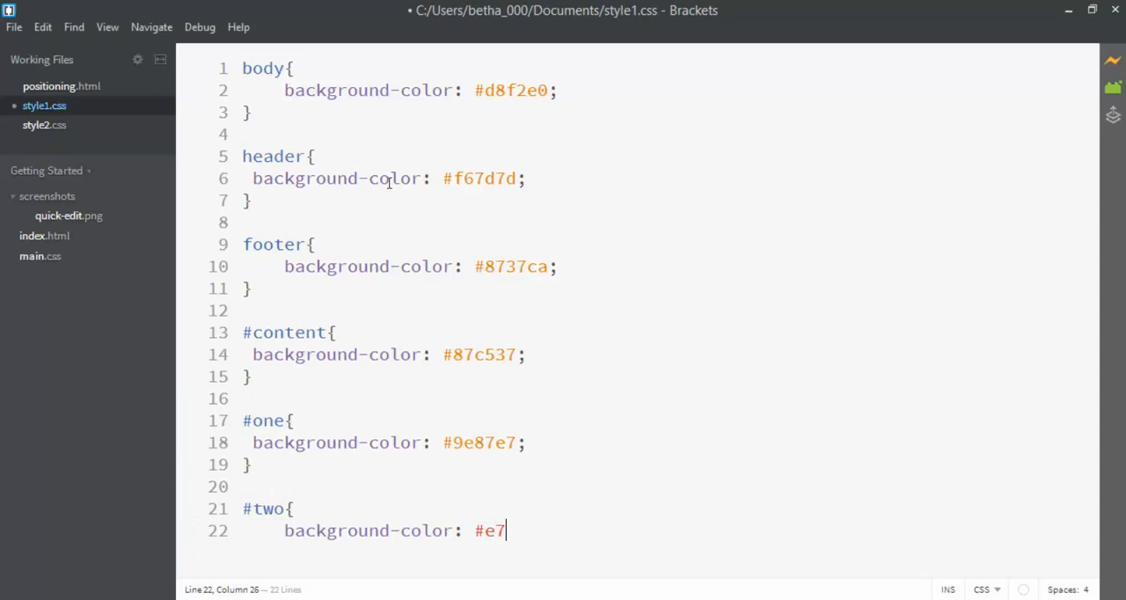
type("87")
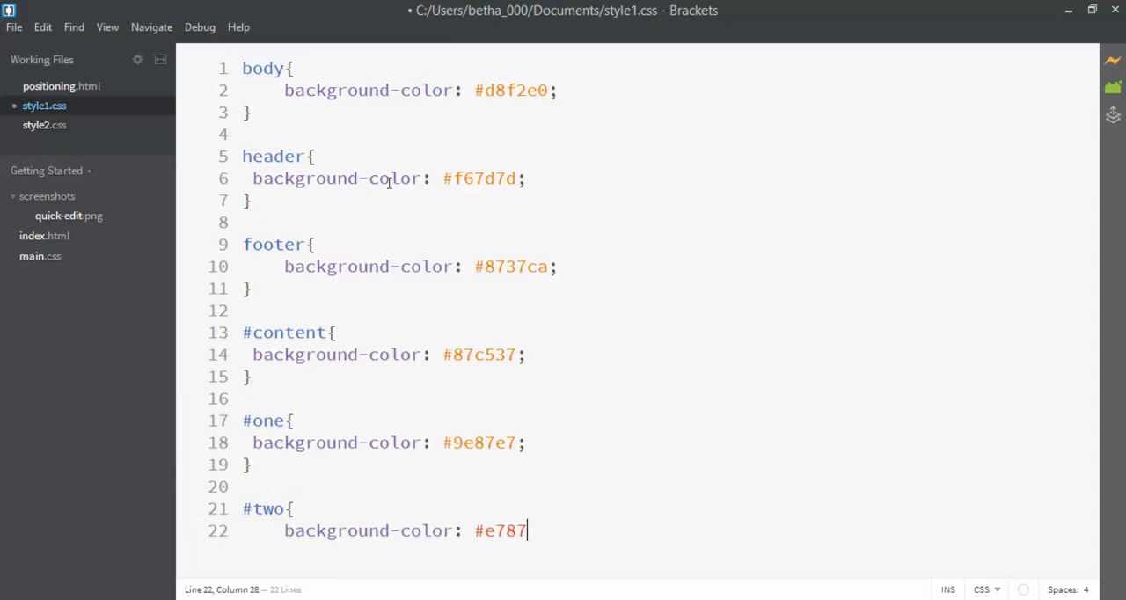
type("e2;")
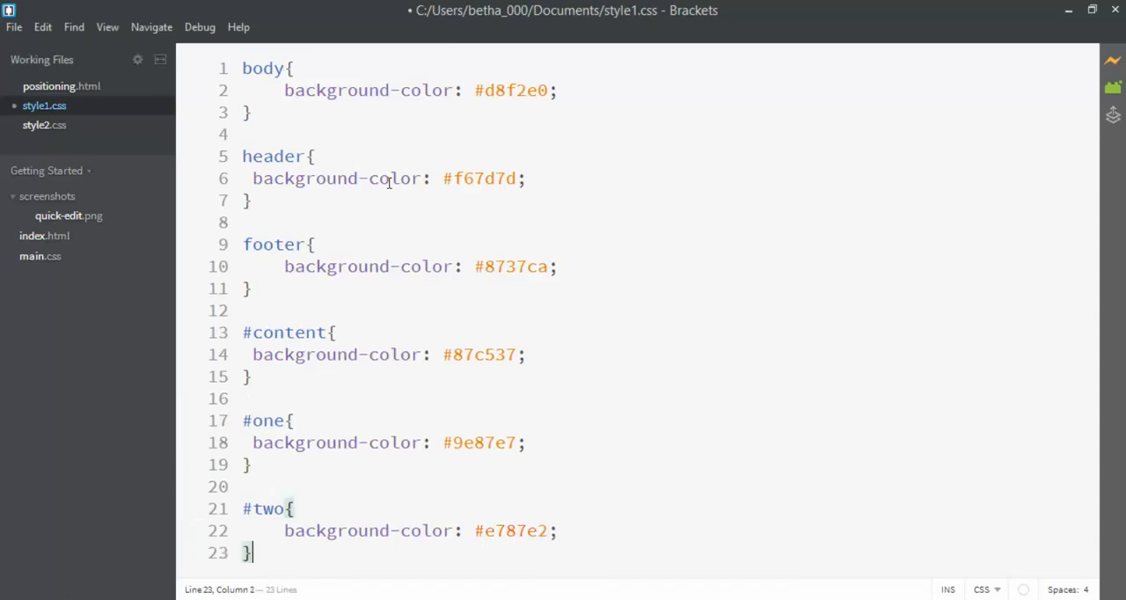
key("ctrl+s")
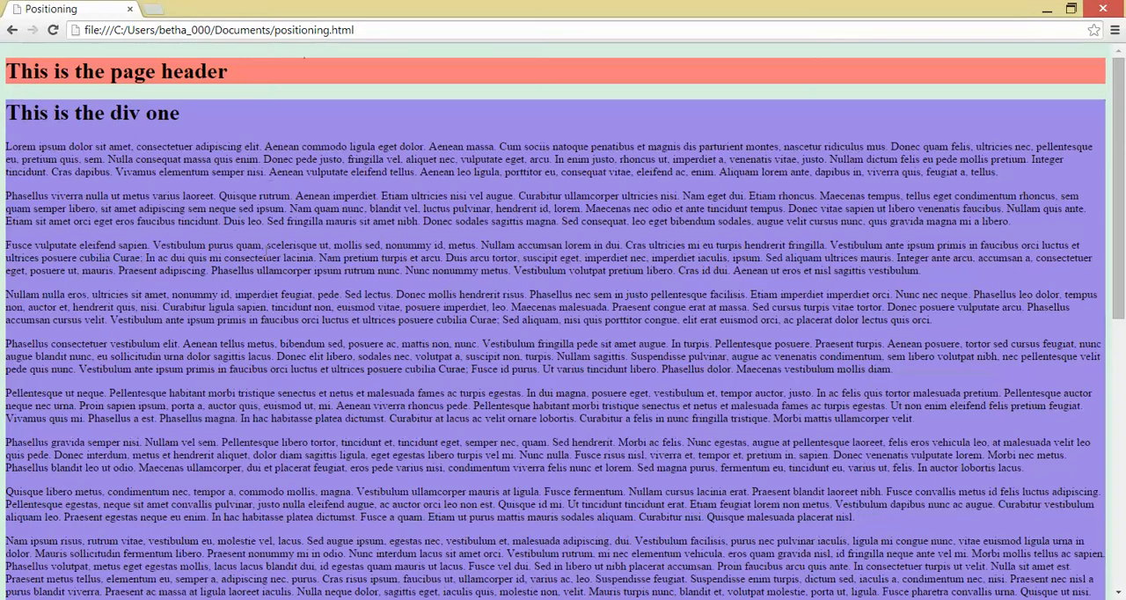
Step: Scroll Chrome down to div two, then return to edit the content area's background colour
scroll("down", 3)
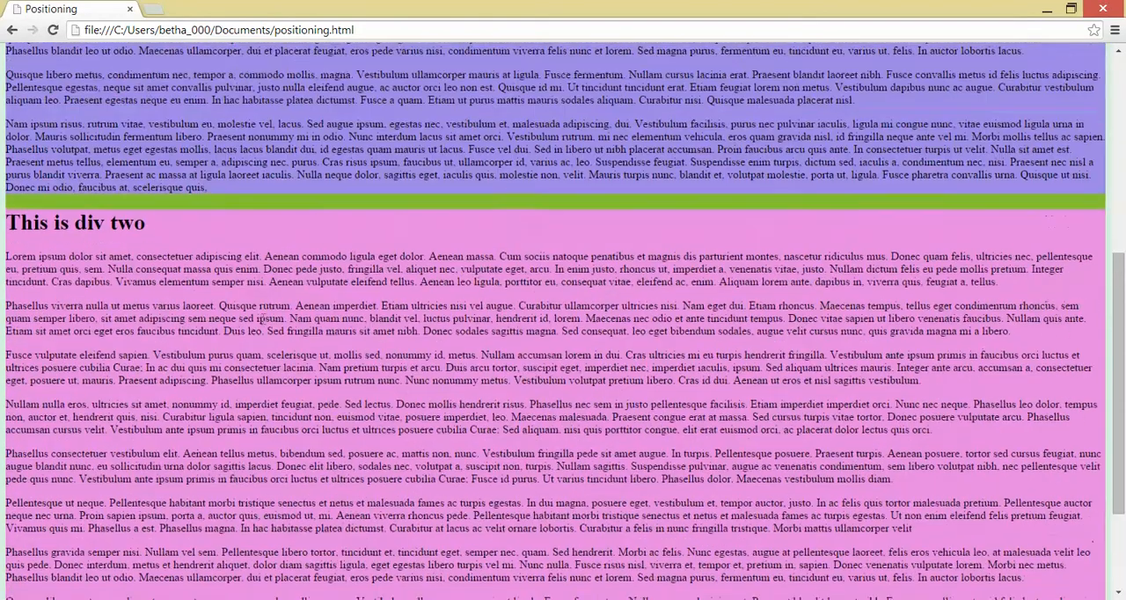
scroll("down", 3)
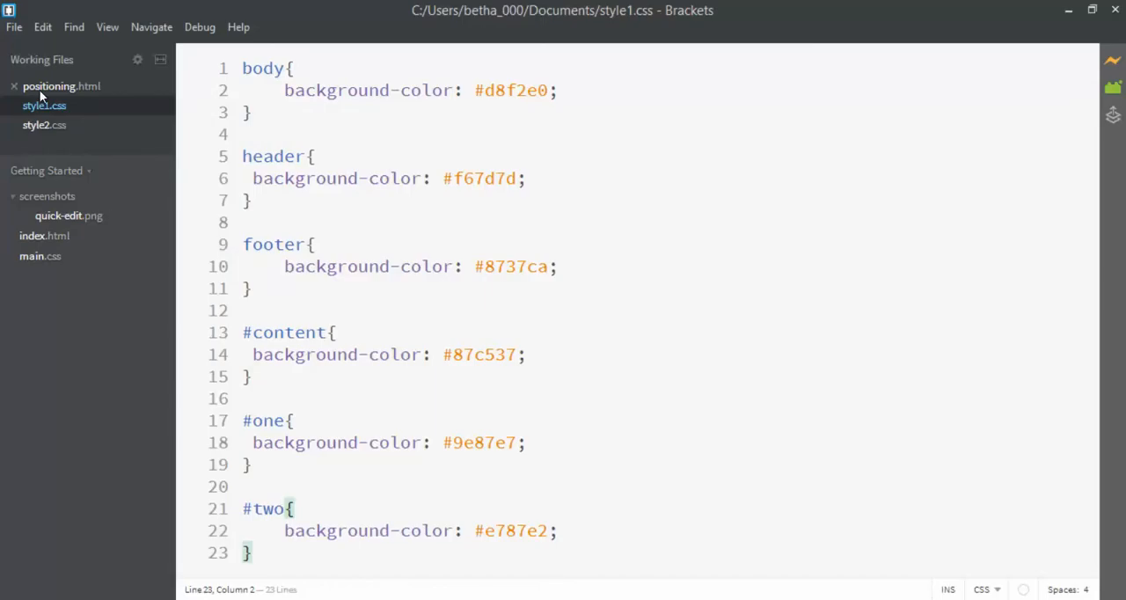
left_click(457, 354)
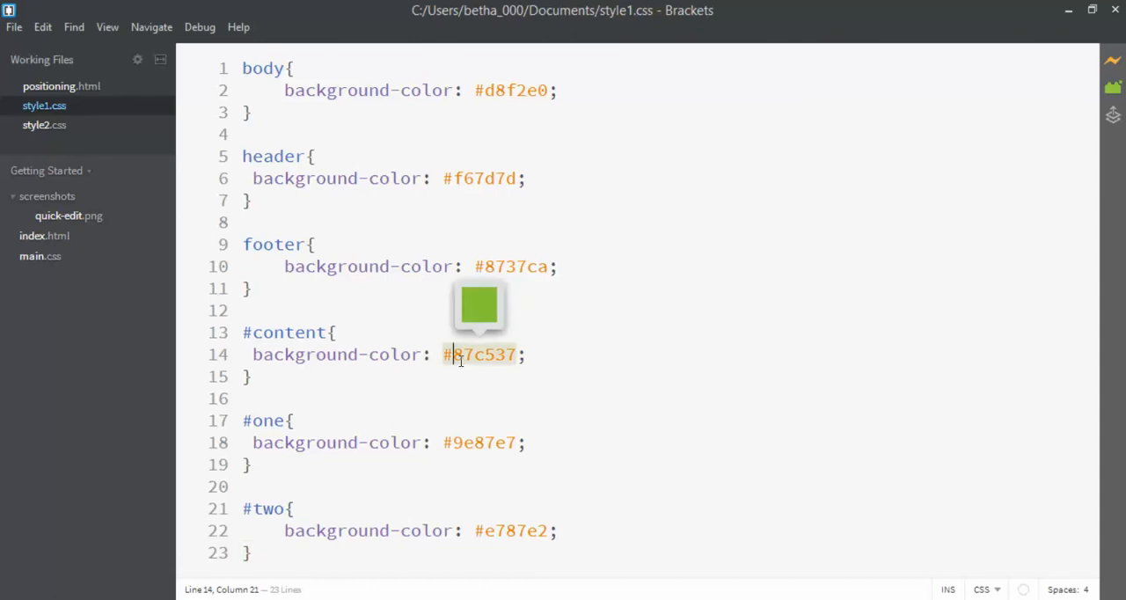
left_click(471, 354)
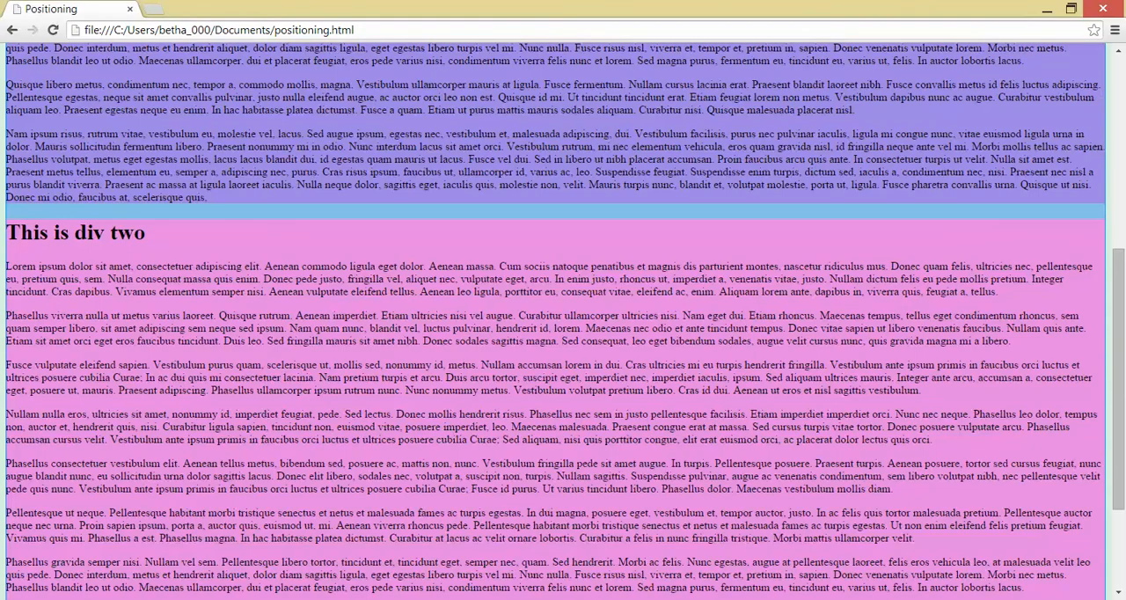
Step: Review the target layout screenshot in the Word task document, then return to style1.css
scroll("up", 3)
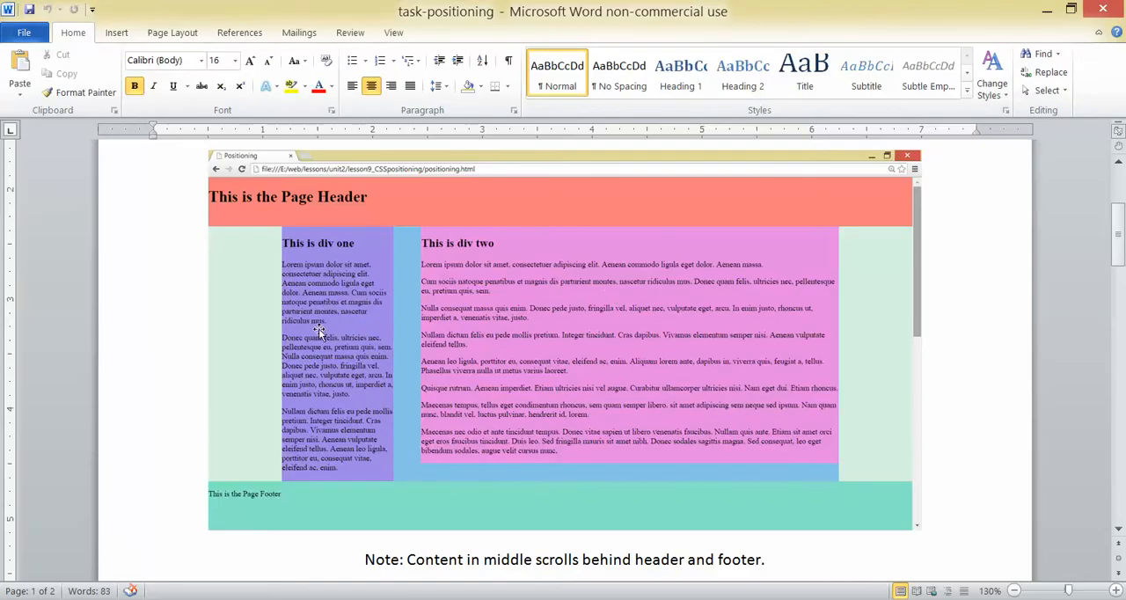
mouse_move(283, 338)
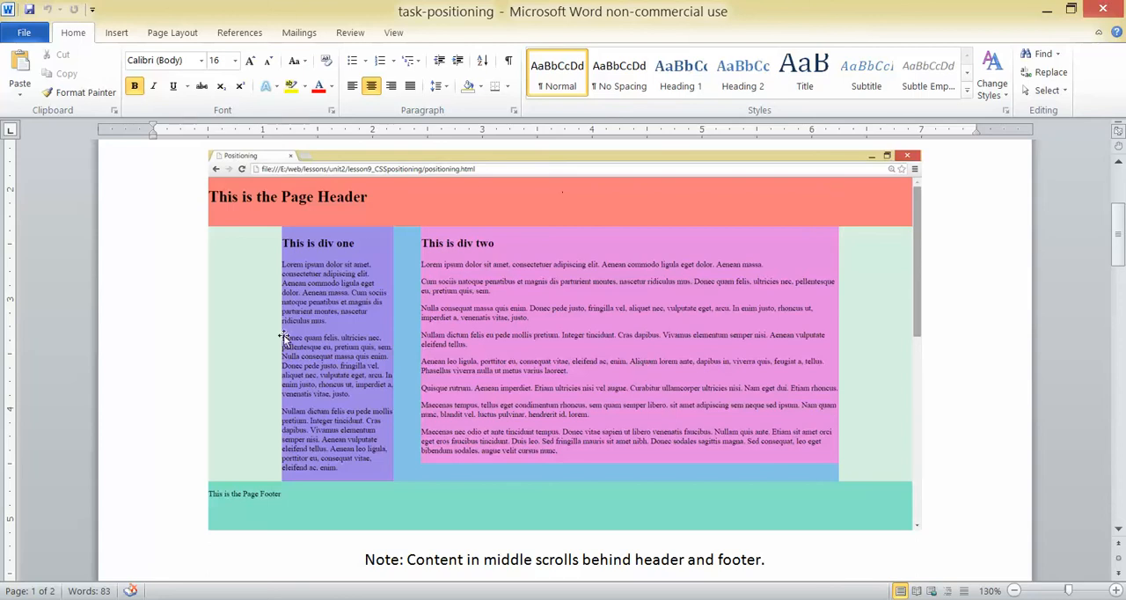
mouse_move(341, 397)
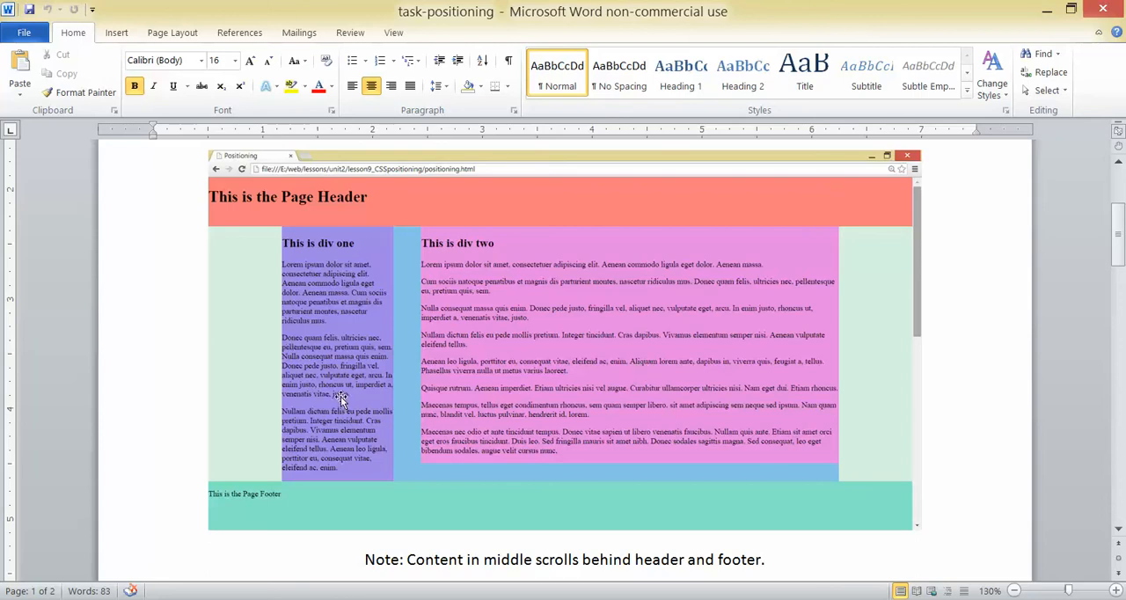
mouse_move(363, 340)
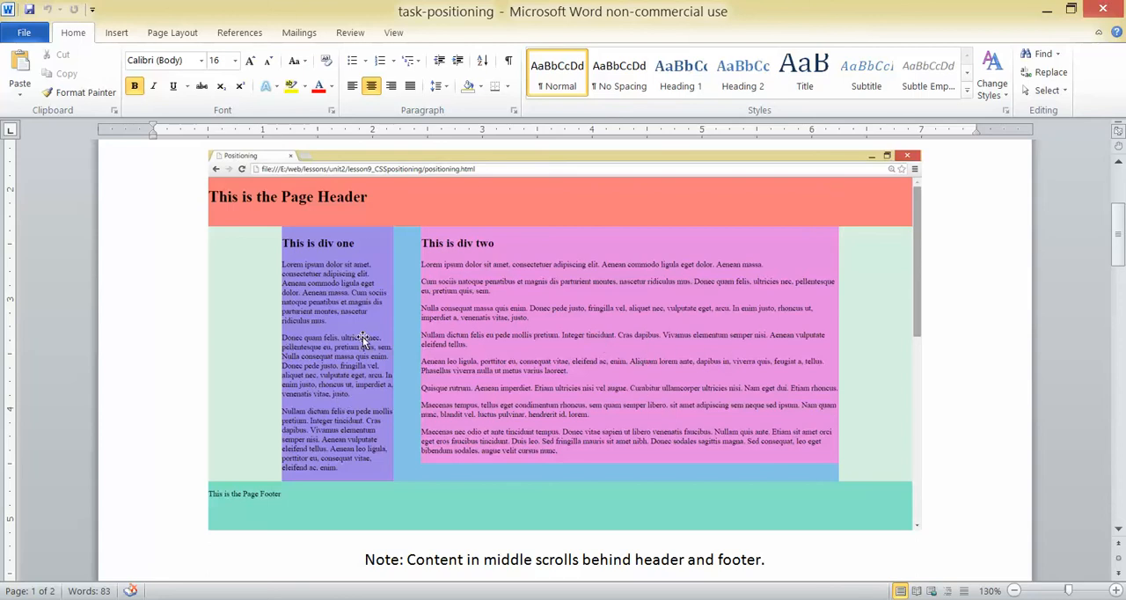
mouse_move(387, 409)
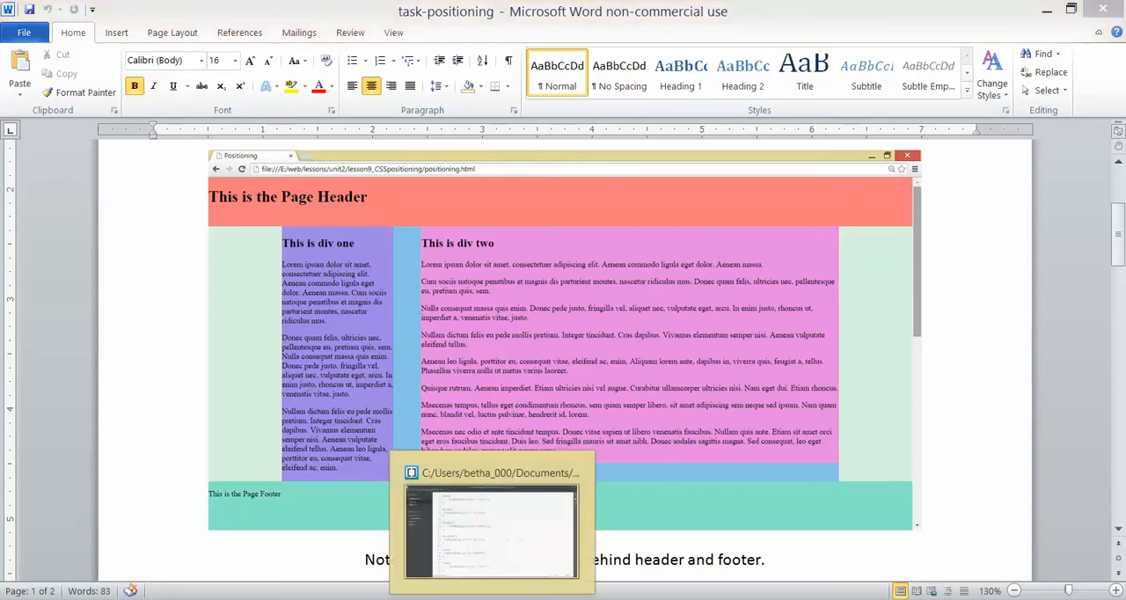
left_click(490, 532)
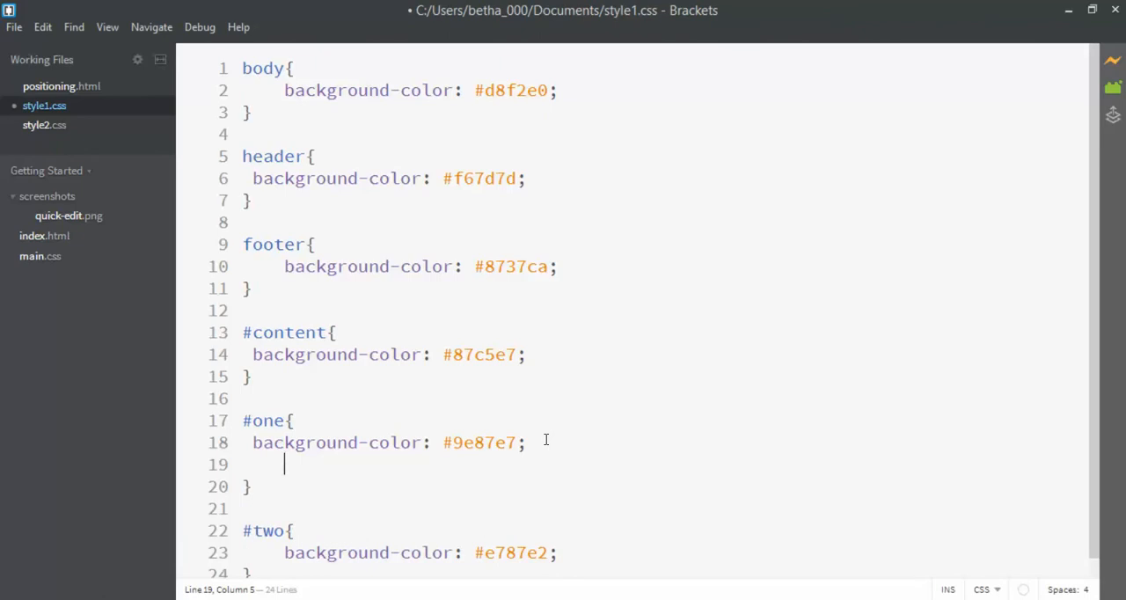
Step: Give #one width 20% with float left and #two width 75% with float right
type("width:20%;")
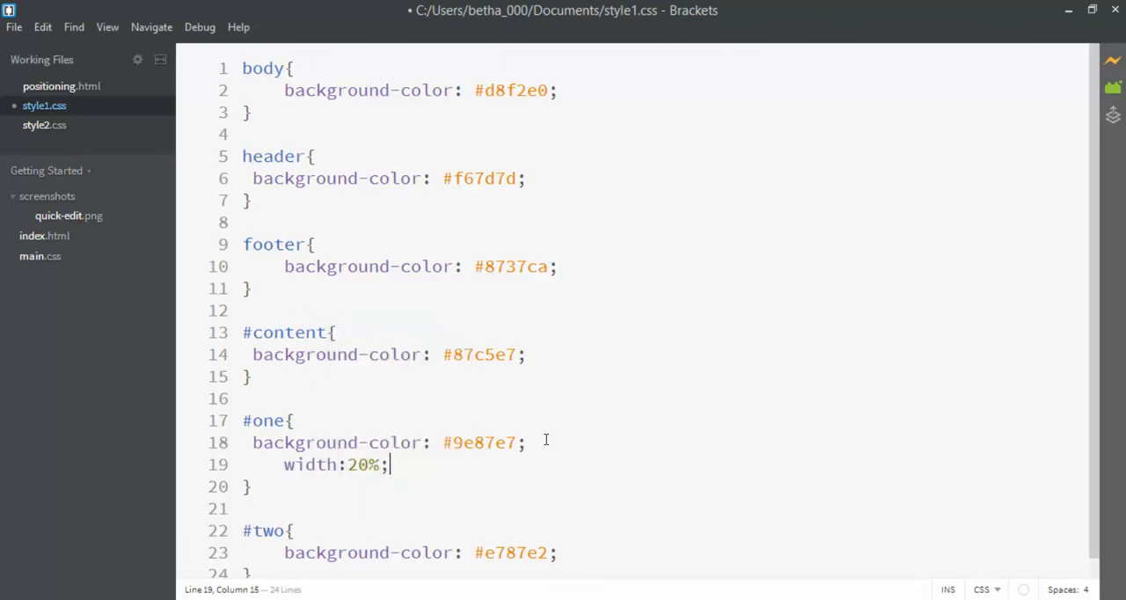
type("float")
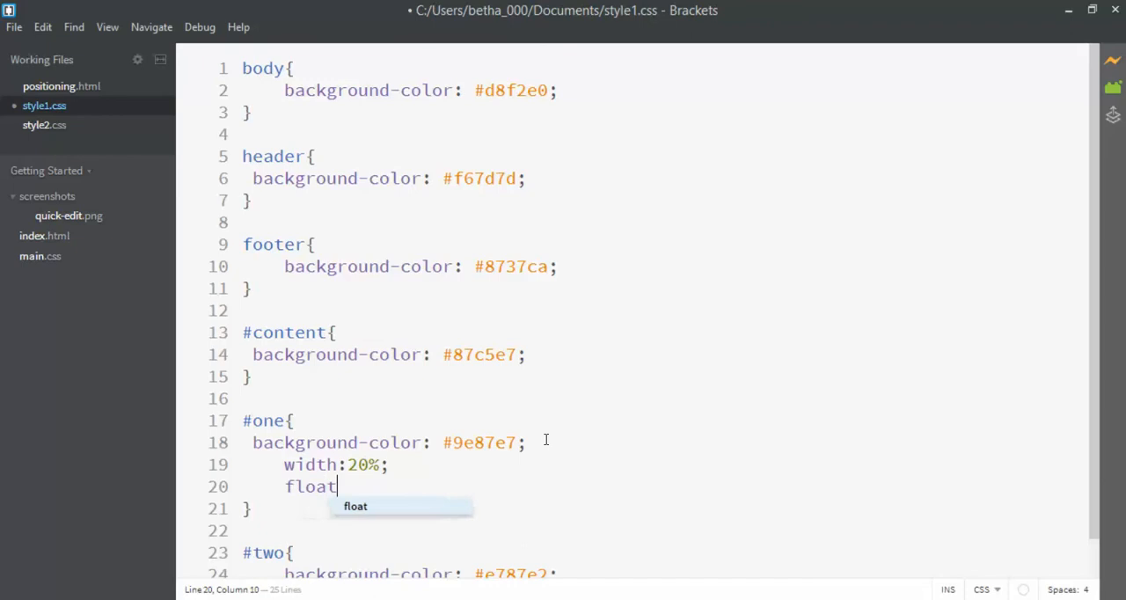
type(":left;")
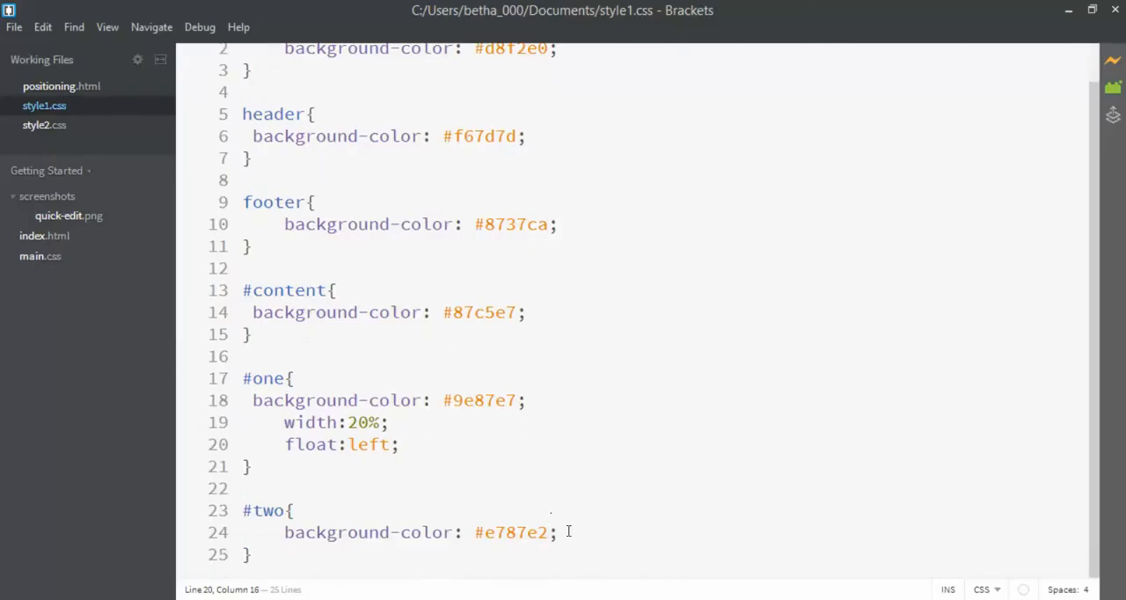
type("width:75%;")
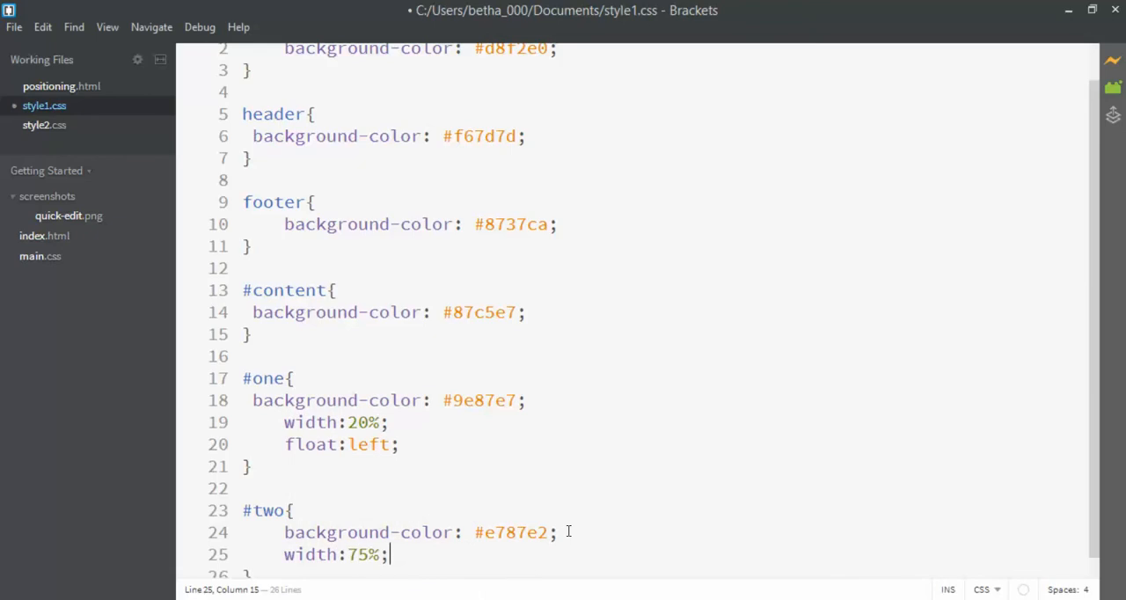
mouse_move(458, 511)
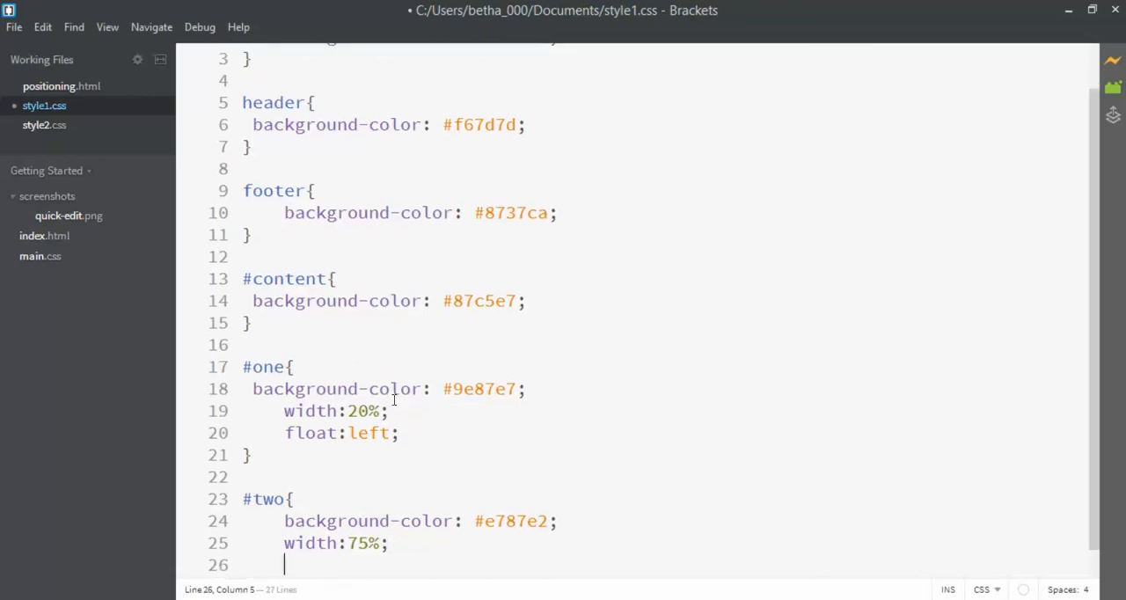
type("float:right")
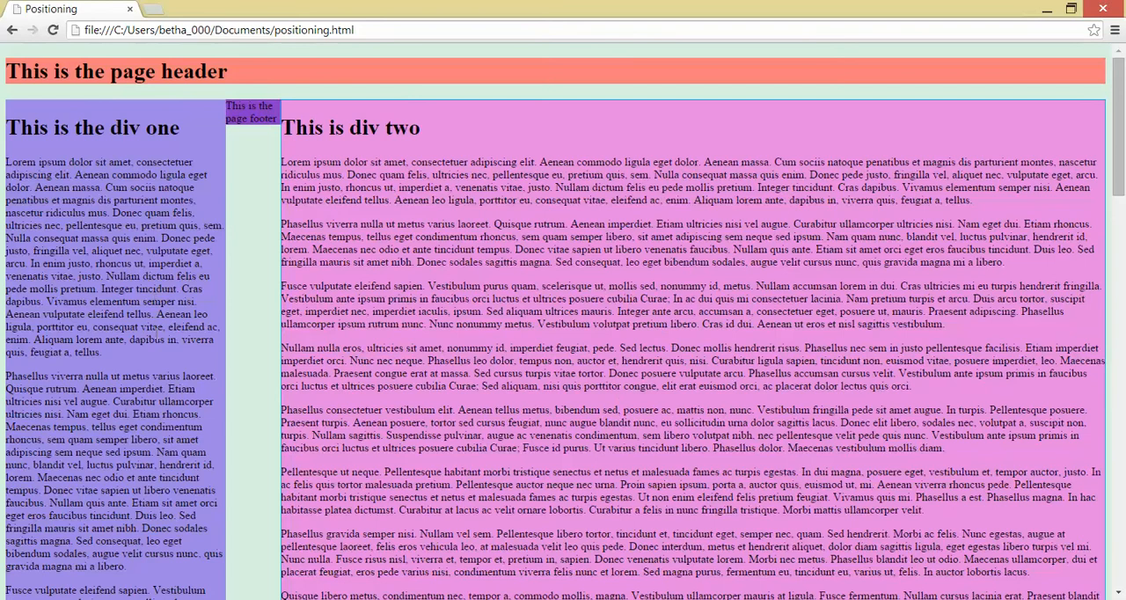
mouse_move(186, 109)
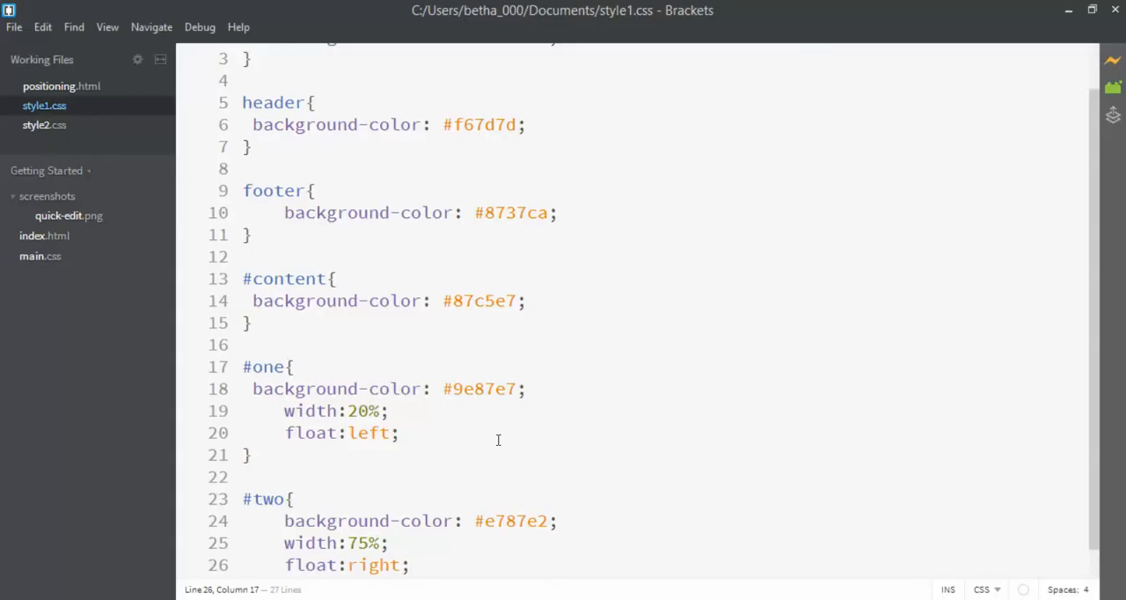
Step: Add width:80% to the #content rule near the top of style1.css
scroll("up", 3)
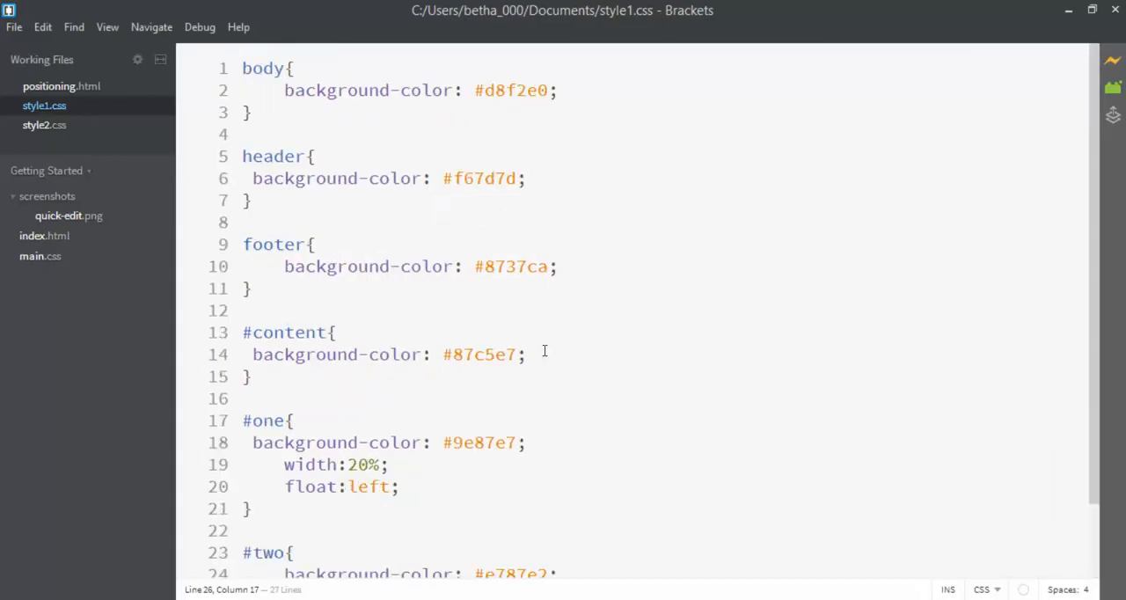
left_click(534, 354)
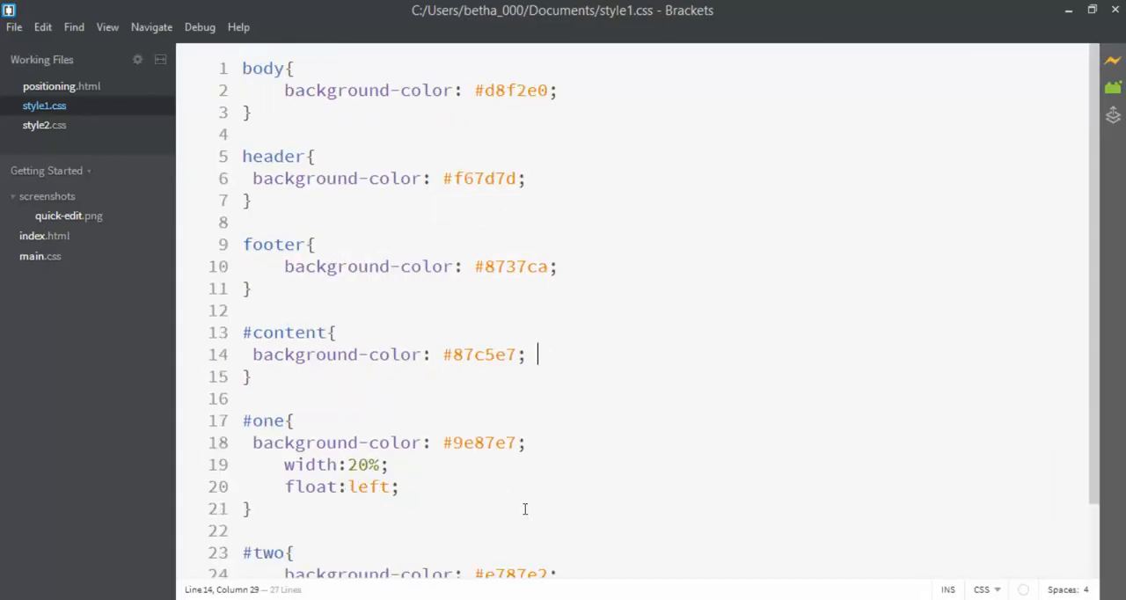
mouse_move(535, 539)
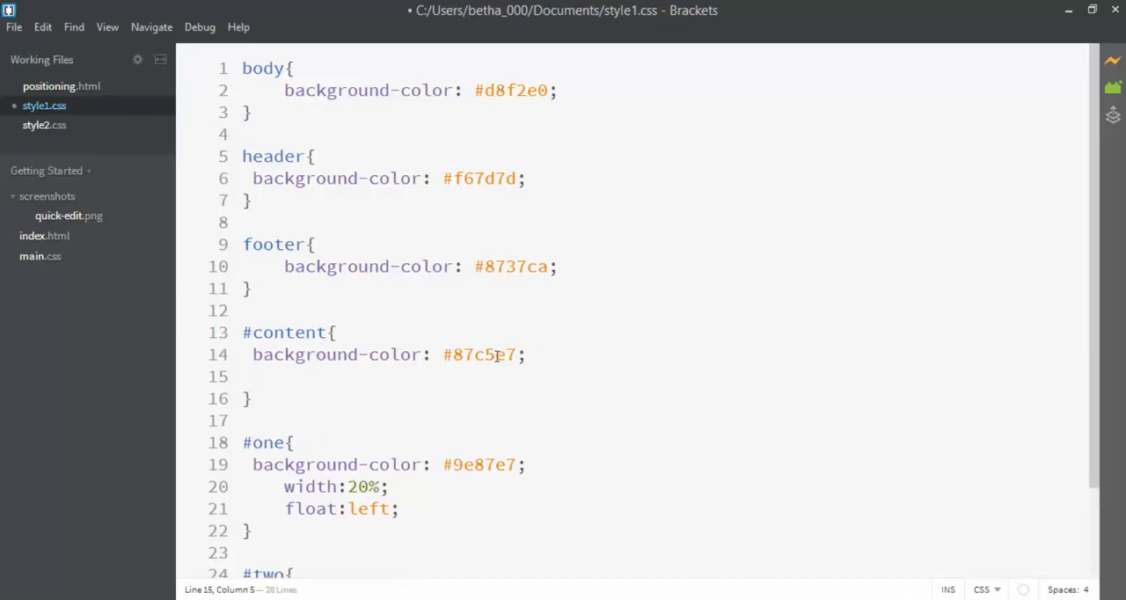
type("width:80%;")
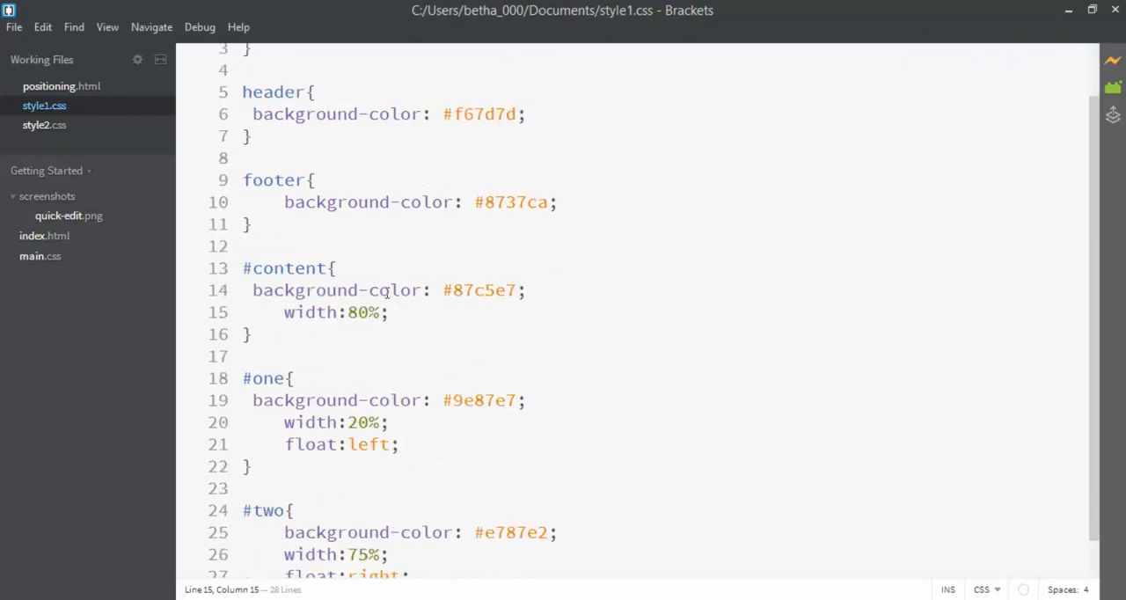
mouse_move(826, 387)
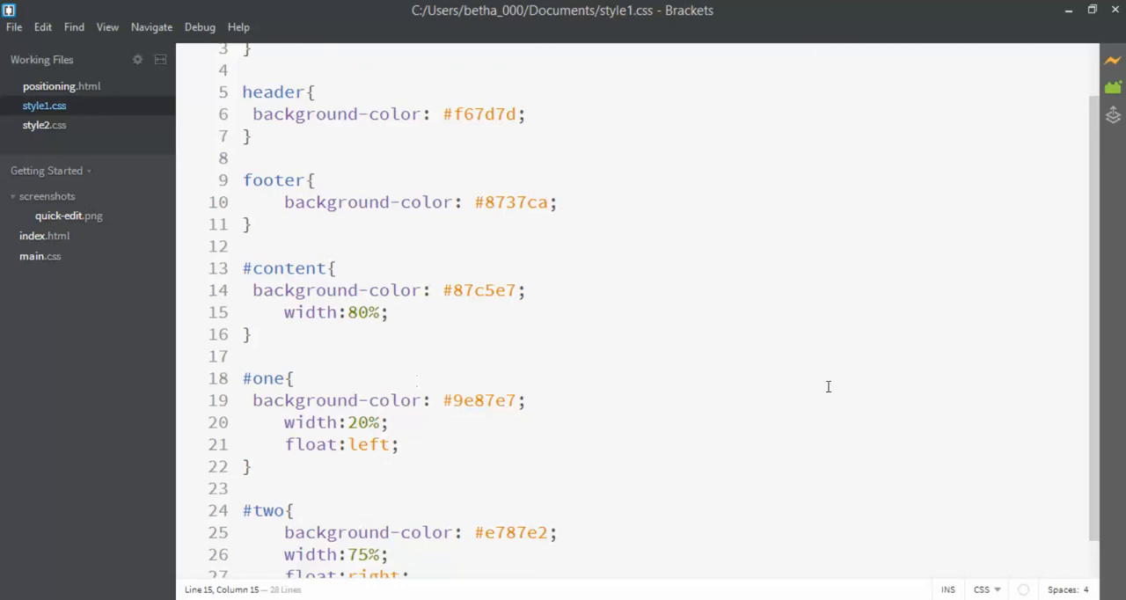
left_click(388, 312)
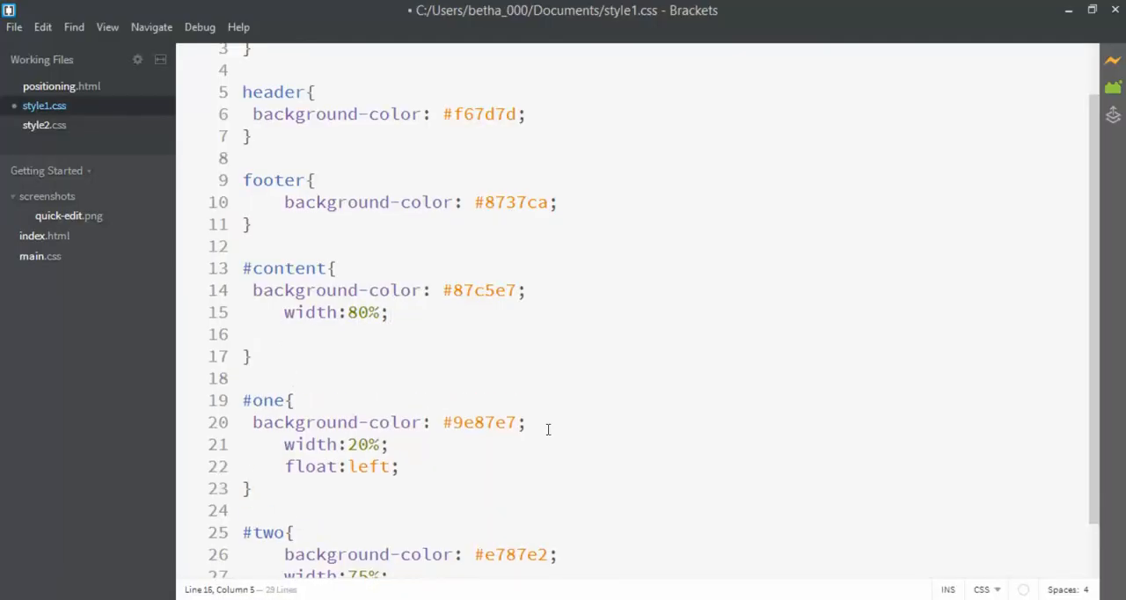
Step: Add margin:auto to #content and begin an overflow:hidden declaration below it
type("margin")
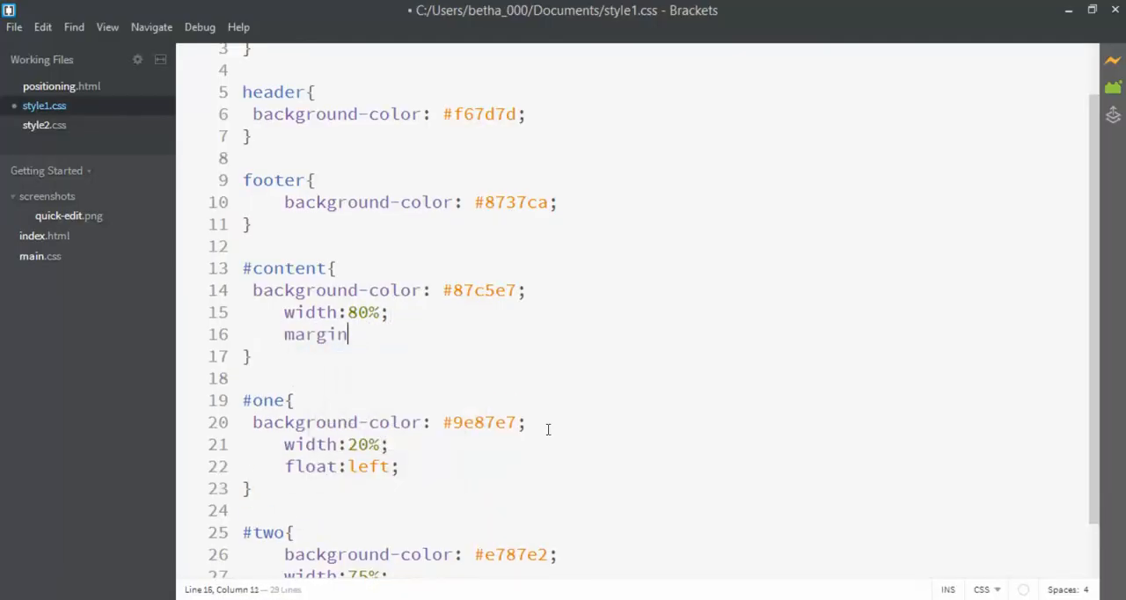
type(":auto;")
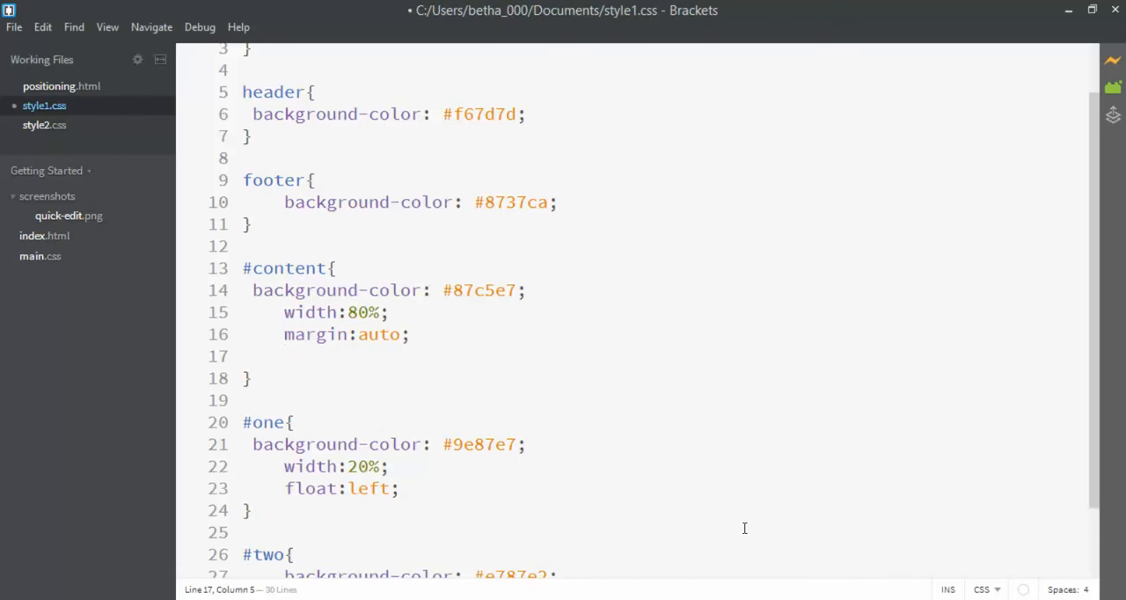
left_click(283, 355)
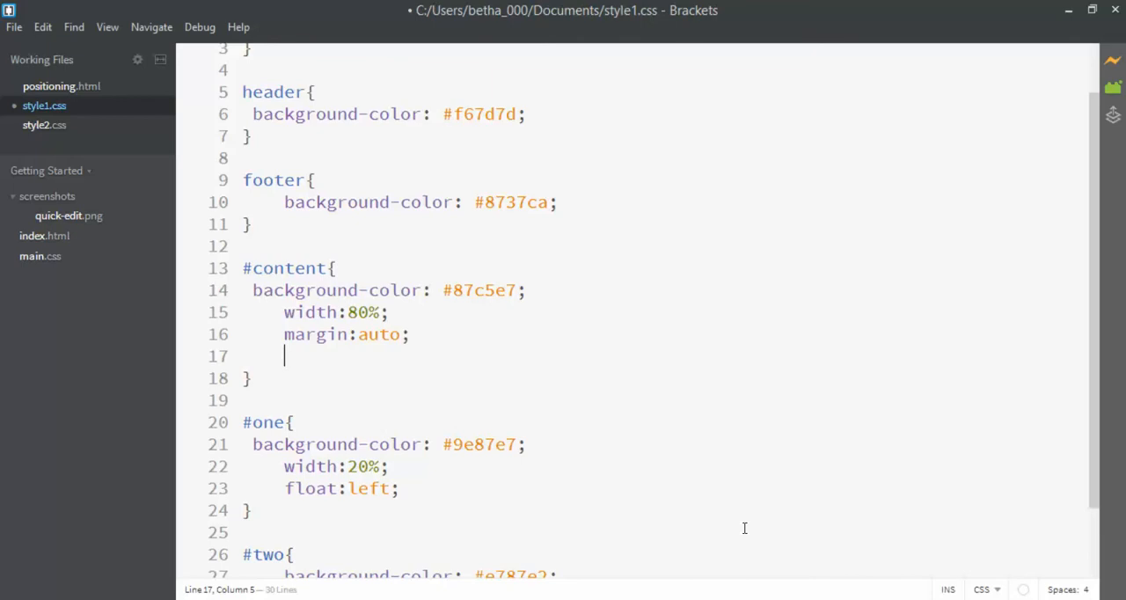
type("overflow:hid")
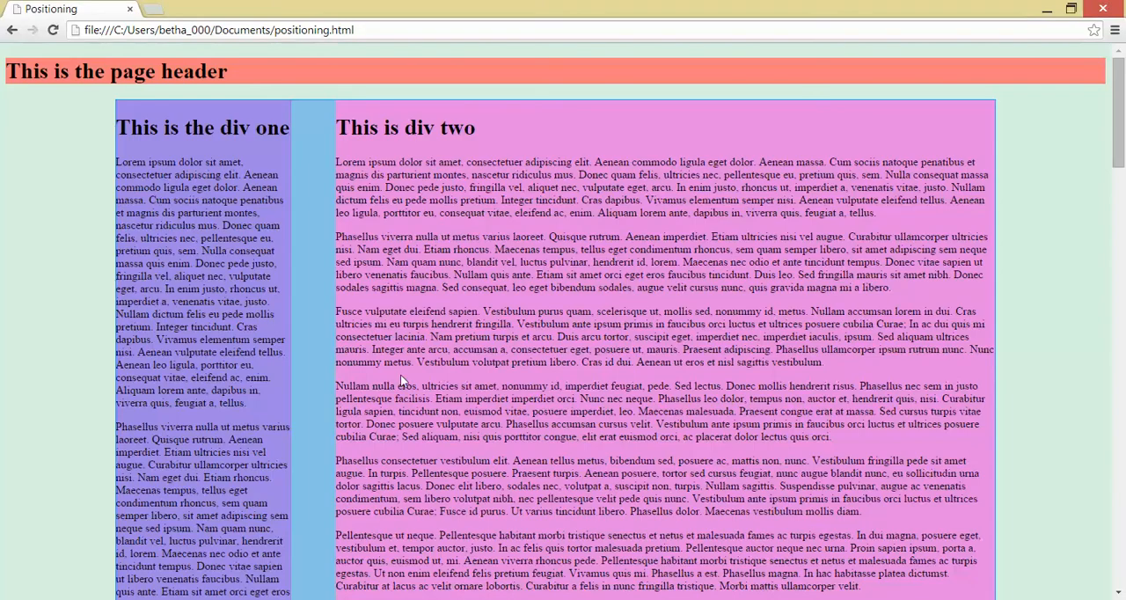
Step: Scroll through the Positioning page to check the centred content with both divs side by side
scroll("down", 3)
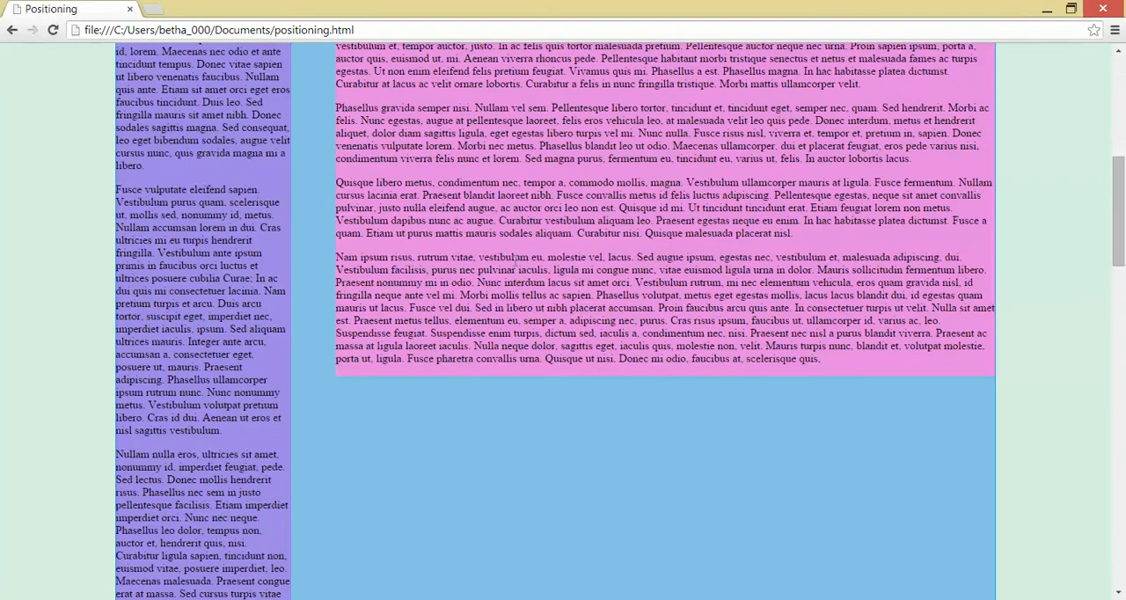
scroll("up", 3)
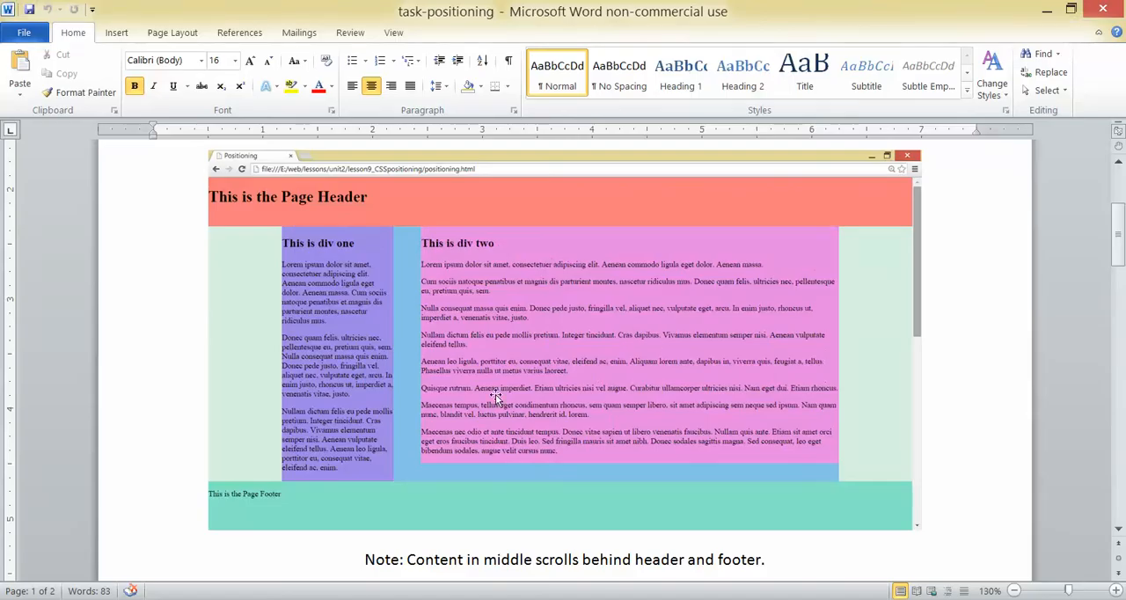
mouse_move(681, 310)
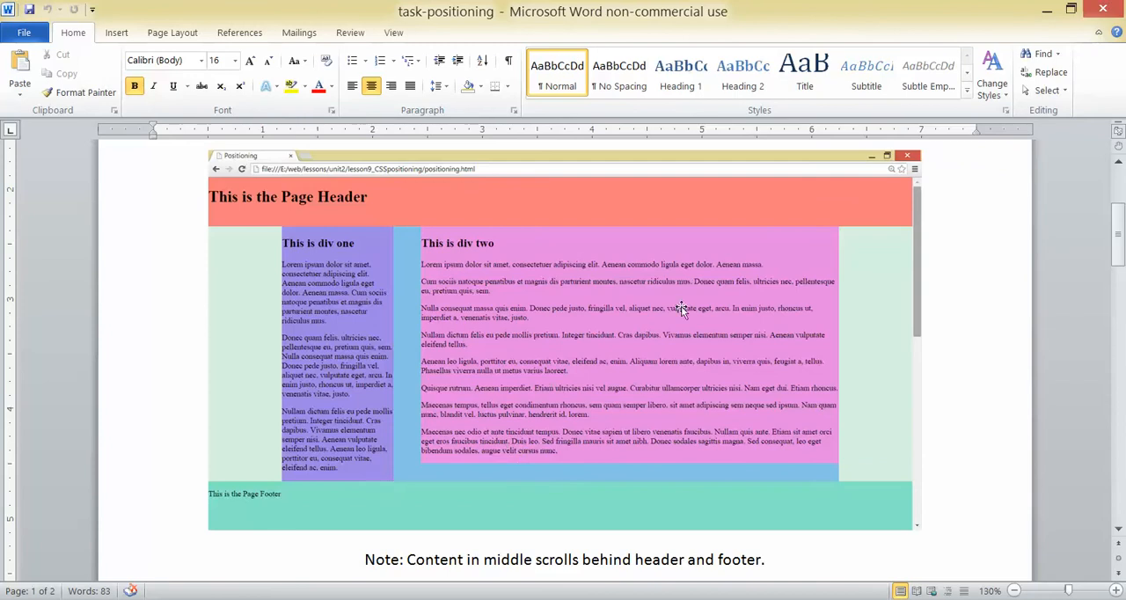
mouse_move(666, 418)
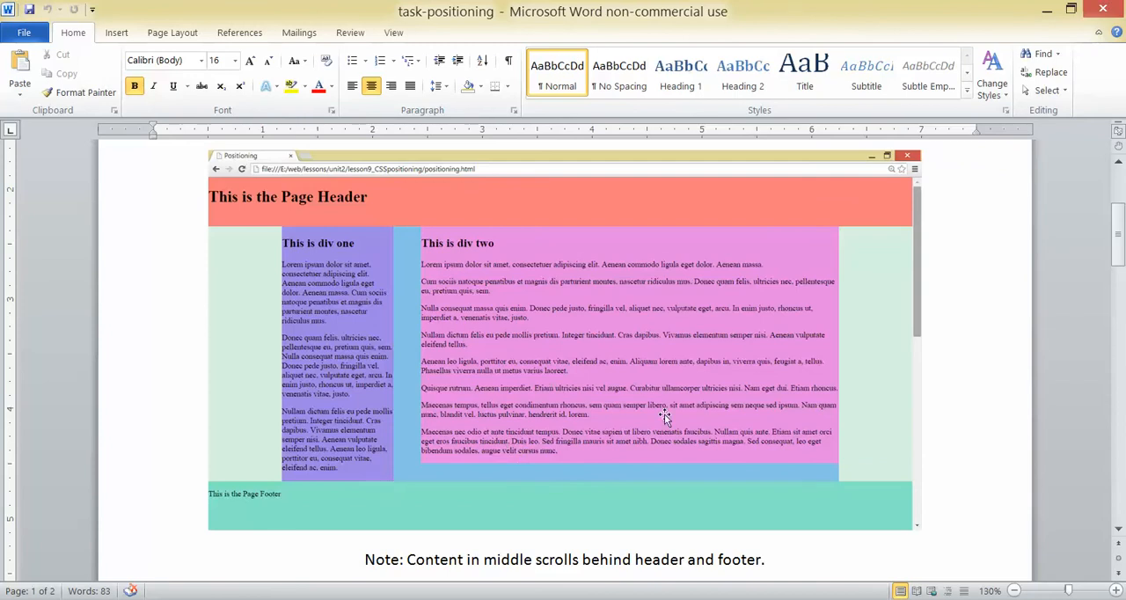
scroll("up", 3)
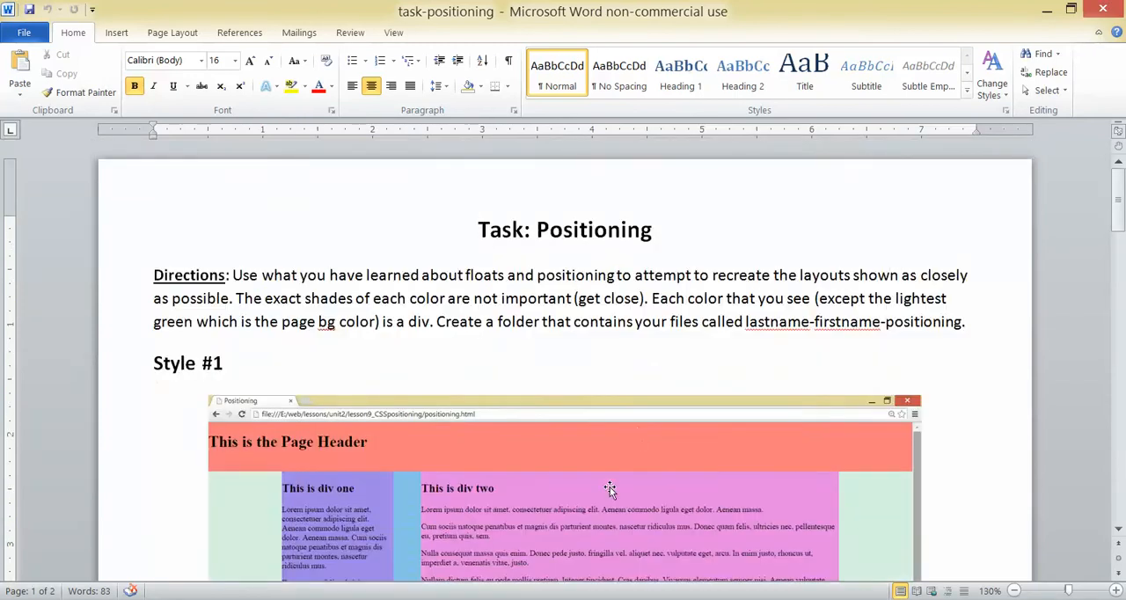
scroll("down", 3)
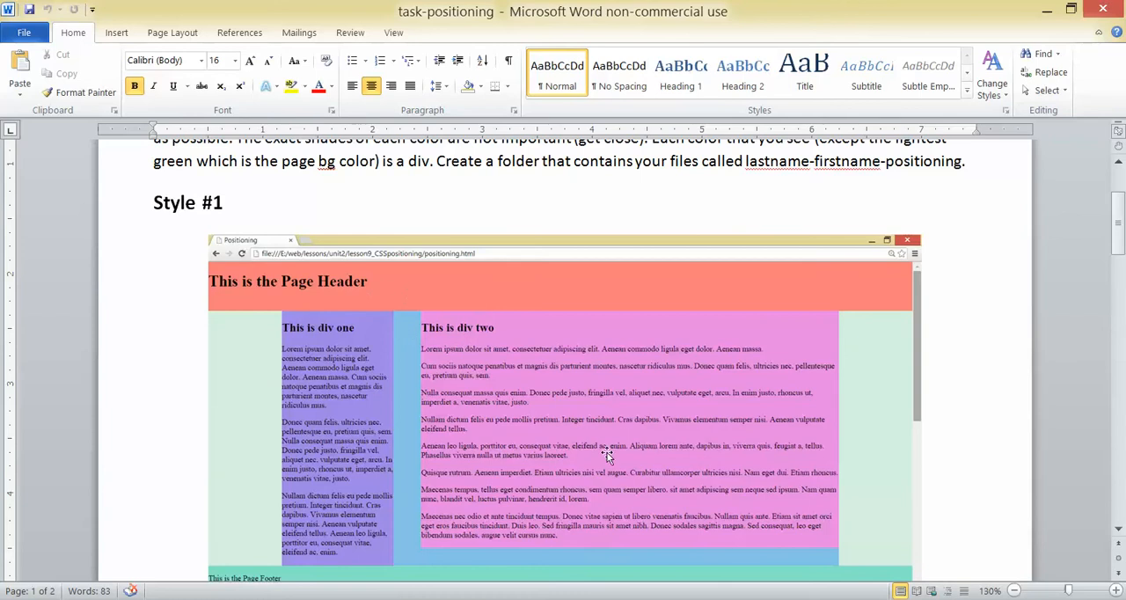
scroll("down", 3)
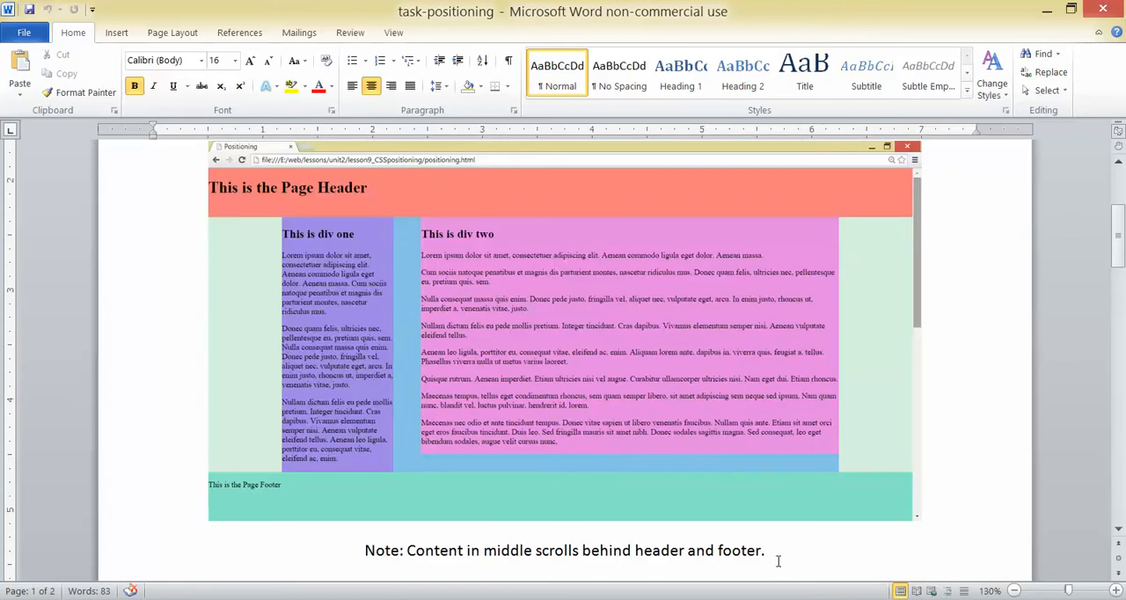
mouse_move(515, 493)
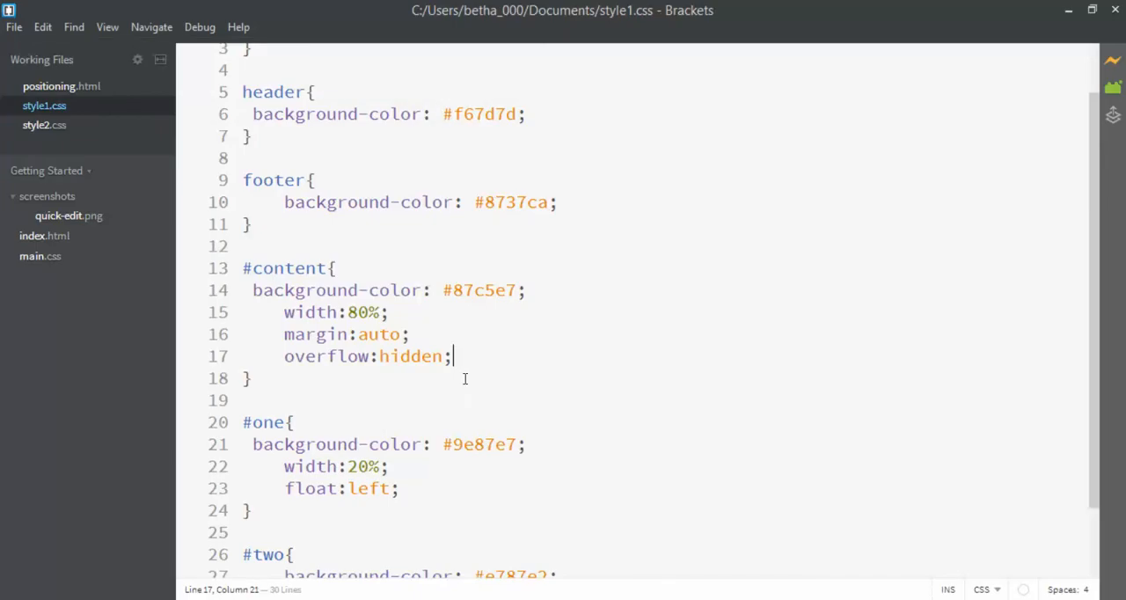
Step: Make the header position fixed with left, right and top 0 and height 100px
key("Enter")
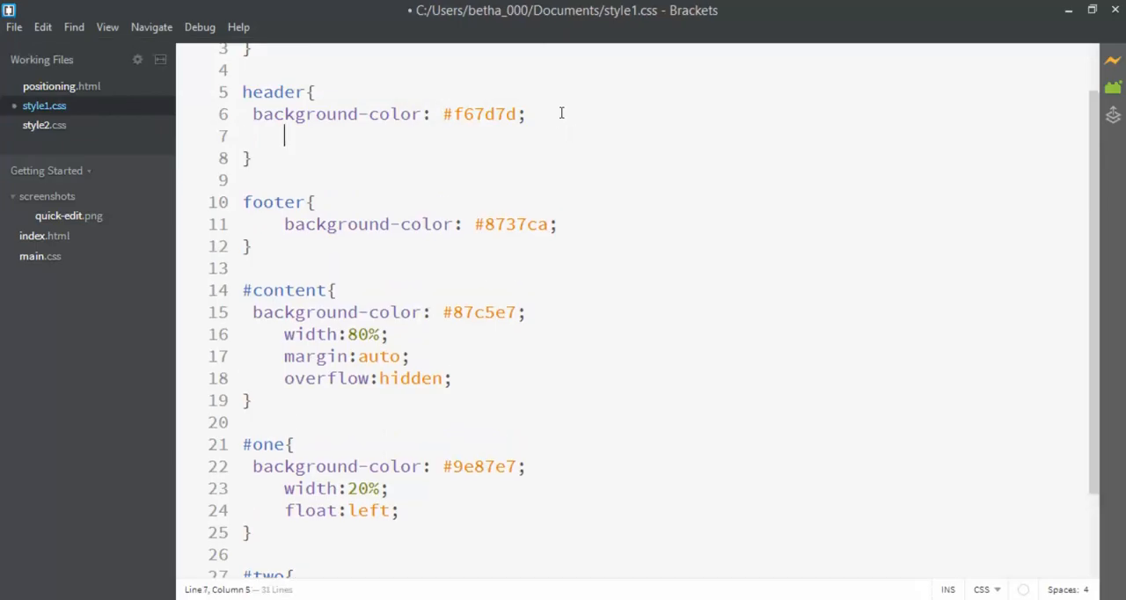
type("position:fixed;")
type("left:0;")
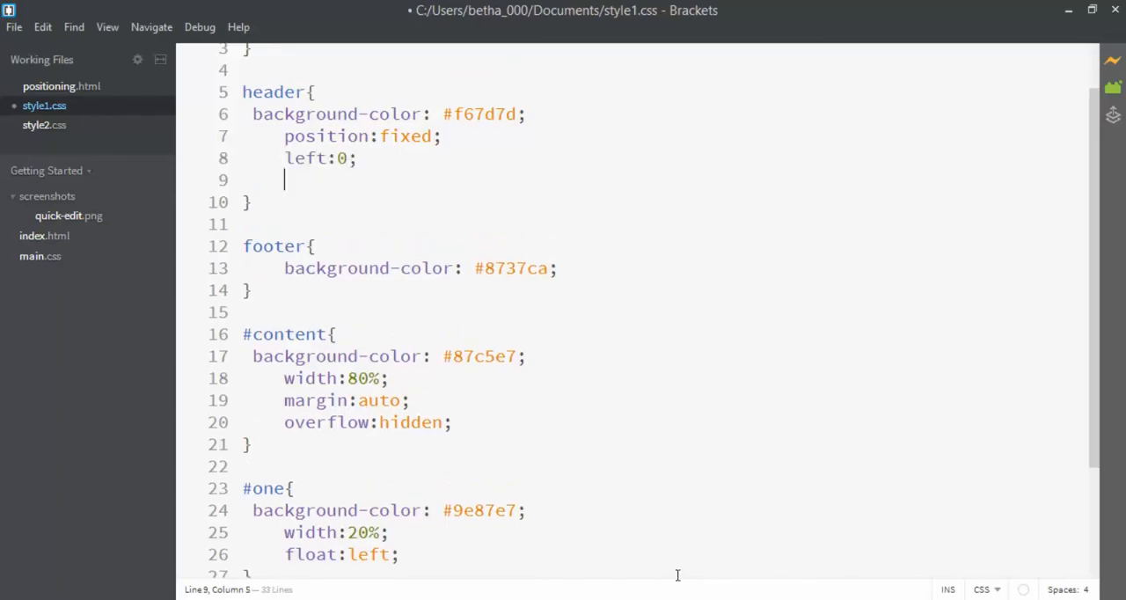
type("right:0;")
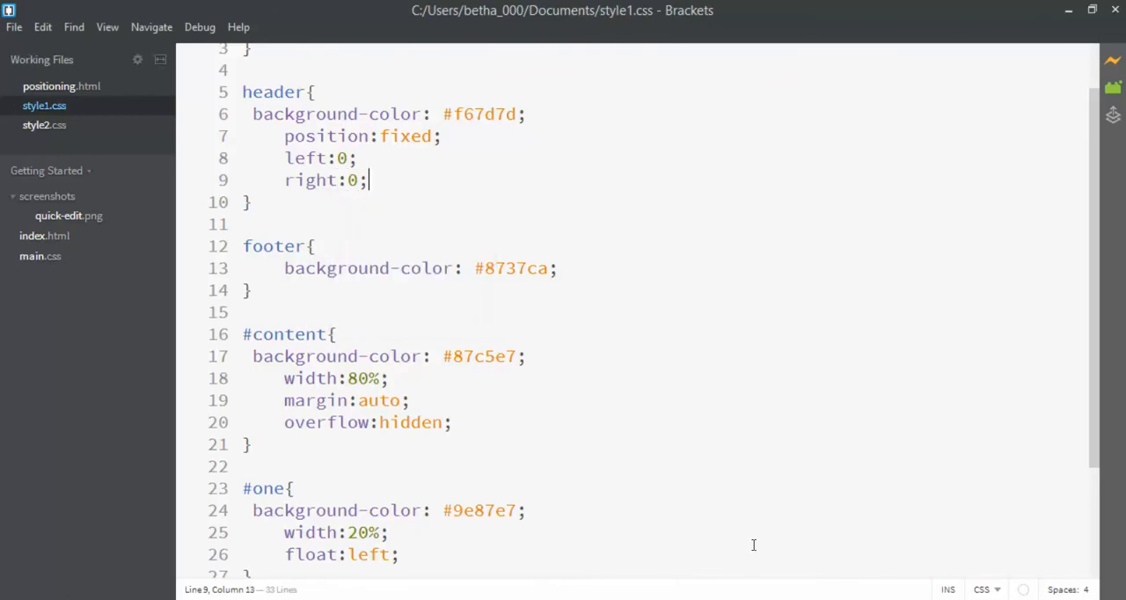
mouse_move(529, 528)
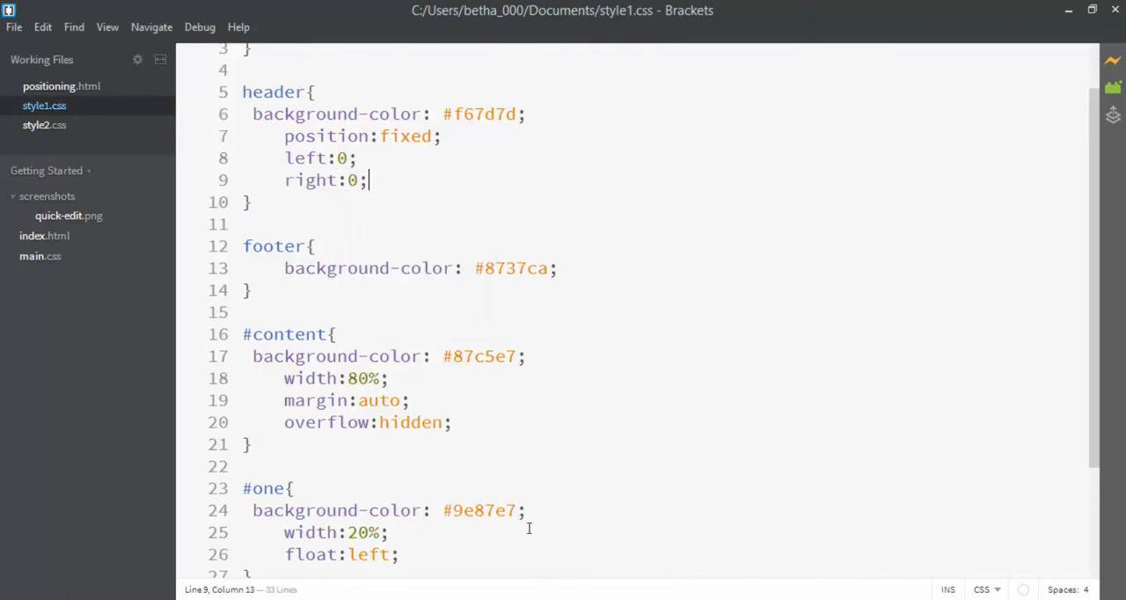
mouse_move(527, 528)
type("top:0;")
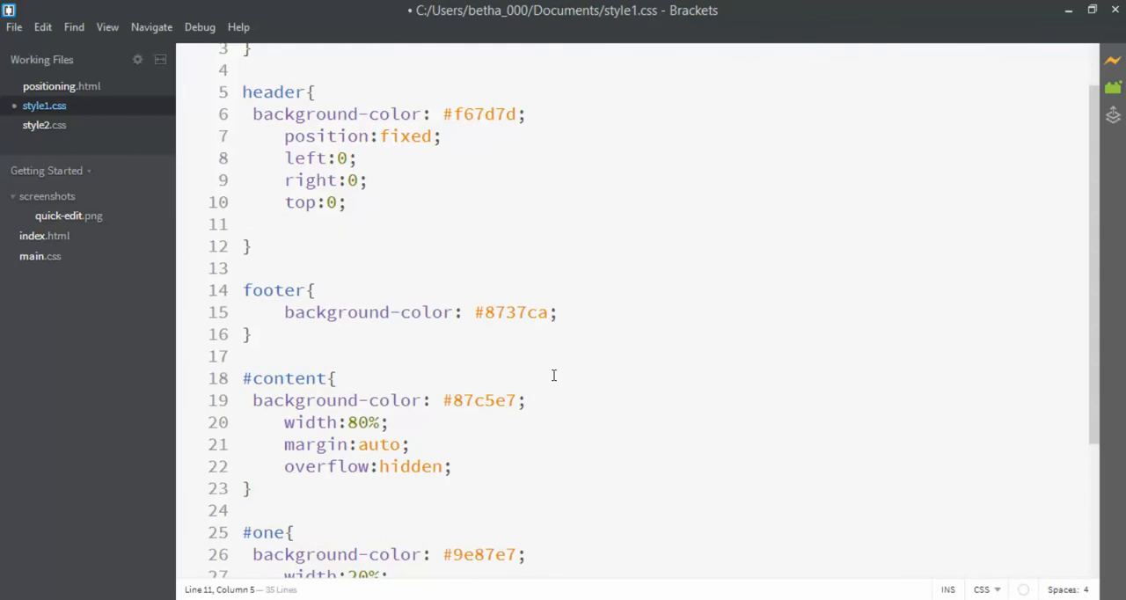
left_click(284, 223)
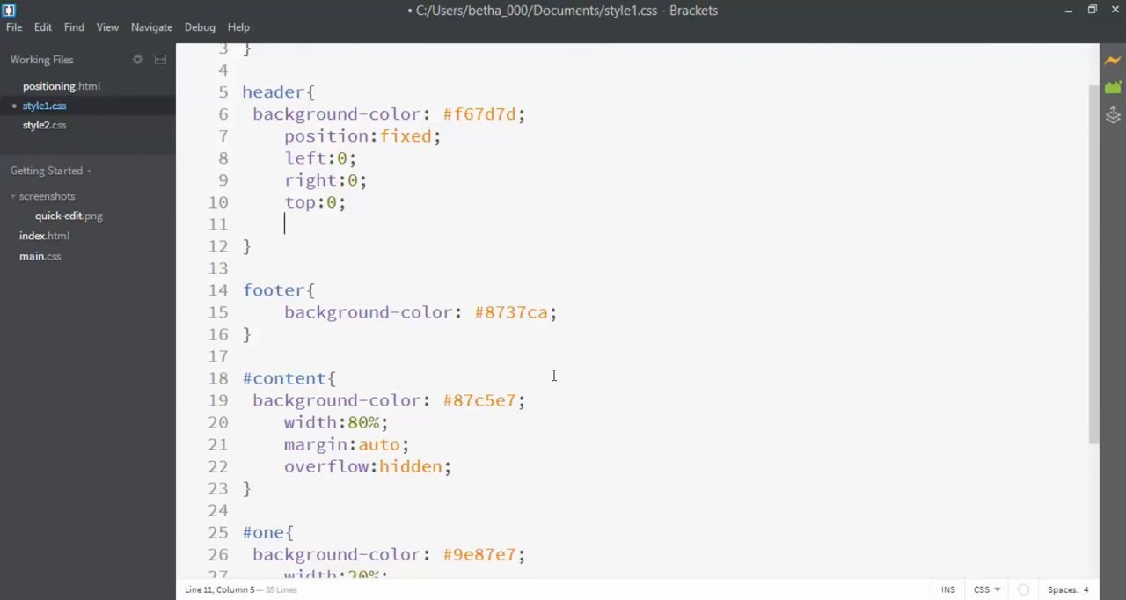
type("h")
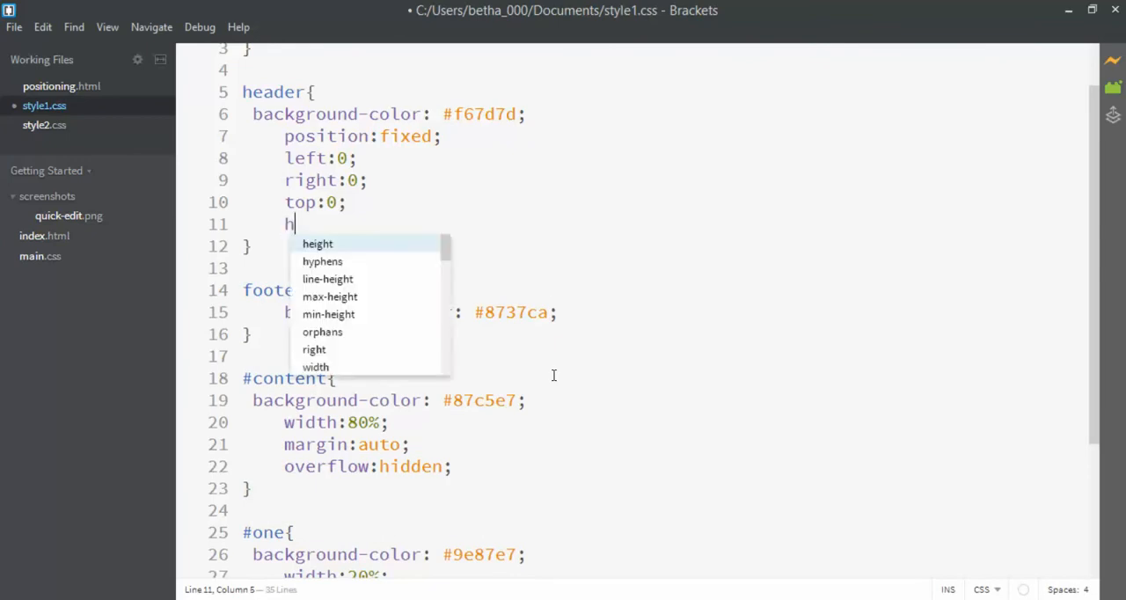
type("eight:100px;")
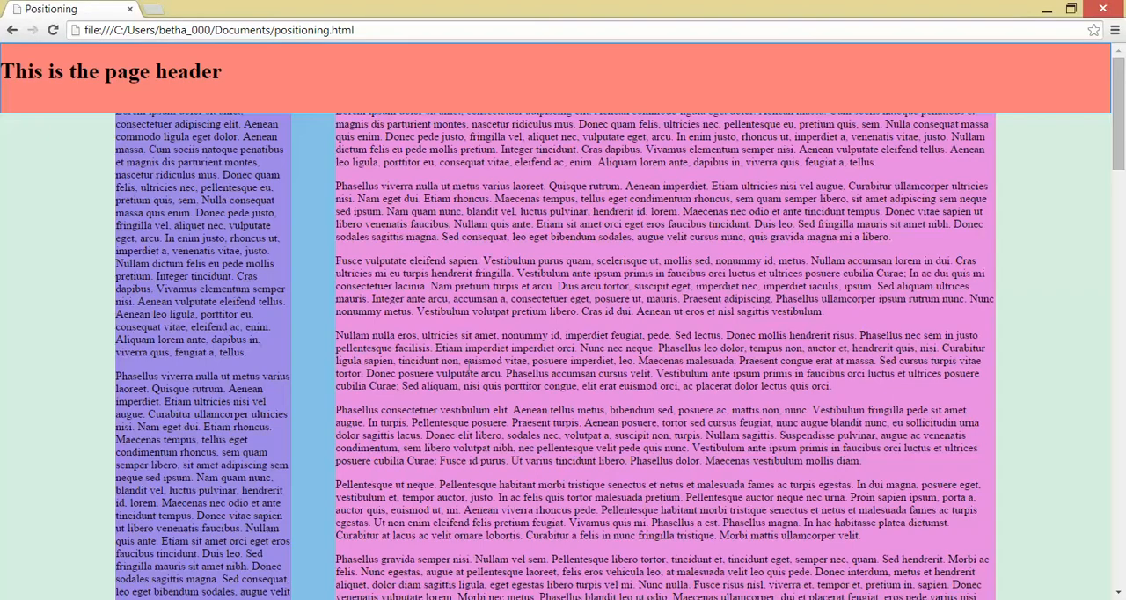
Step: Scroll the reloaded page to check the column text passing beneath the fixed header
scroll("down", 3)
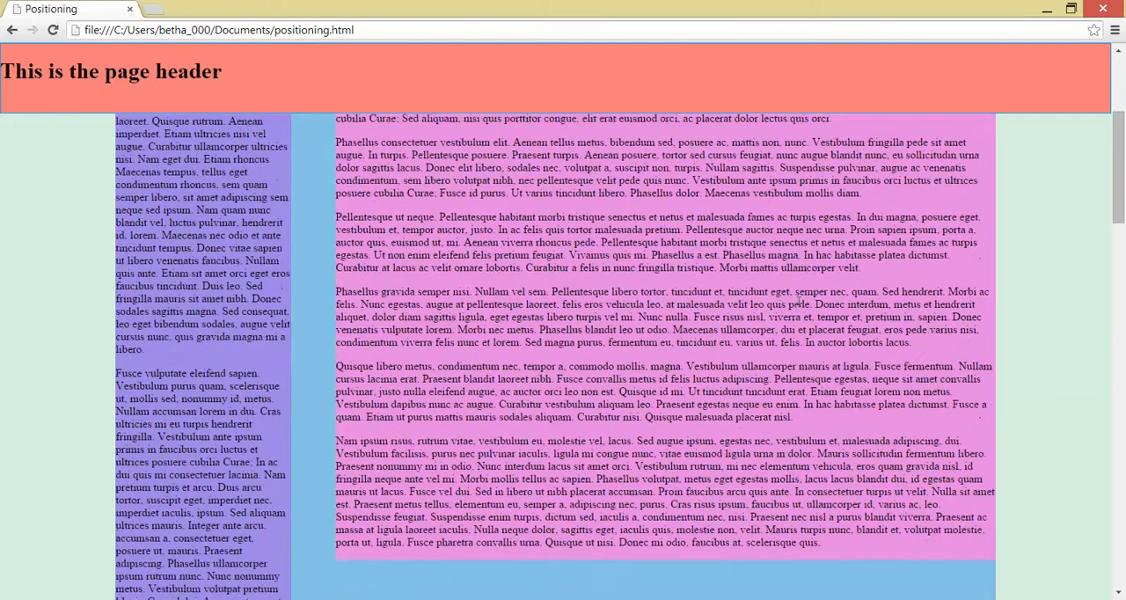
scroll("up", 3)
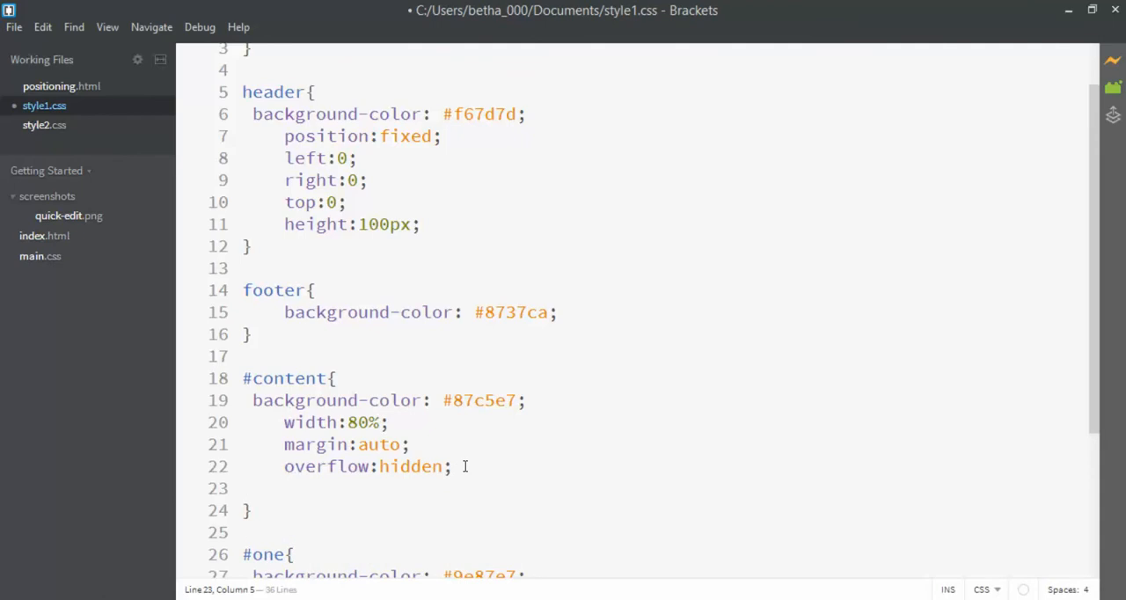
Step: Add margin-top:100px to the #content rule
type("margin-top:")
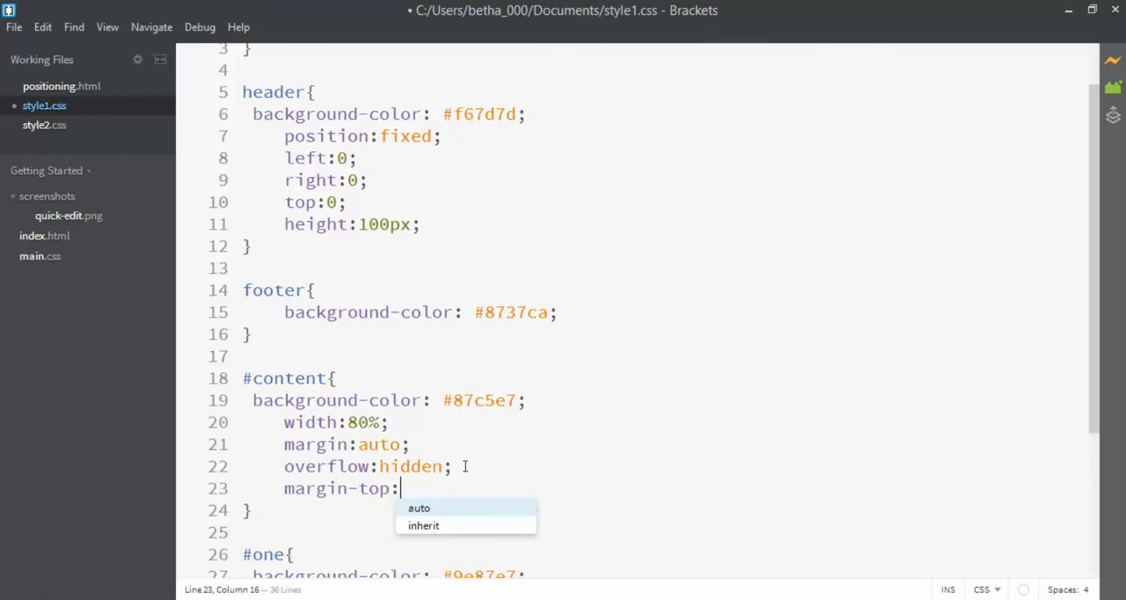
type("100px")
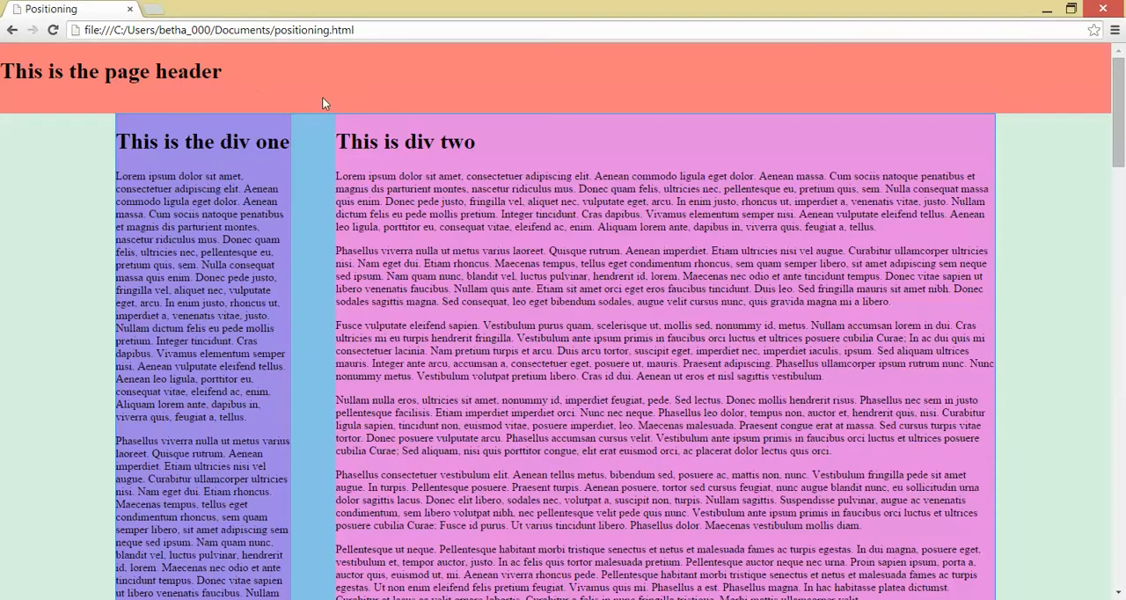
mouse_move(642, 247)
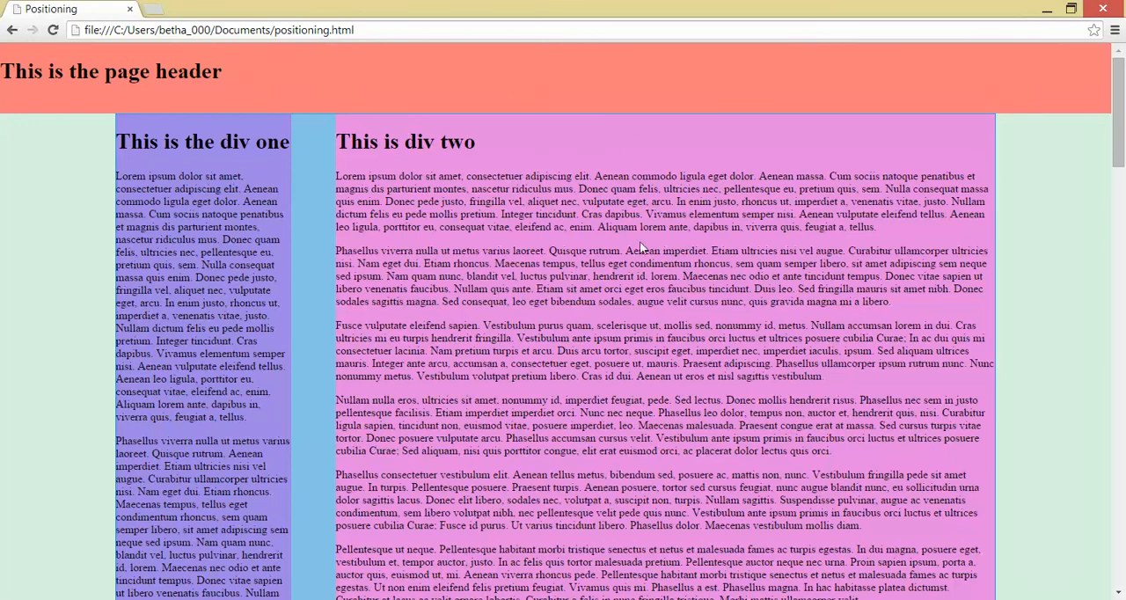
Step: Scroll the reloaded page to confirm the content starts below the fixed header
scroll("down", 3)
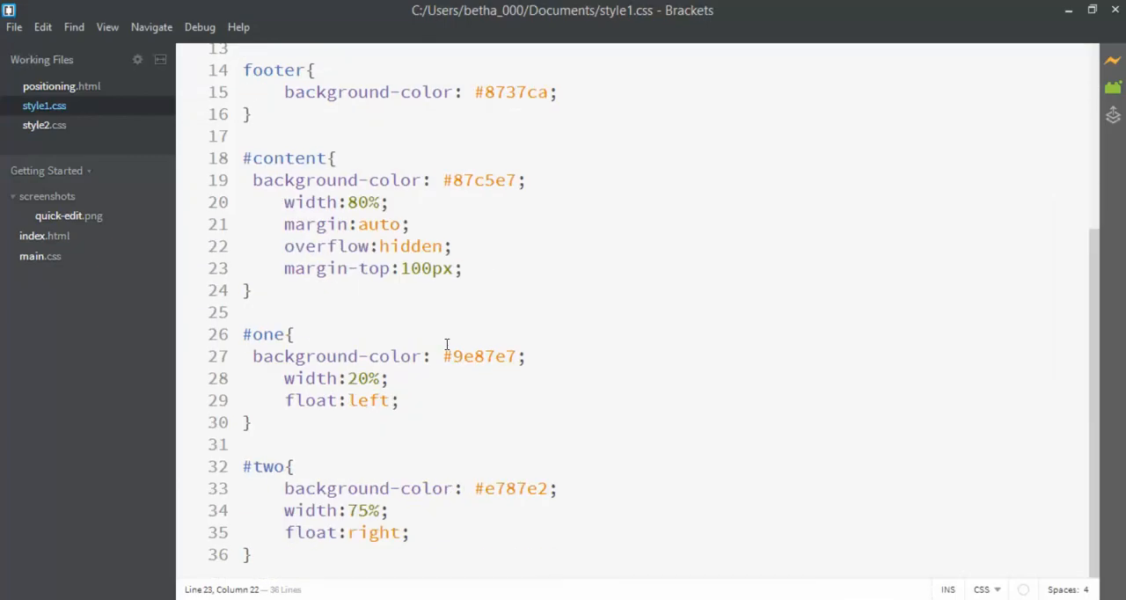
Step: Make the footer position fixed with left, right and bottom 0 and height 100px
scroll("up", 3)
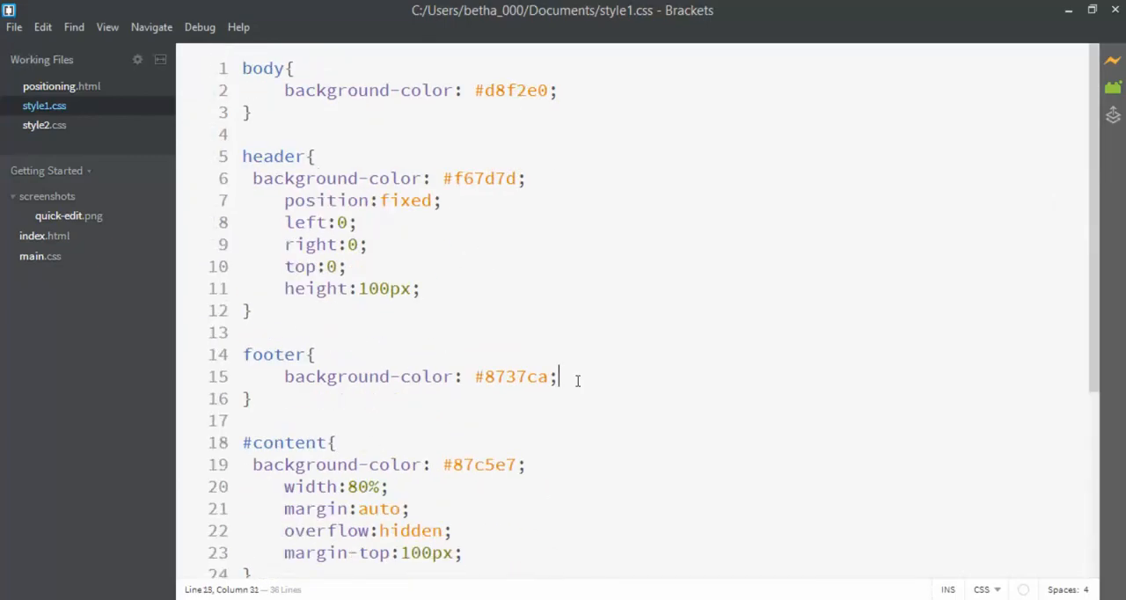
type("position:fixed;")
type("left:0;")
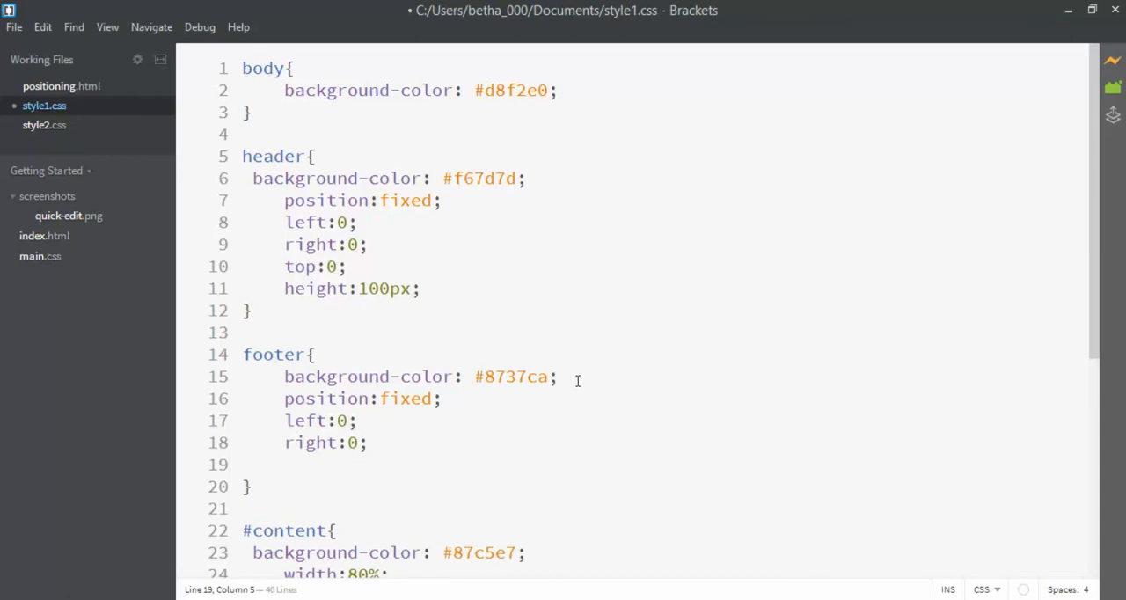
type("bottom:0;")
type("height")
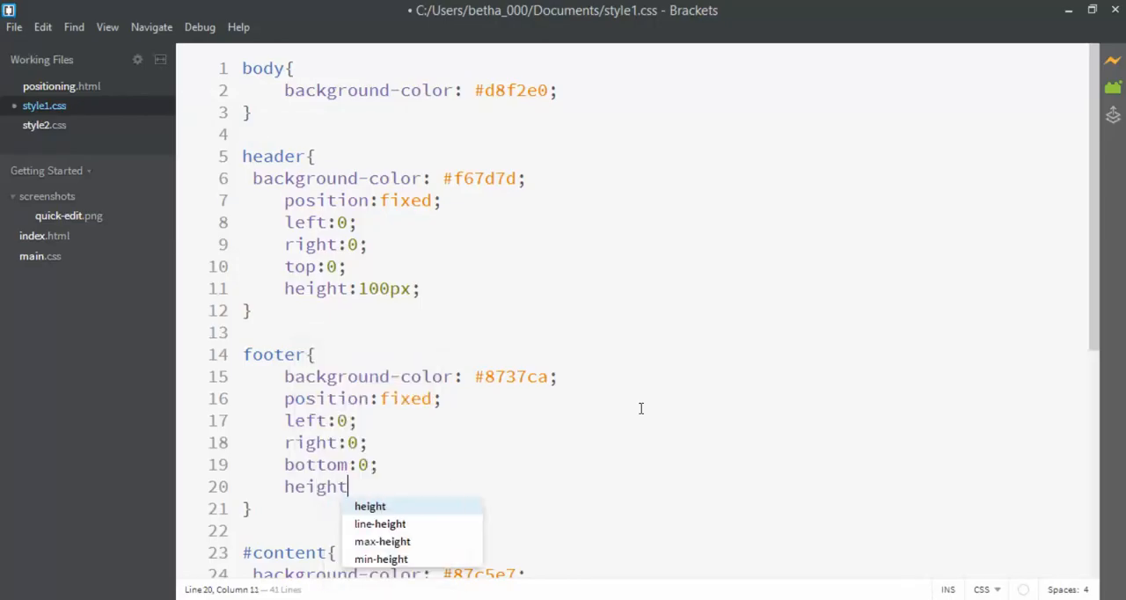
type("100;x")
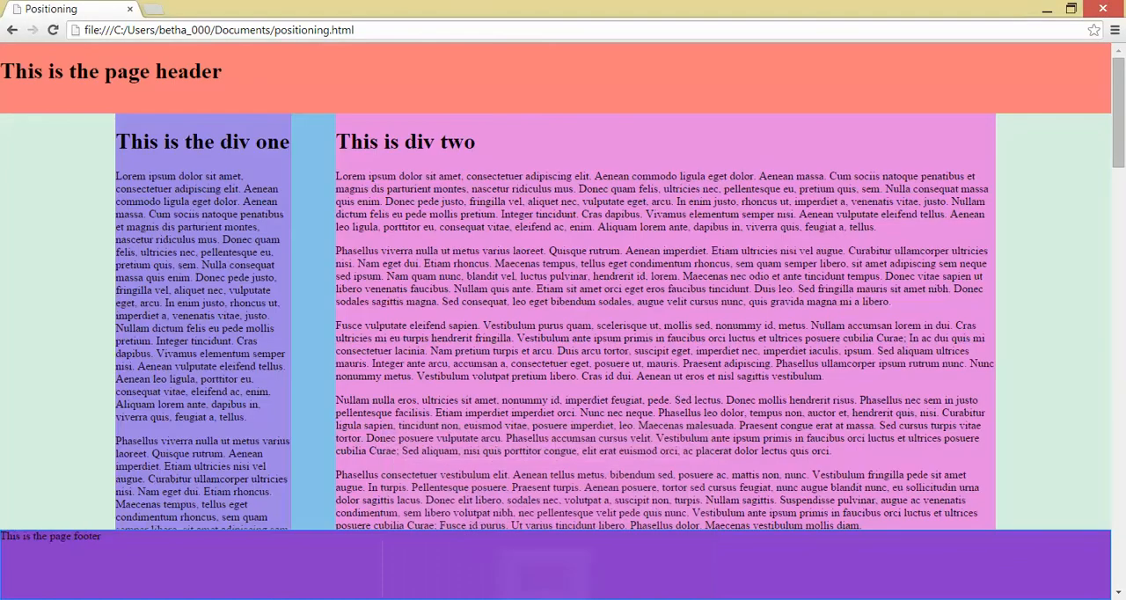
Step: Scroll the page in Chrome to confirm the purple footer stays fixed at the bottom
scroll("down", 3)
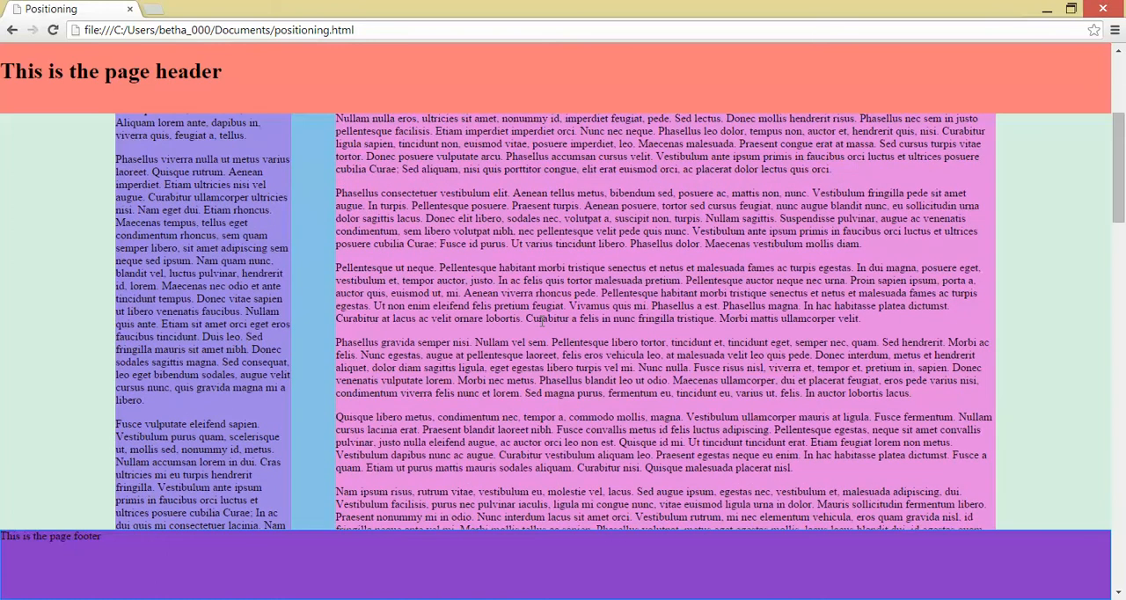
scroll("down", 3)
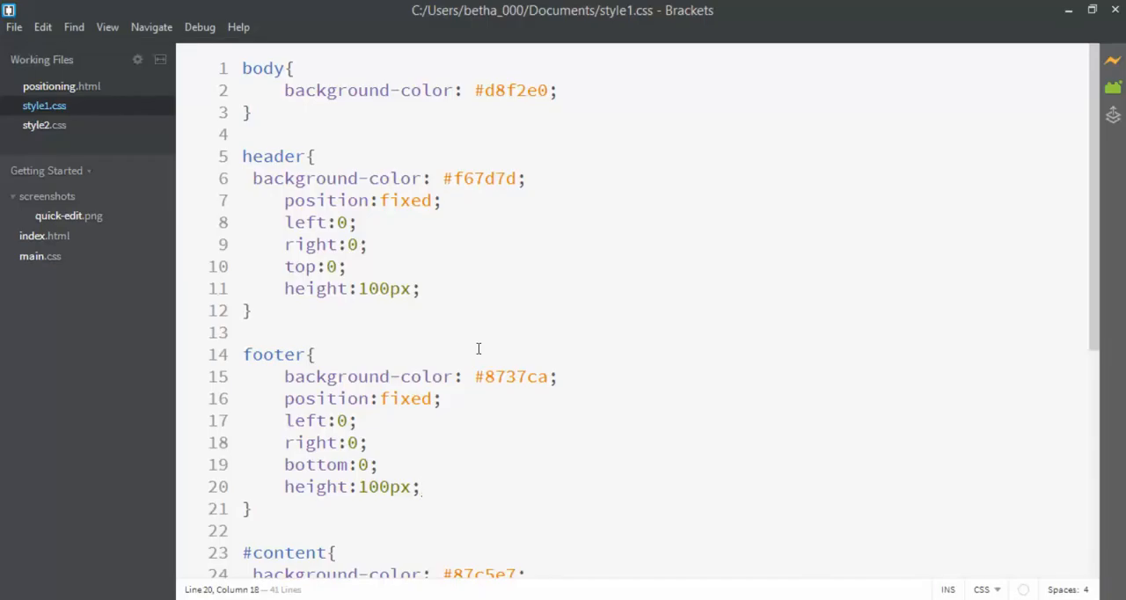
Step: Give #content margin-bottom:100px and replace the footer background hex colour with the teal value
scroll("down", 3)
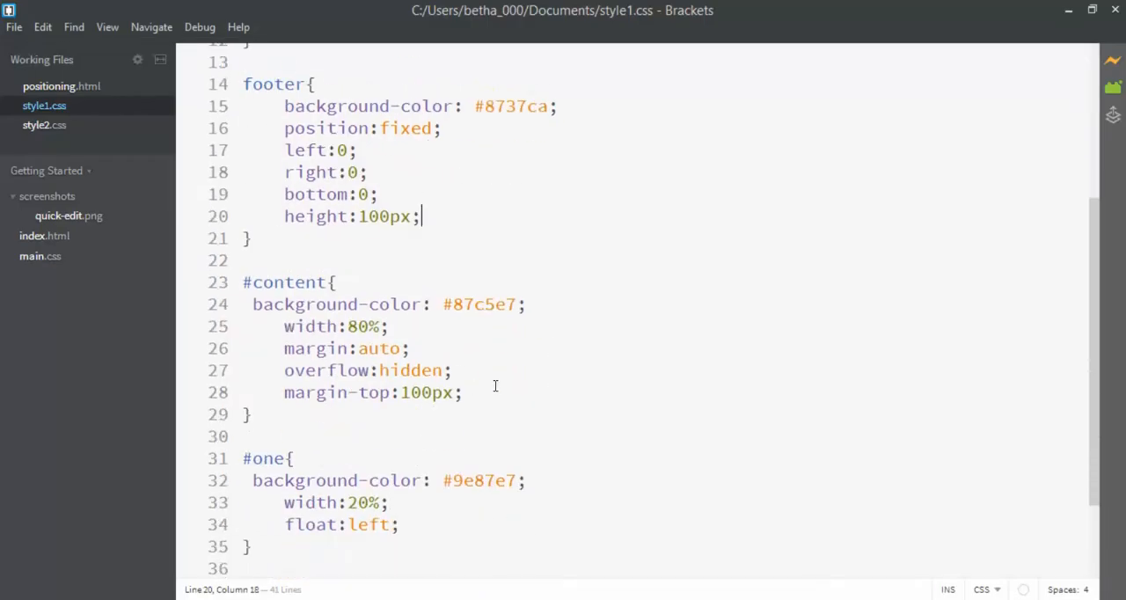
type("margin-bottom:100px;")
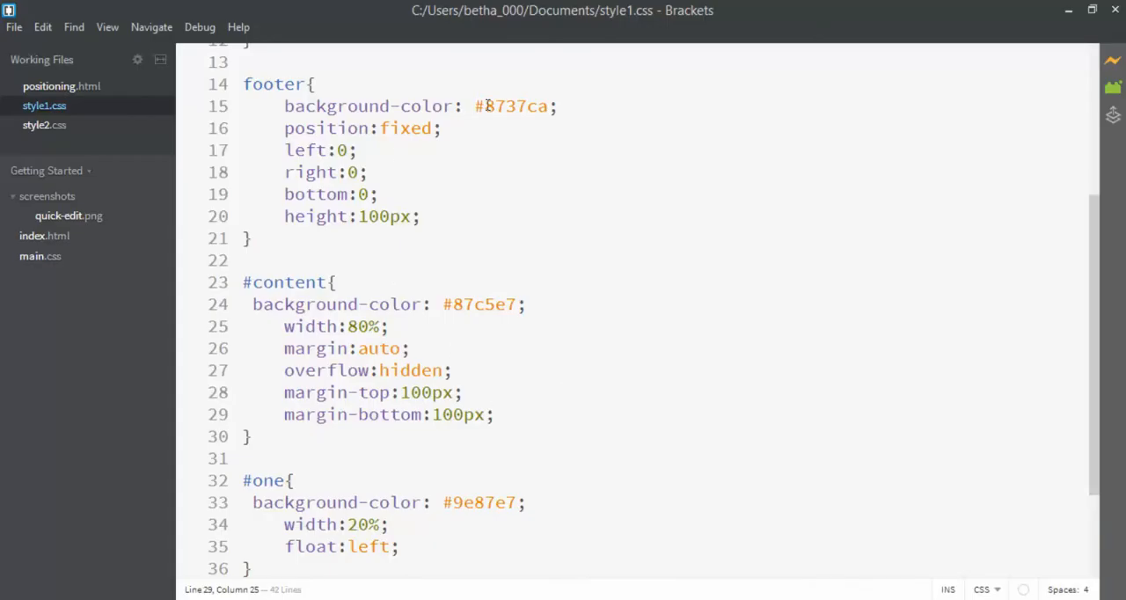
double_click(512, 105)
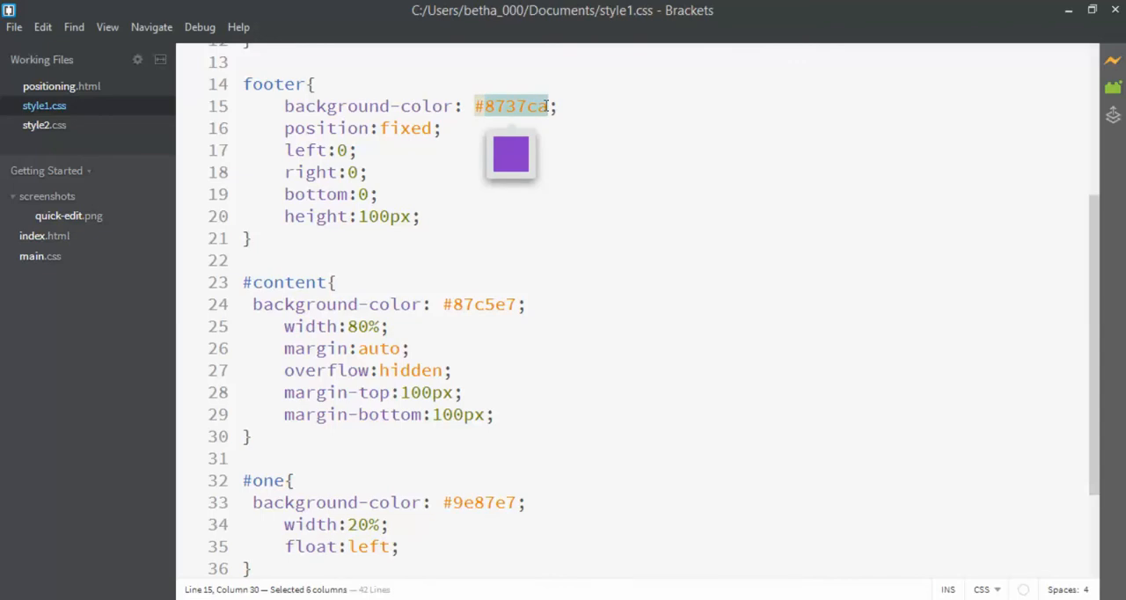
left_click(504, 105)
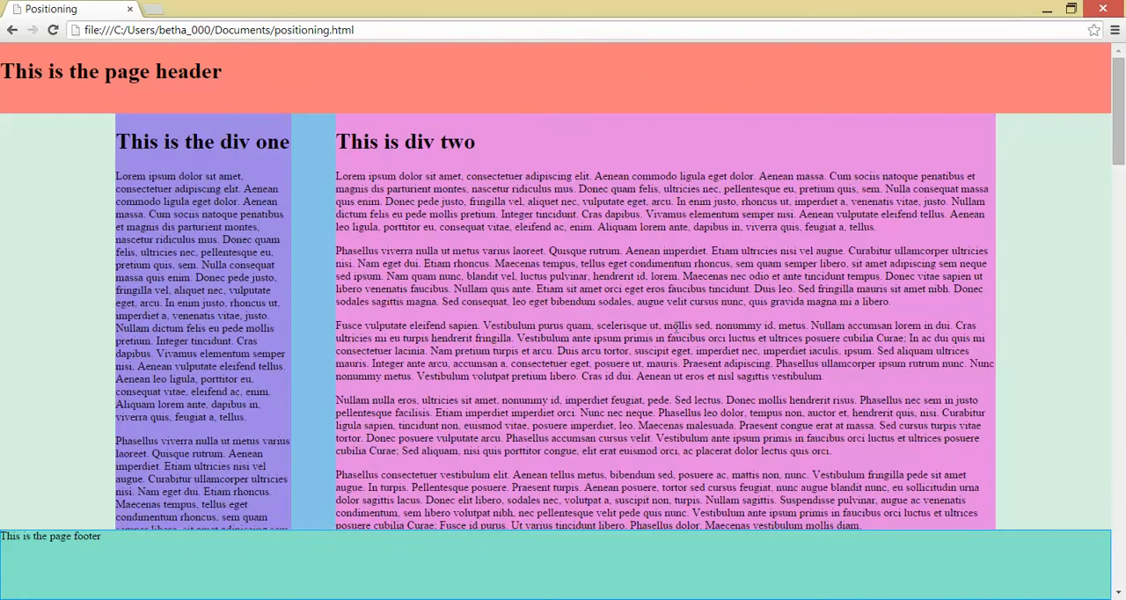
Step: Scroll to the page bottom in Chrome to confirm the columns end above the teal footer
scroll("down", 3)
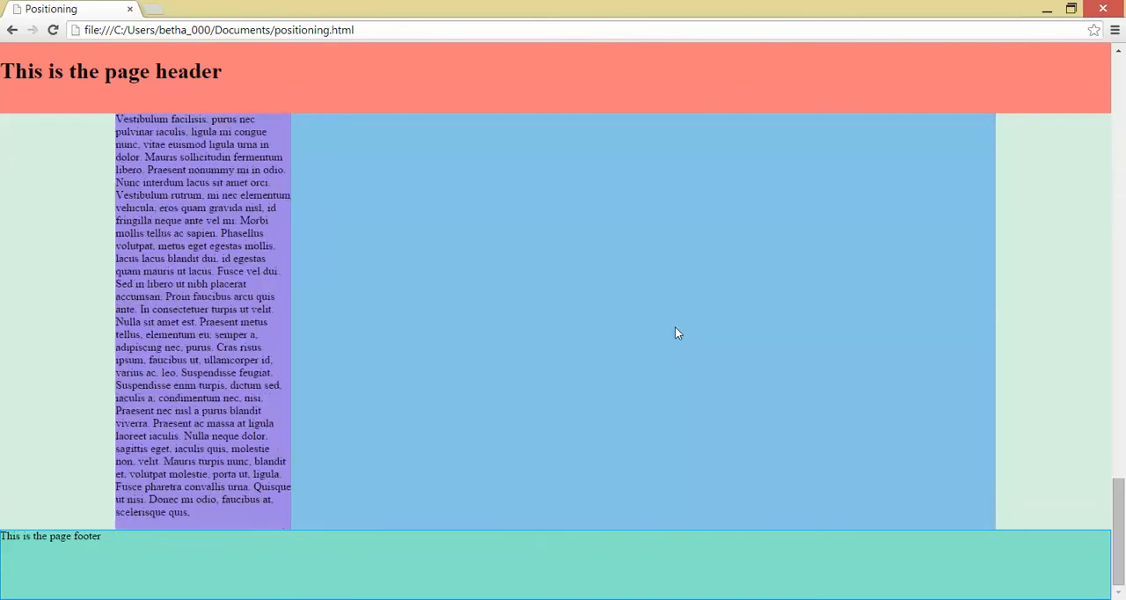